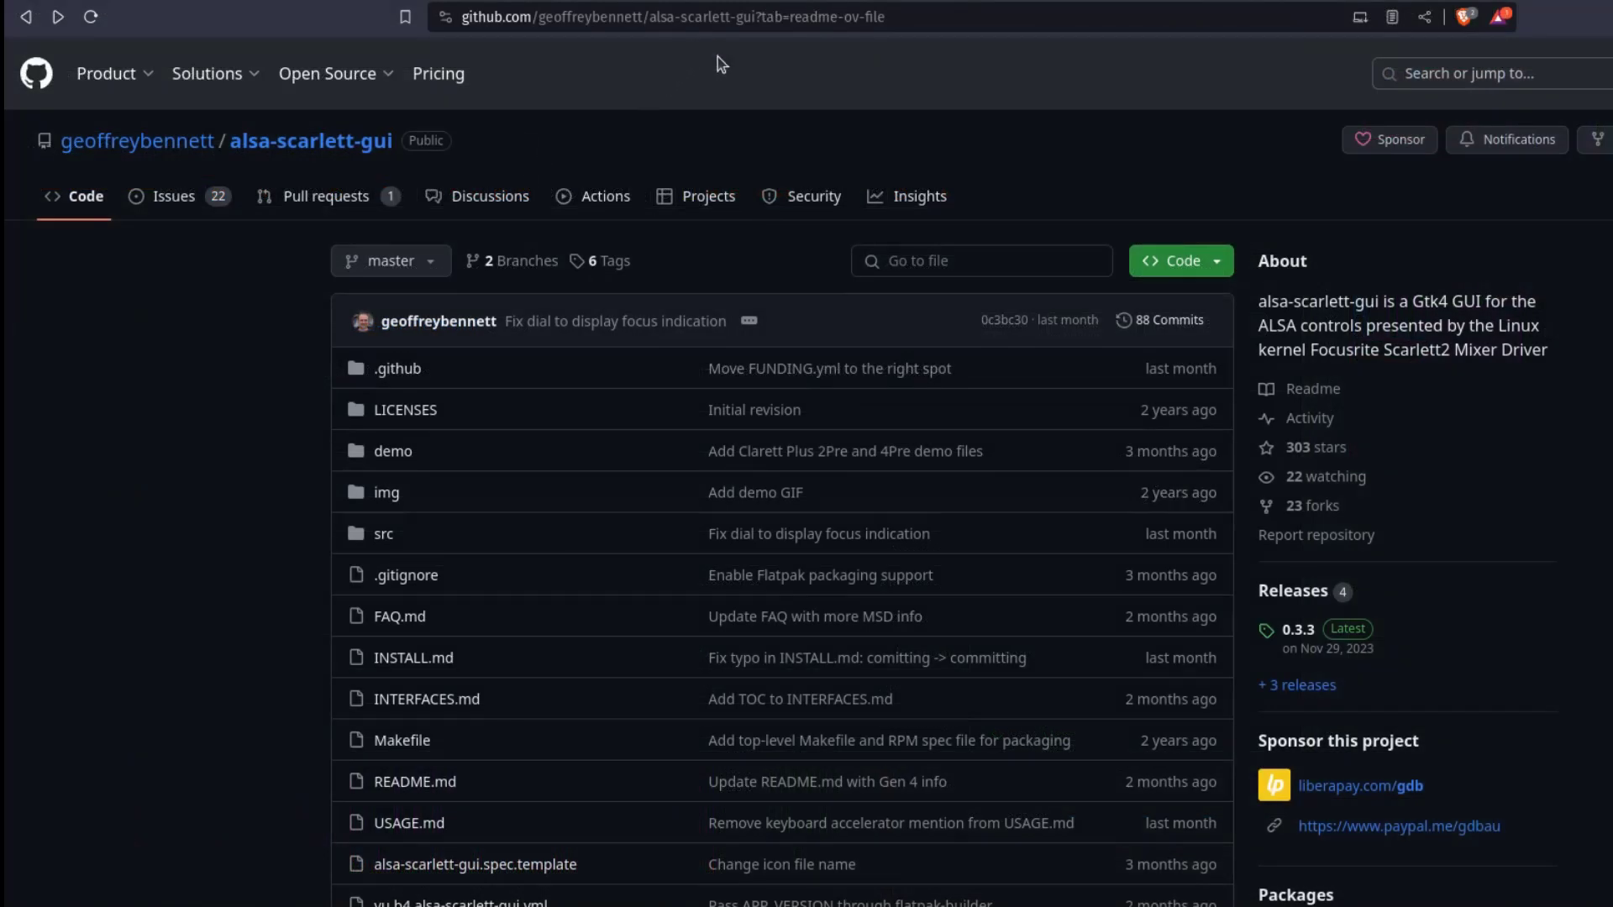
mouse_move(944, 164)
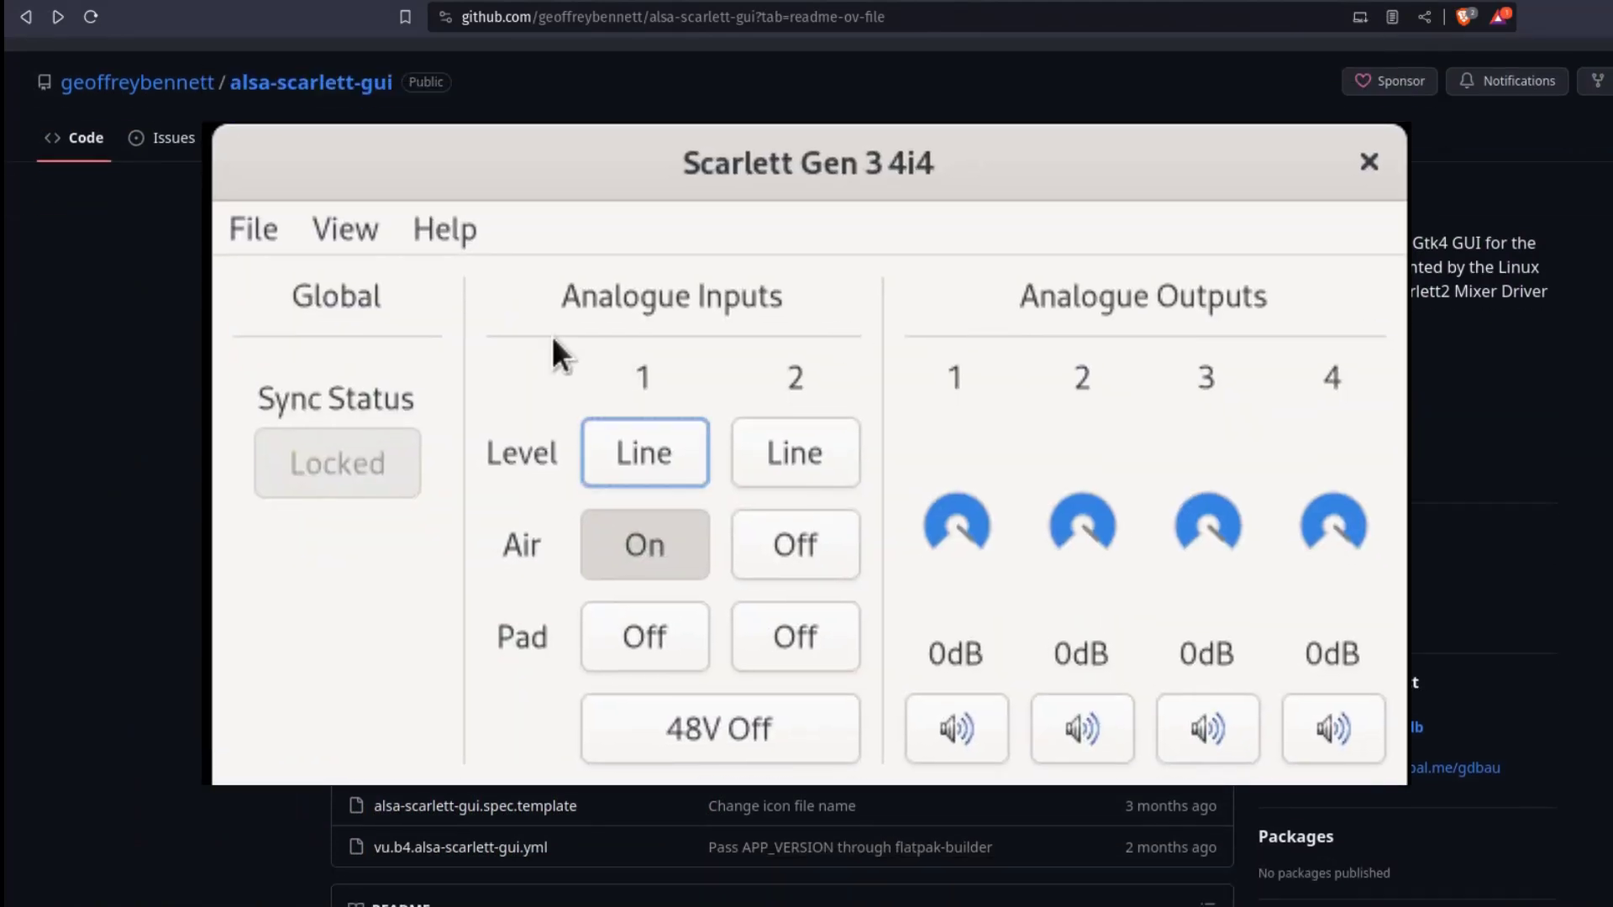
Show the routing view, clear all connections via Presets > Clear, then apply the Preamp preset
click(345, 228)
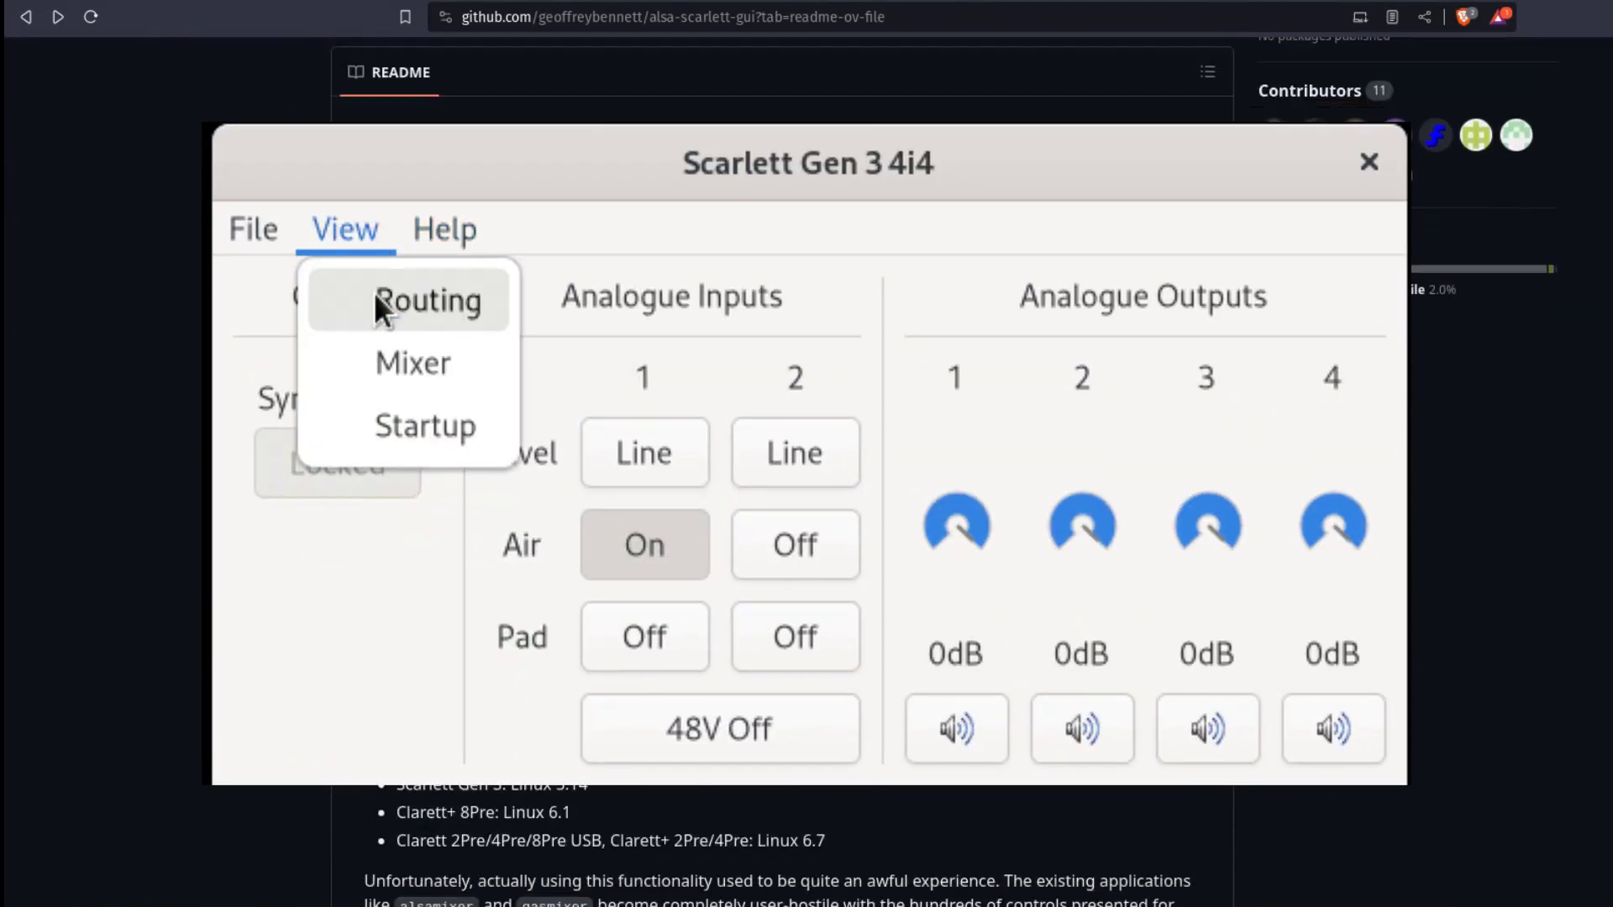
click(427, 301)
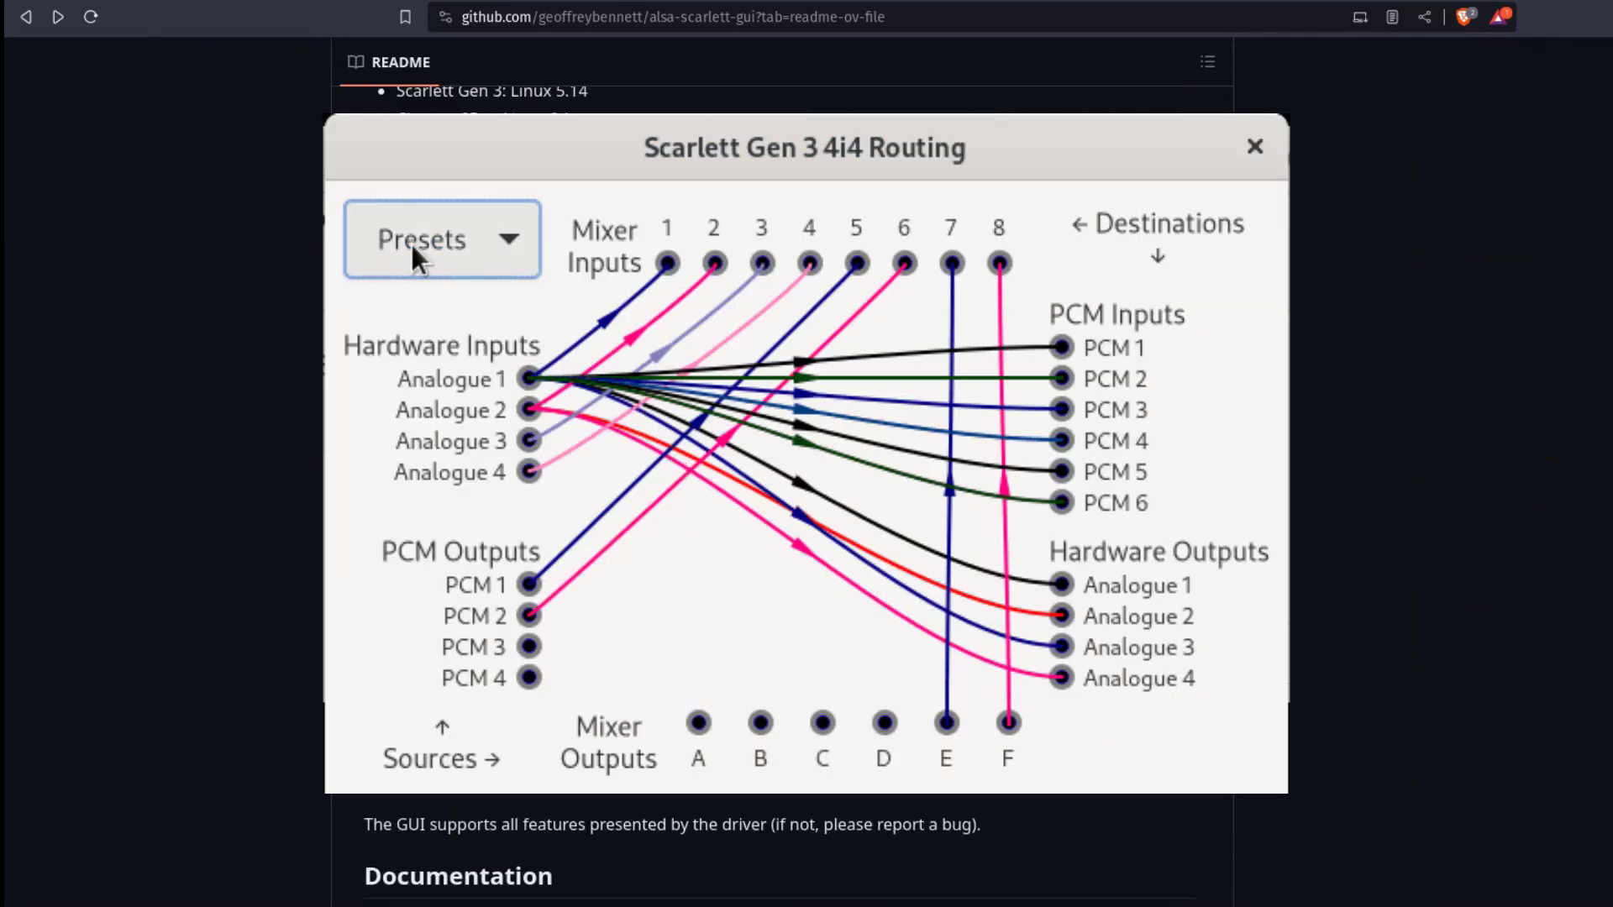
click(440, 239)
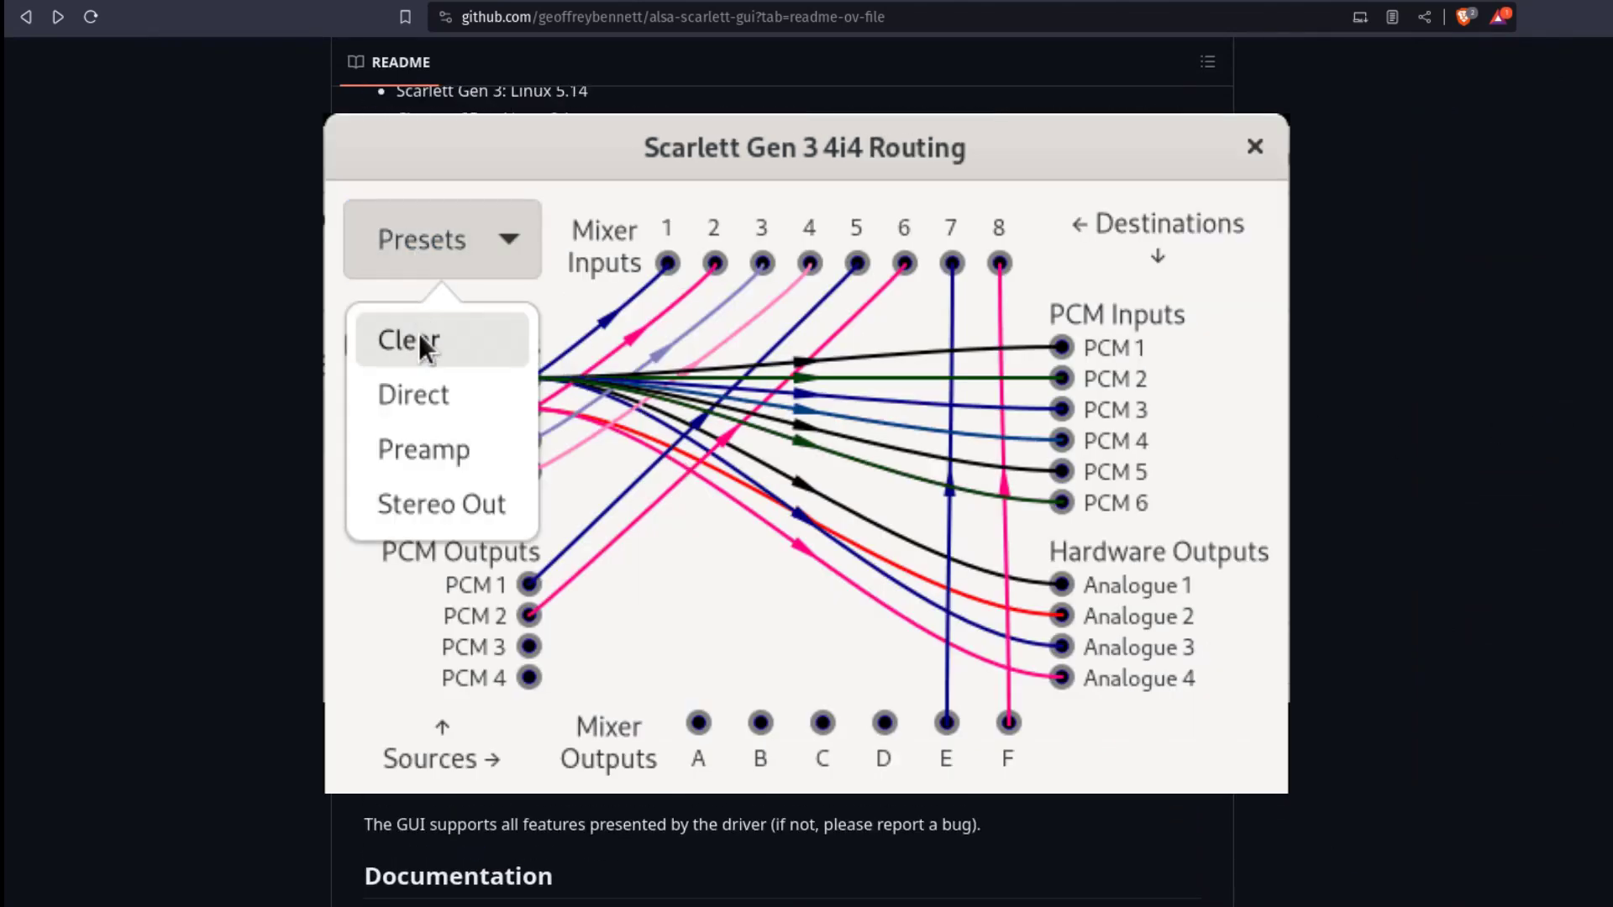
click(408, 339)
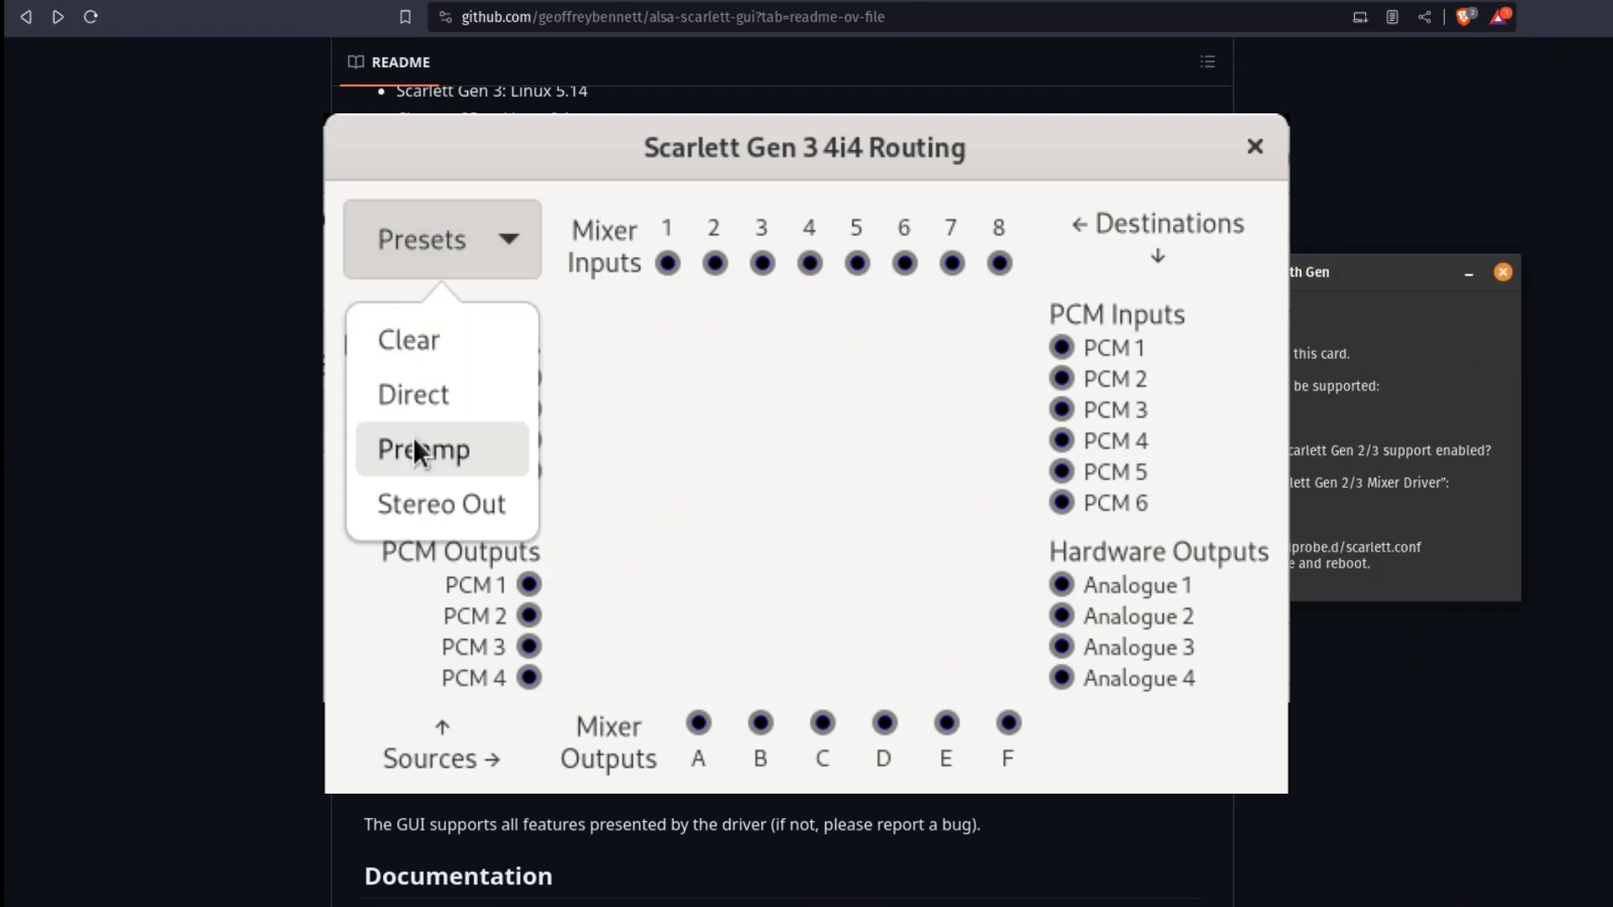
click(421, 450)
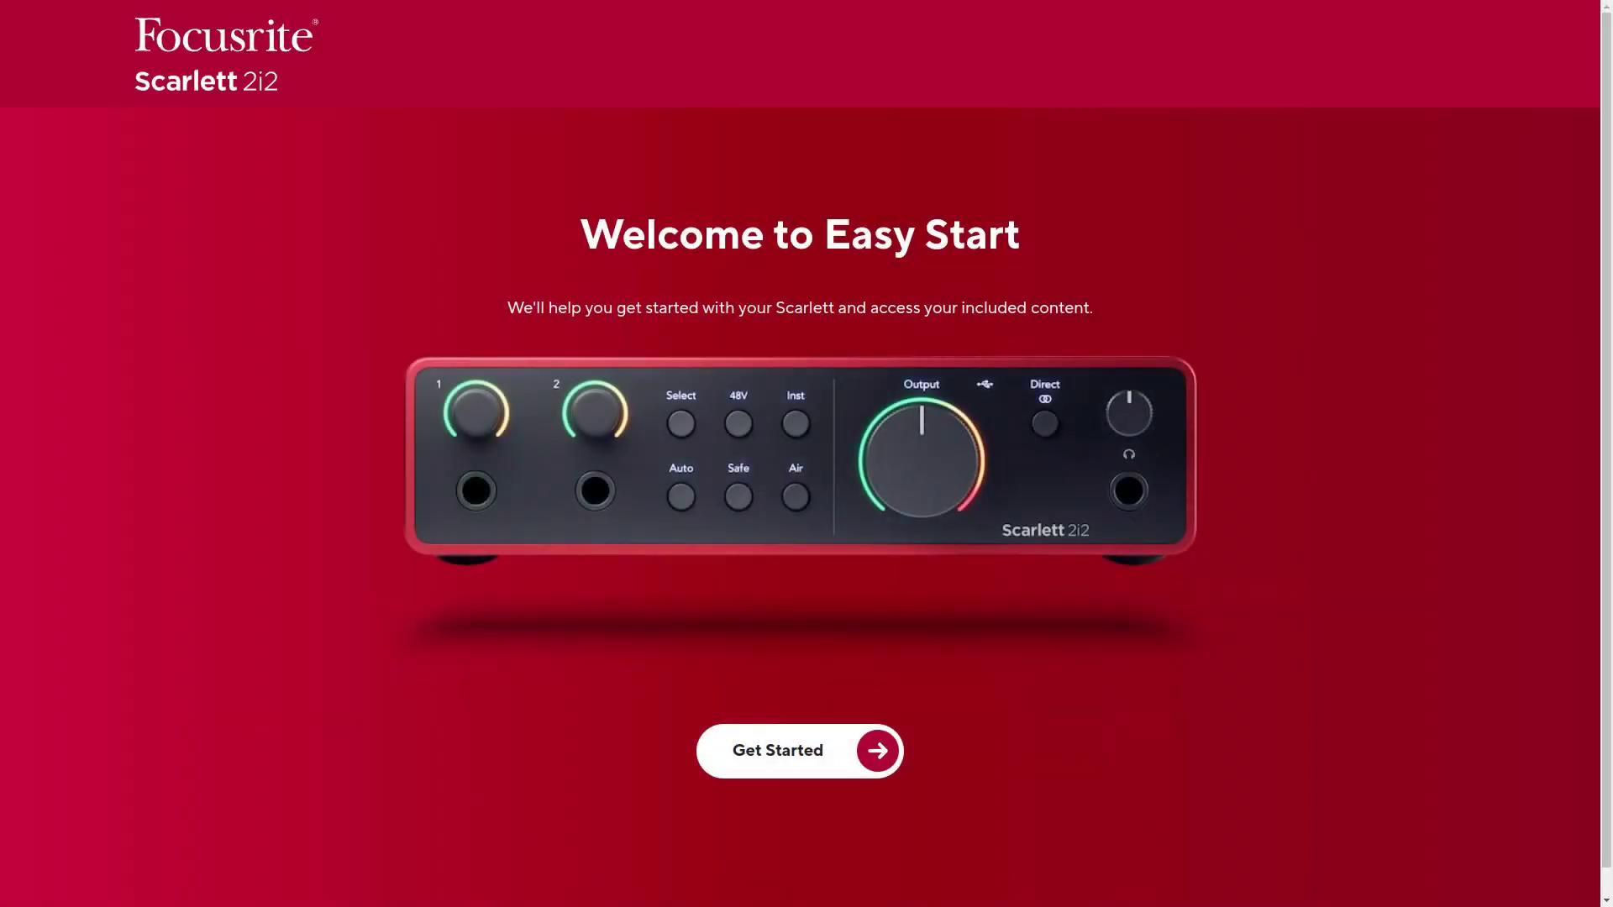
Begin Easy Start setup and reach the Focusrite Control 2 download step
click(799, 750)
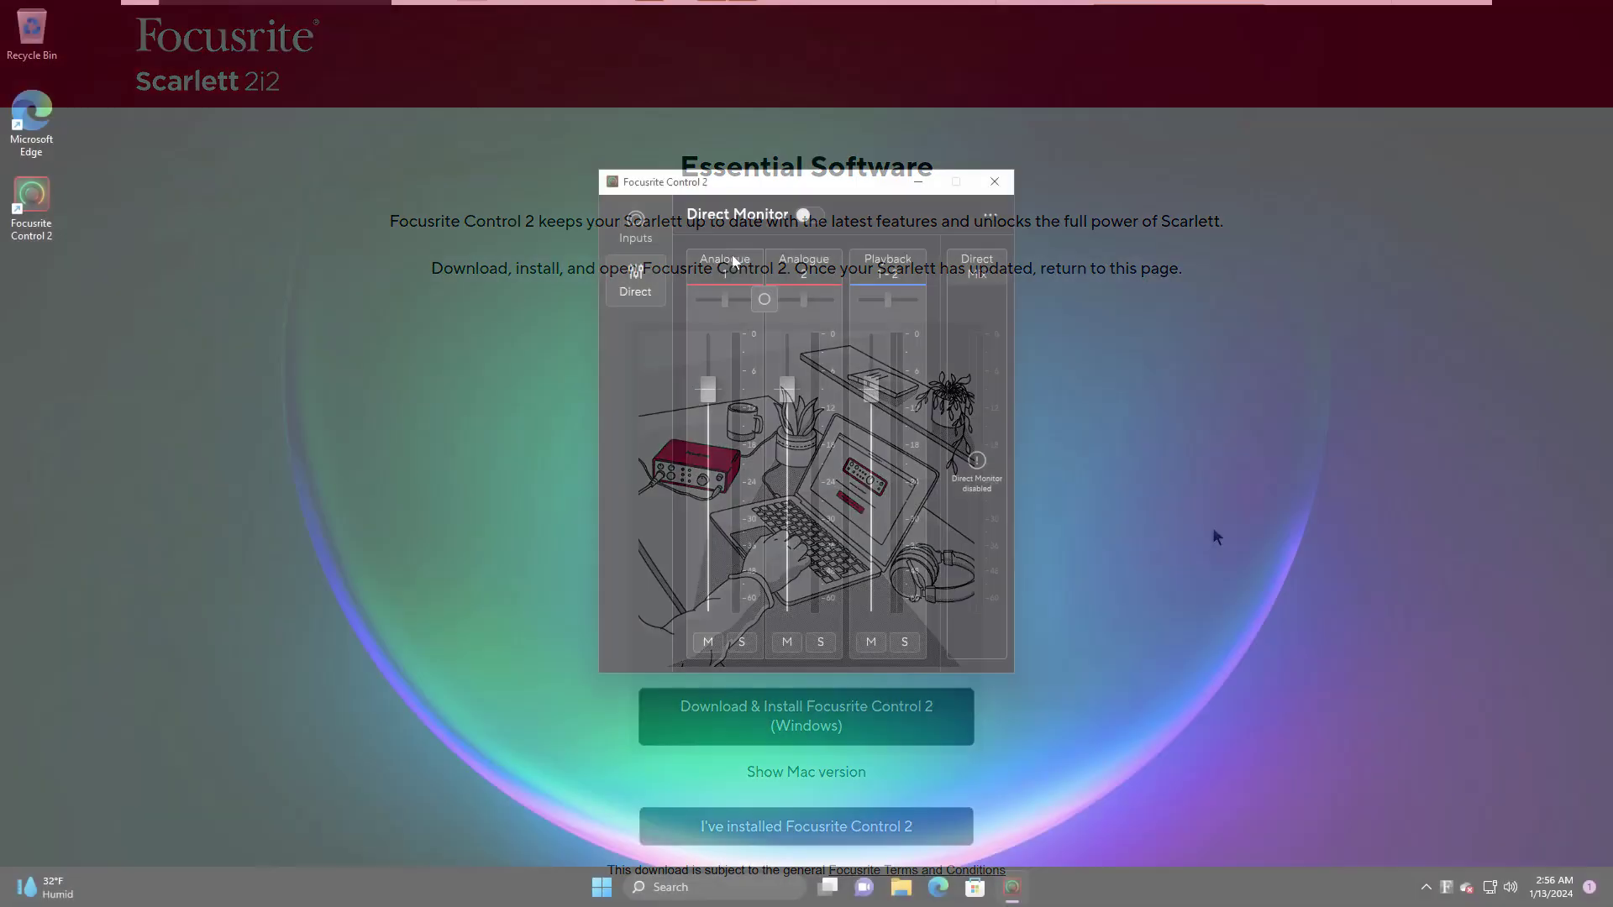
click(810, 214)
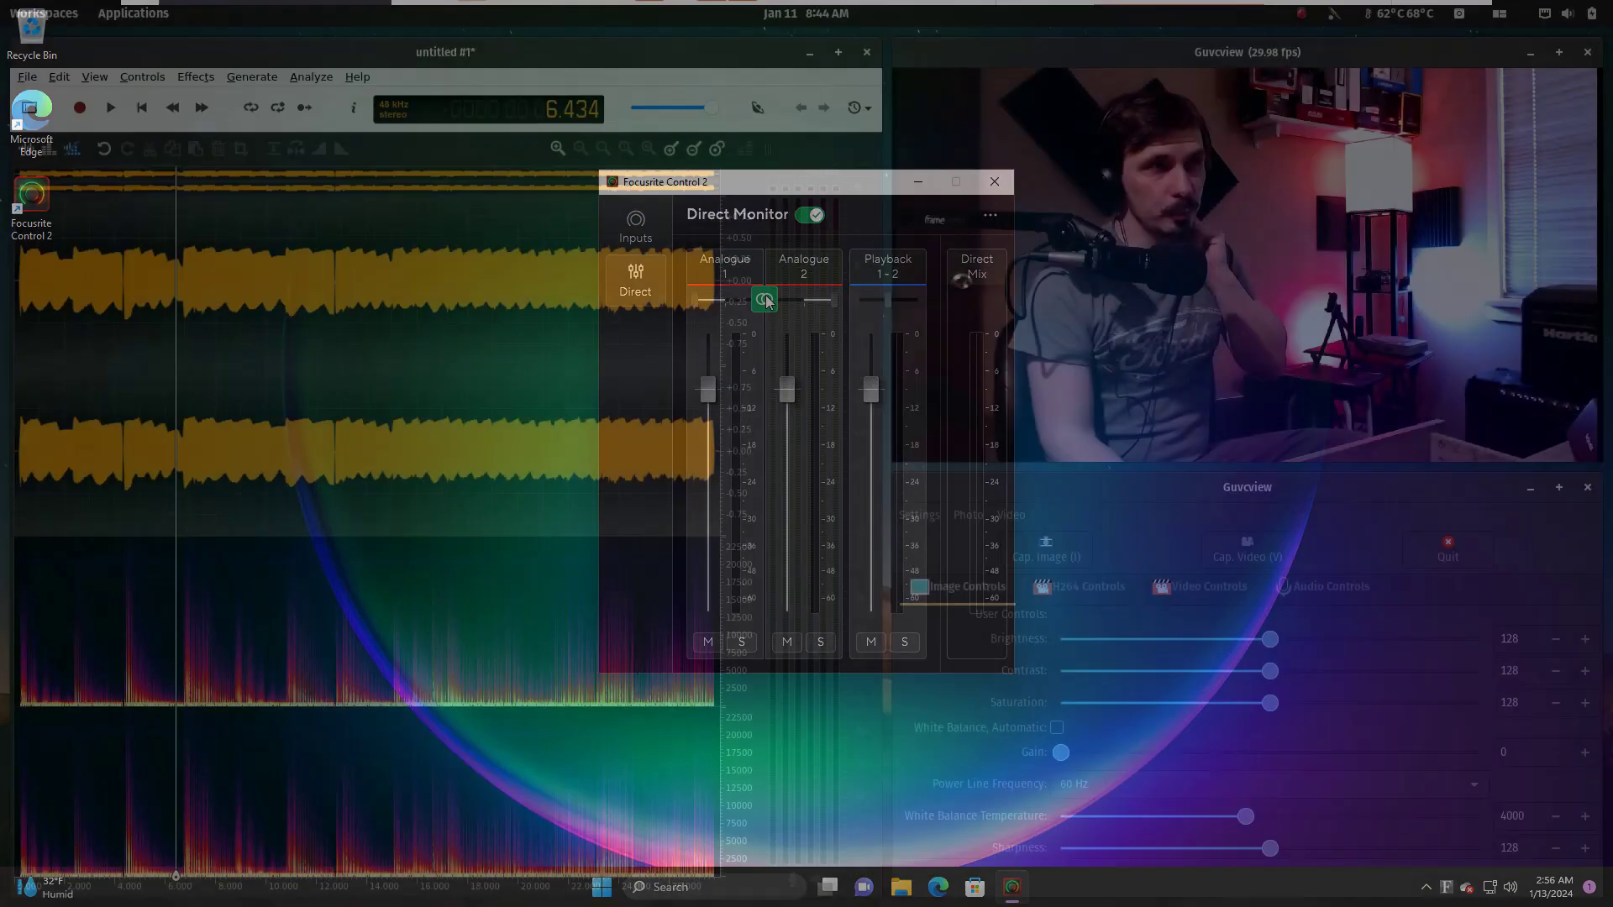
click(993, 181)
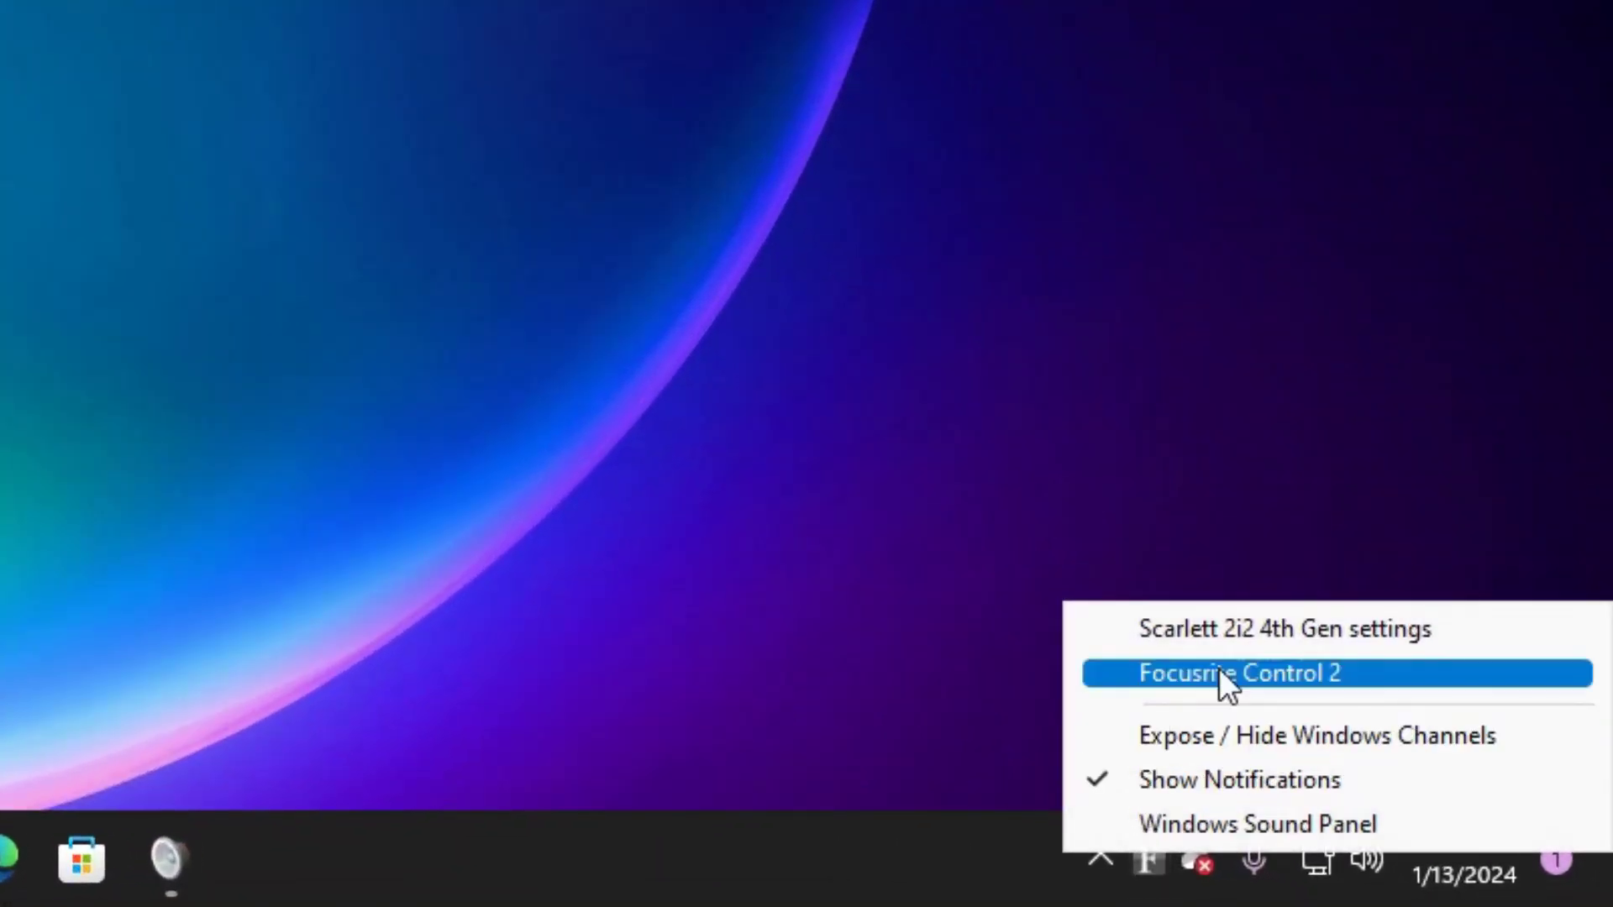
mouse_move(1229, 734)
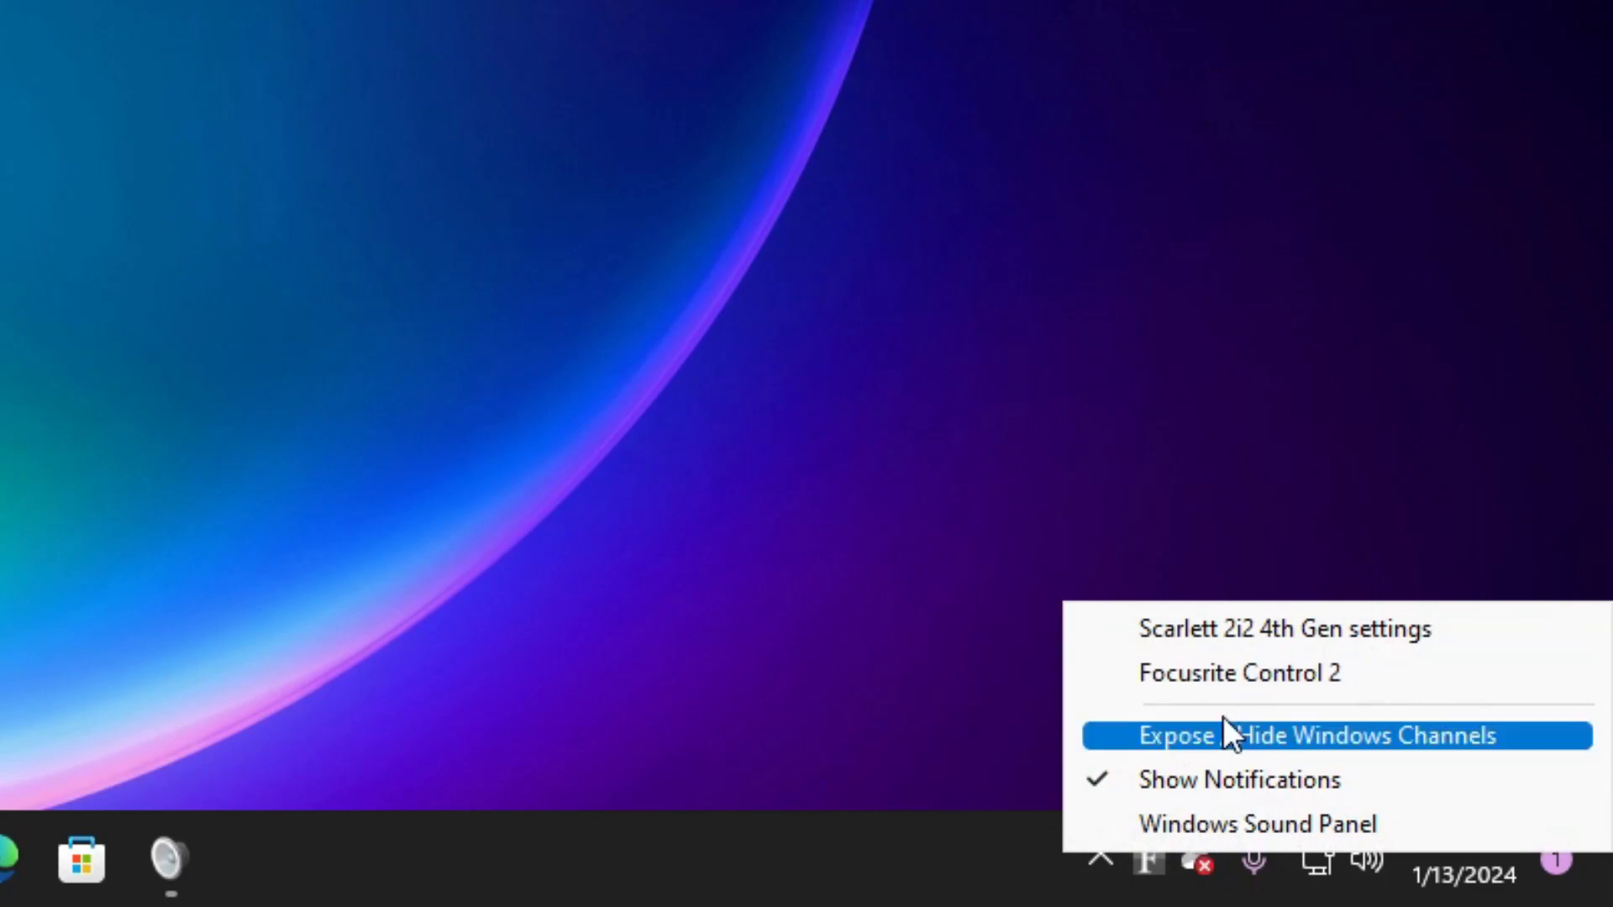
Expose the Loopback L + R channel to Windows and confirm the change
click(1293, 734)
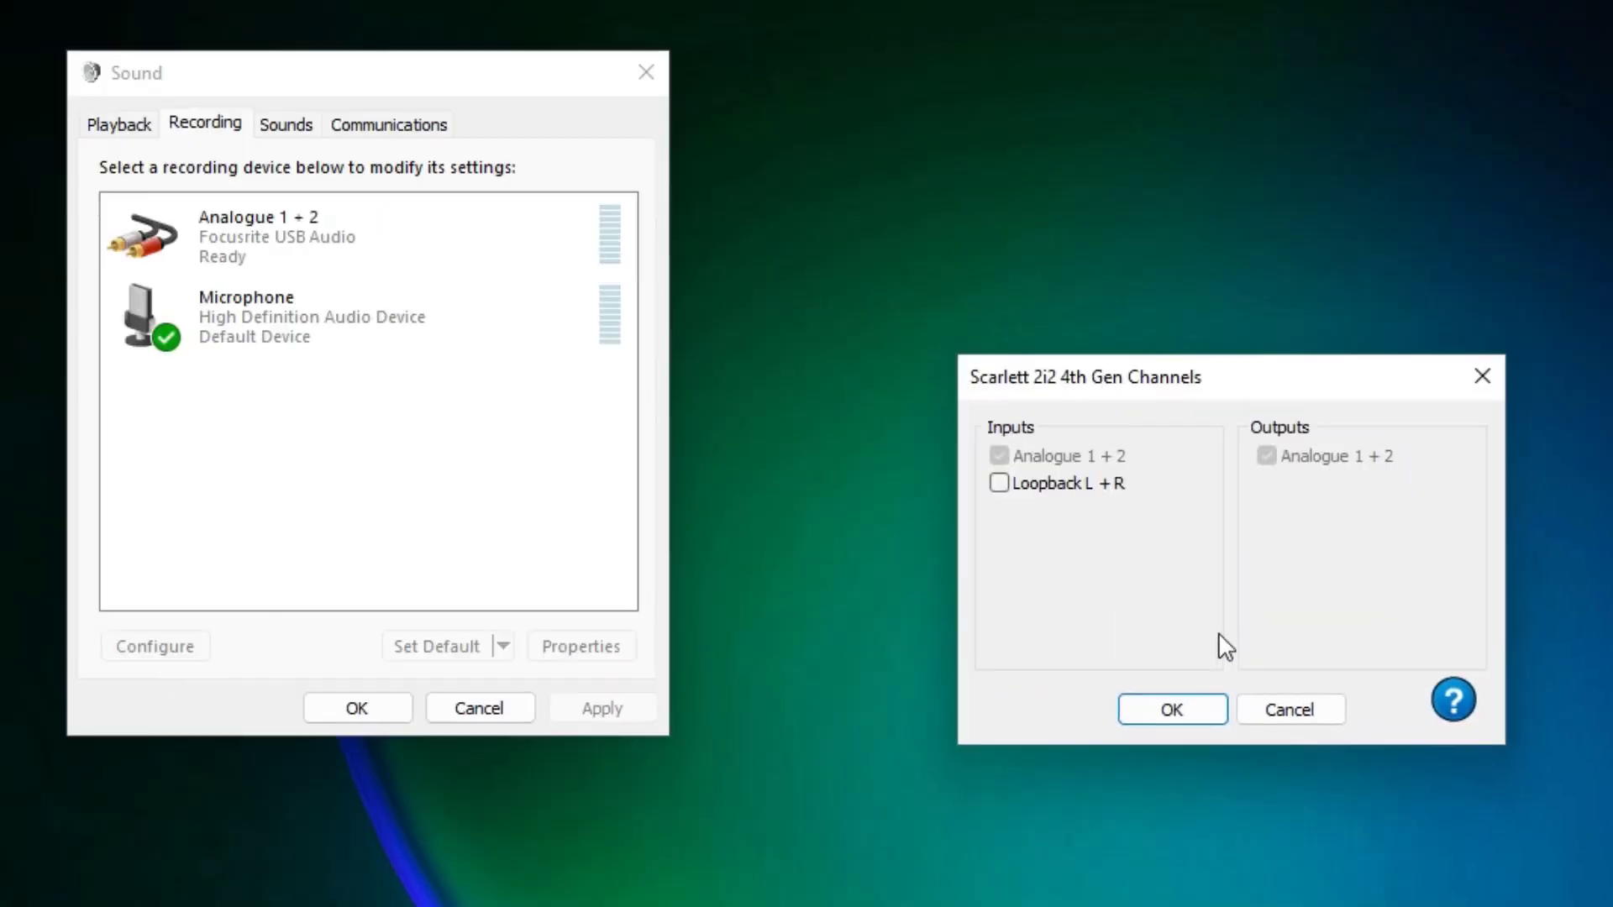
click(997, 484)
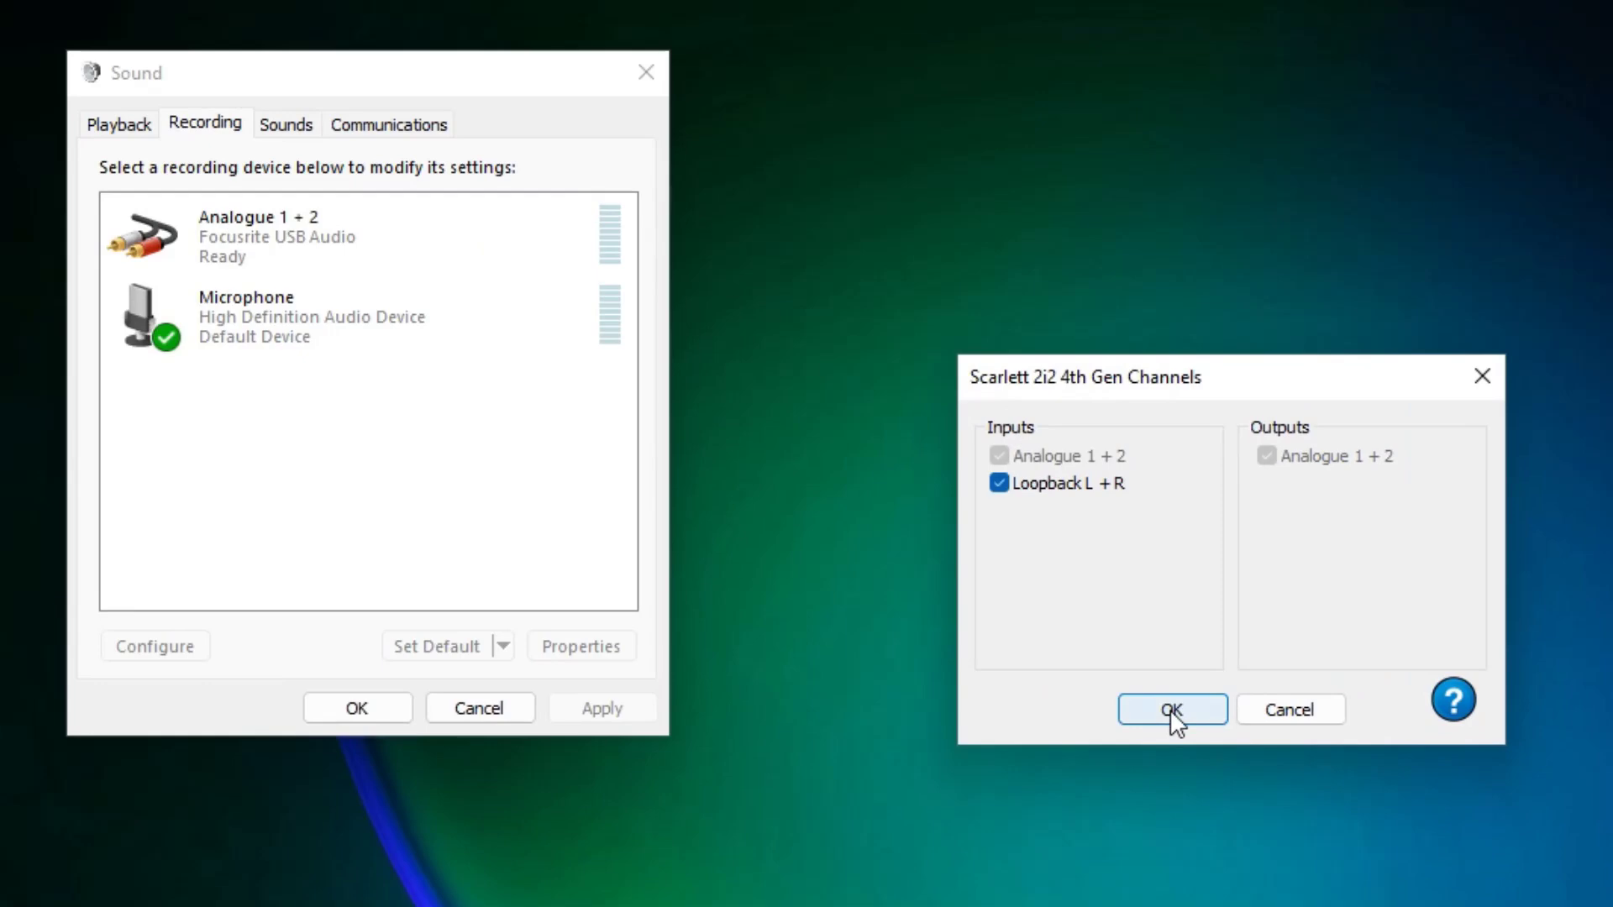
click(1172, 710)
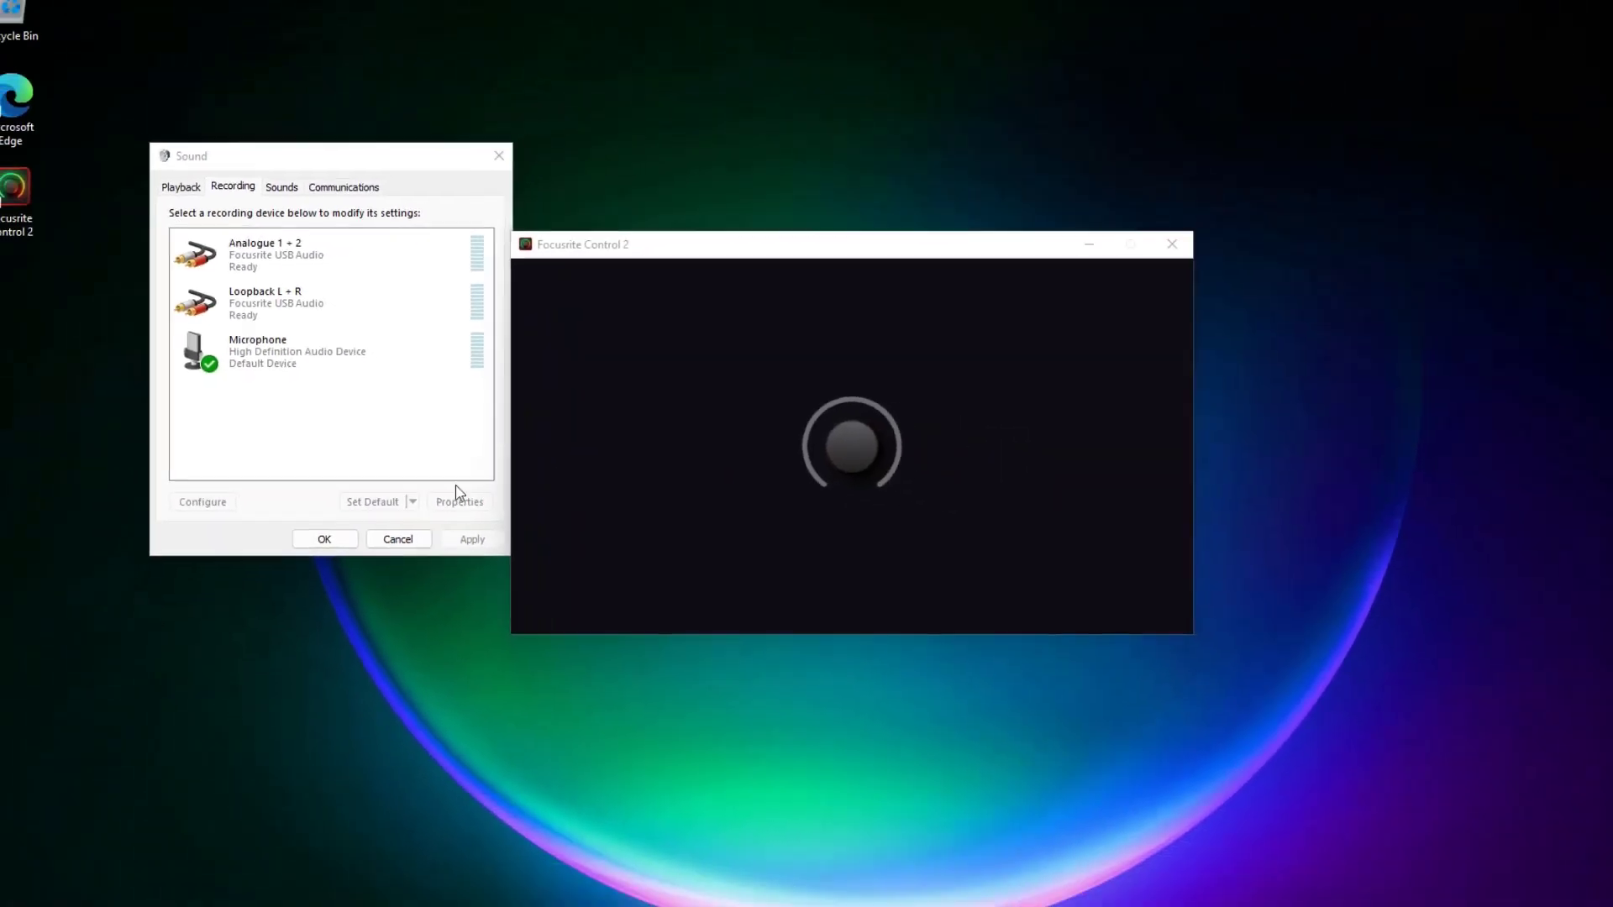
In Focusrite Control 2 preferences, send the Direct Monitor mix to Loopback
click(943, 200)
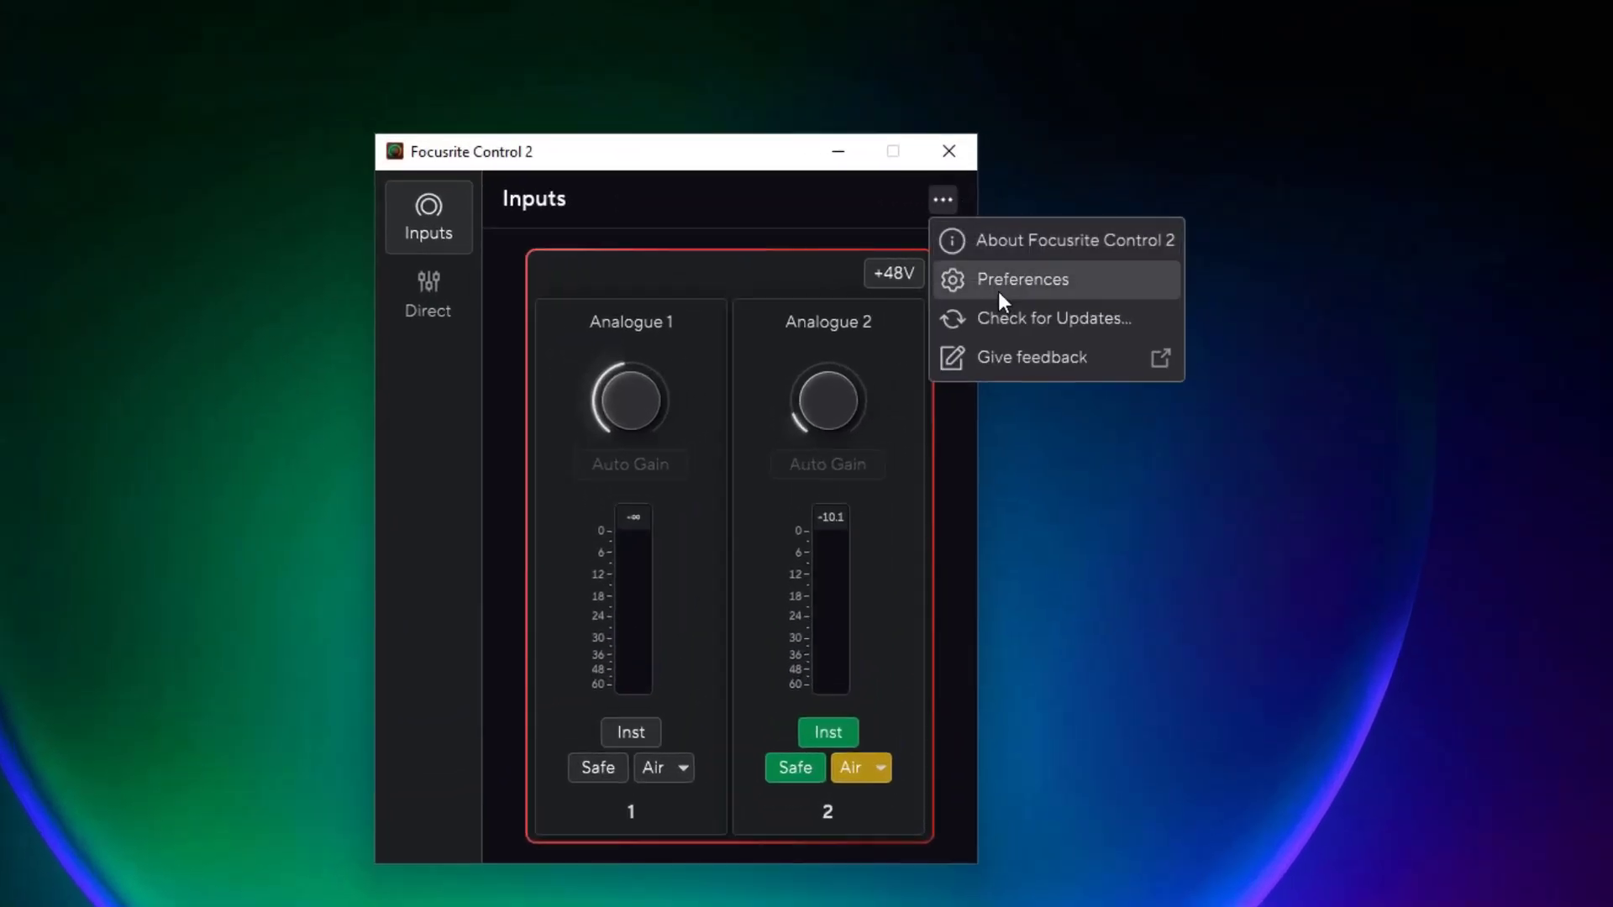
click(1021, 279)
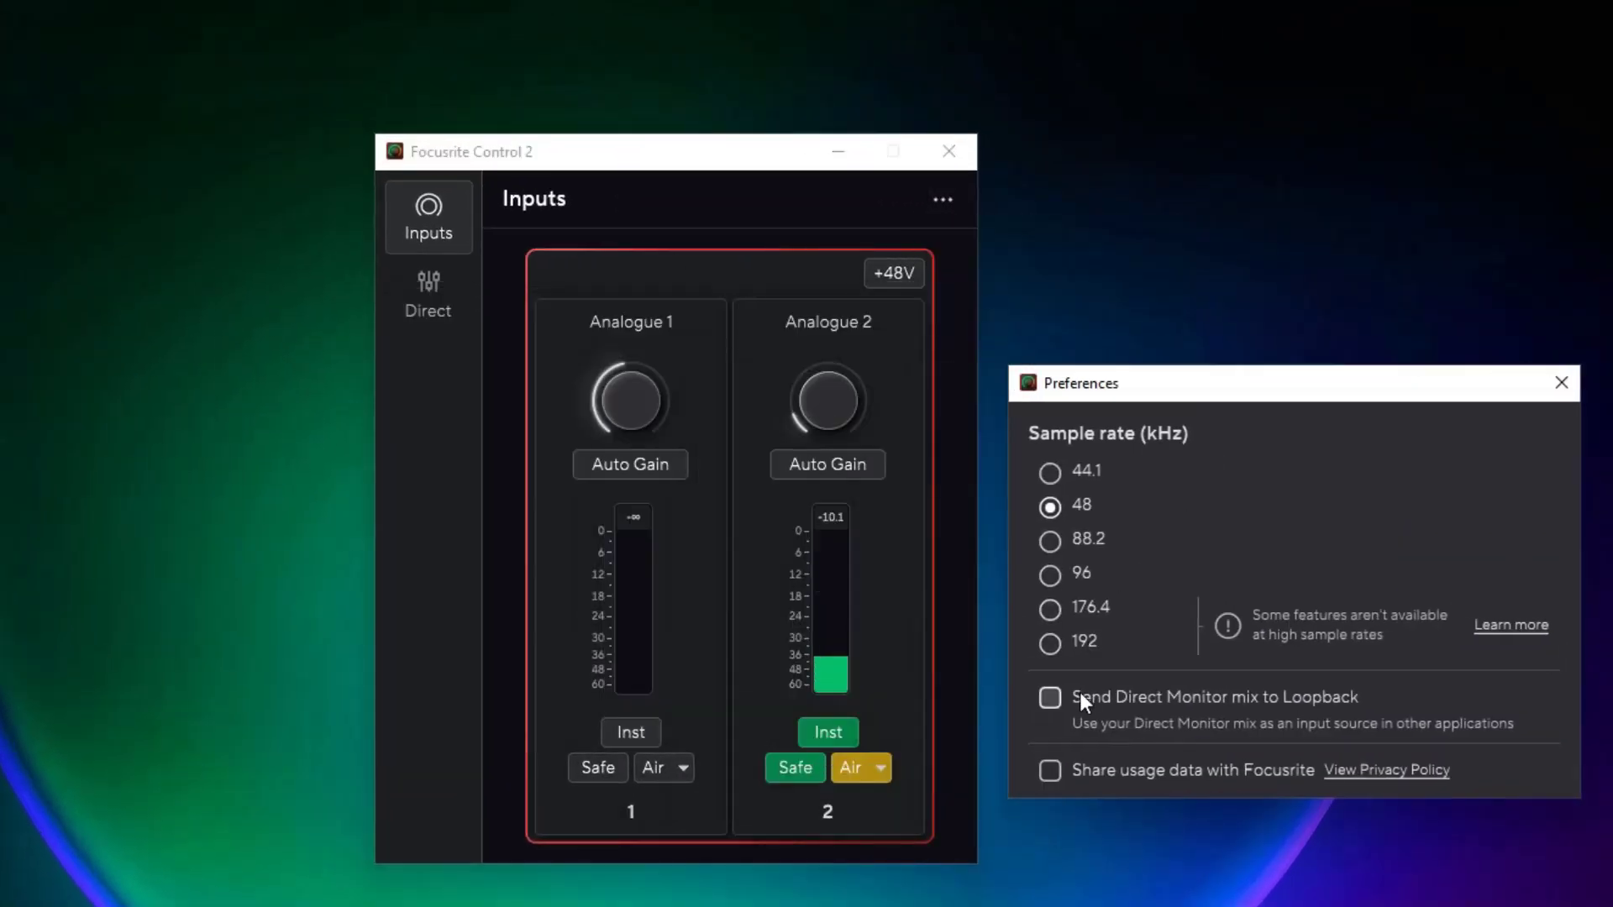
click(1049, 697)
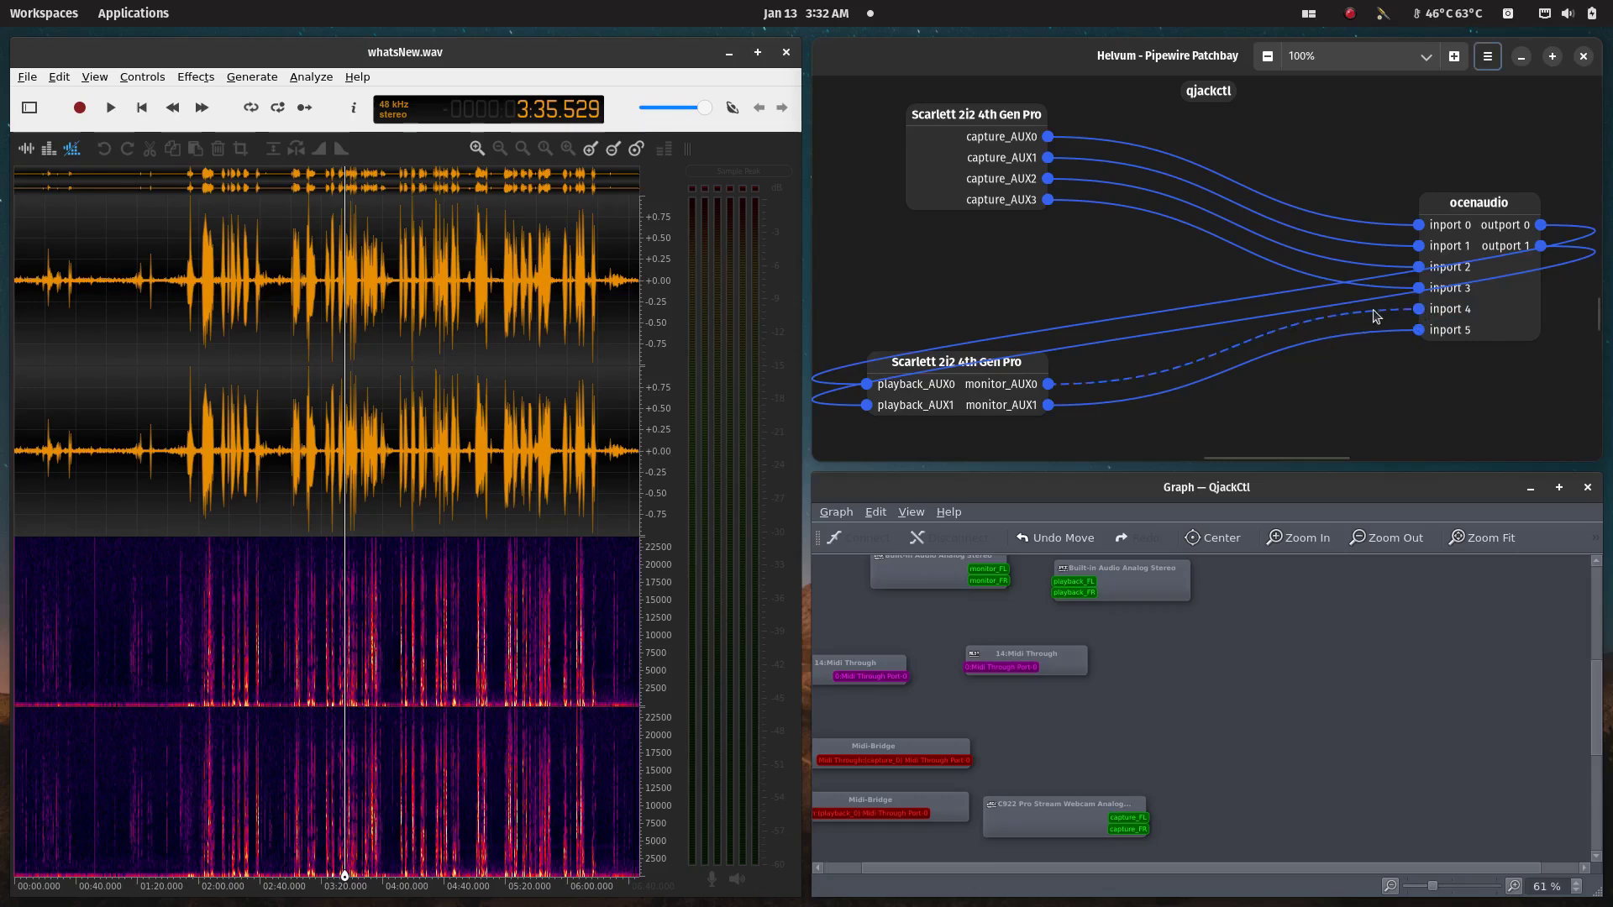
mouse_move(1419, 322)
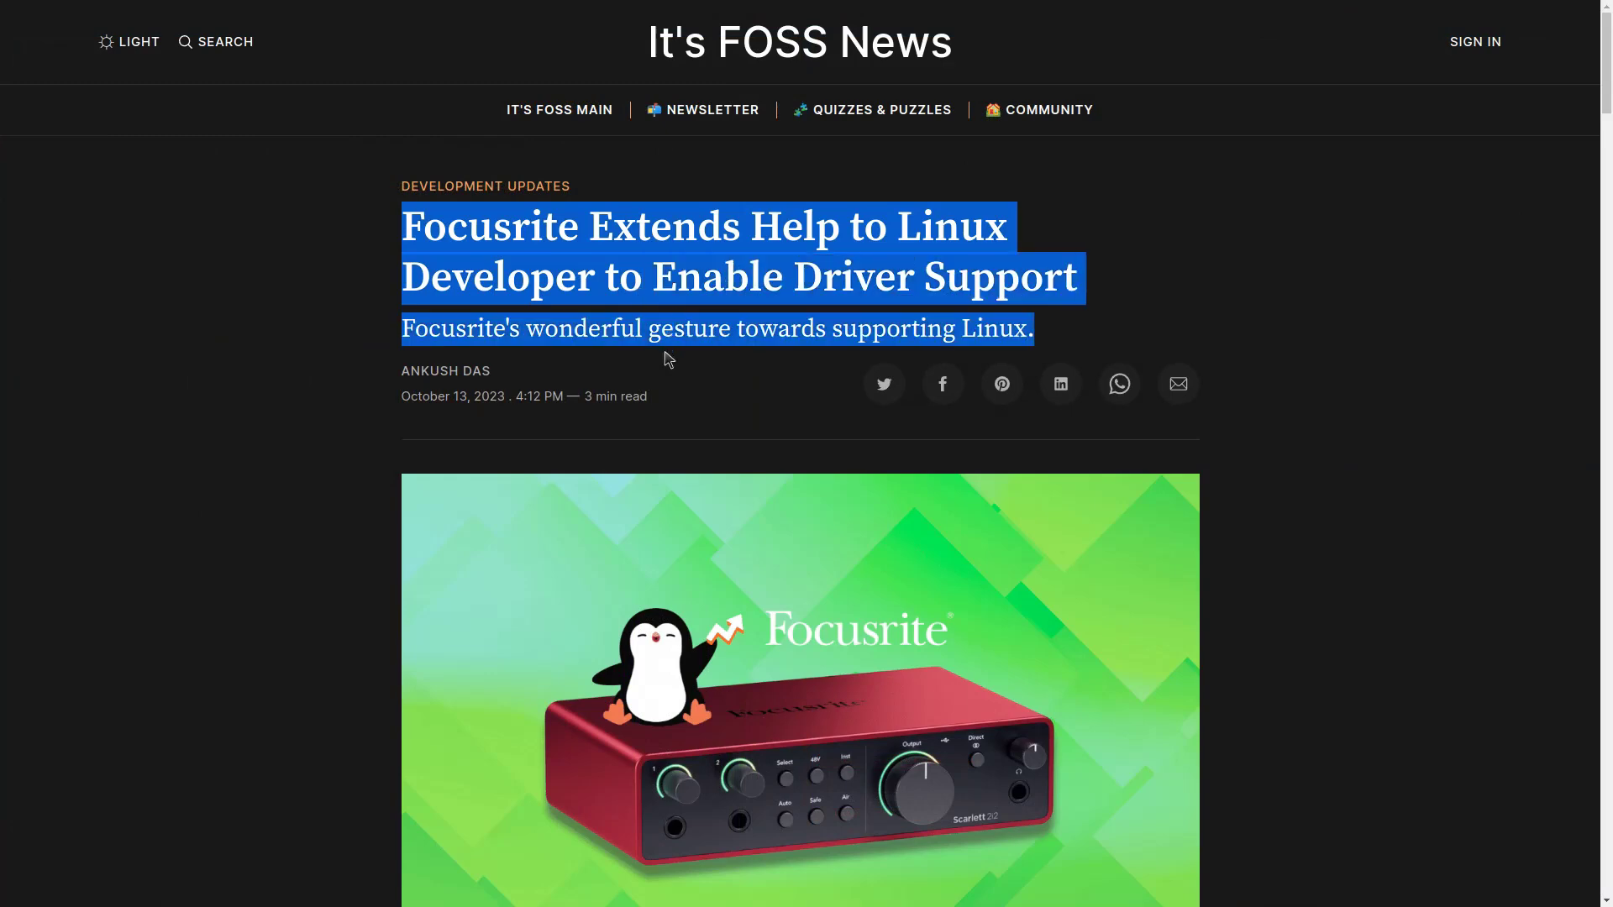
mouse_move(1428, 193)
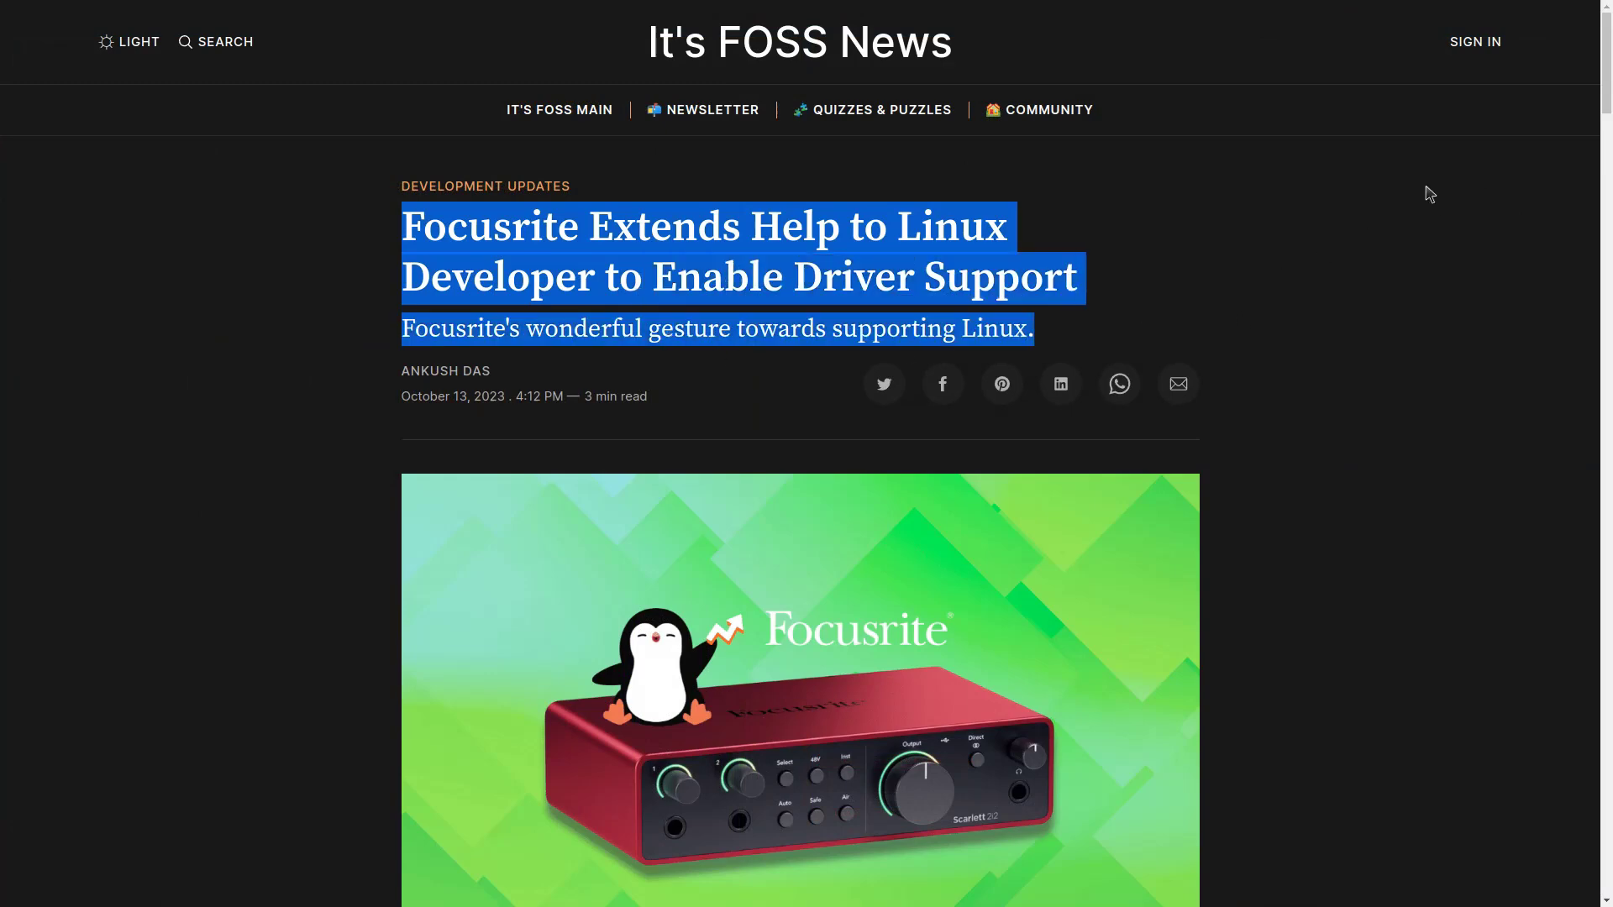
Scroll the It's FOSS article past the GoFundMe screenshot to the paragraphs on Focusrite's support
scroll(down, 3)
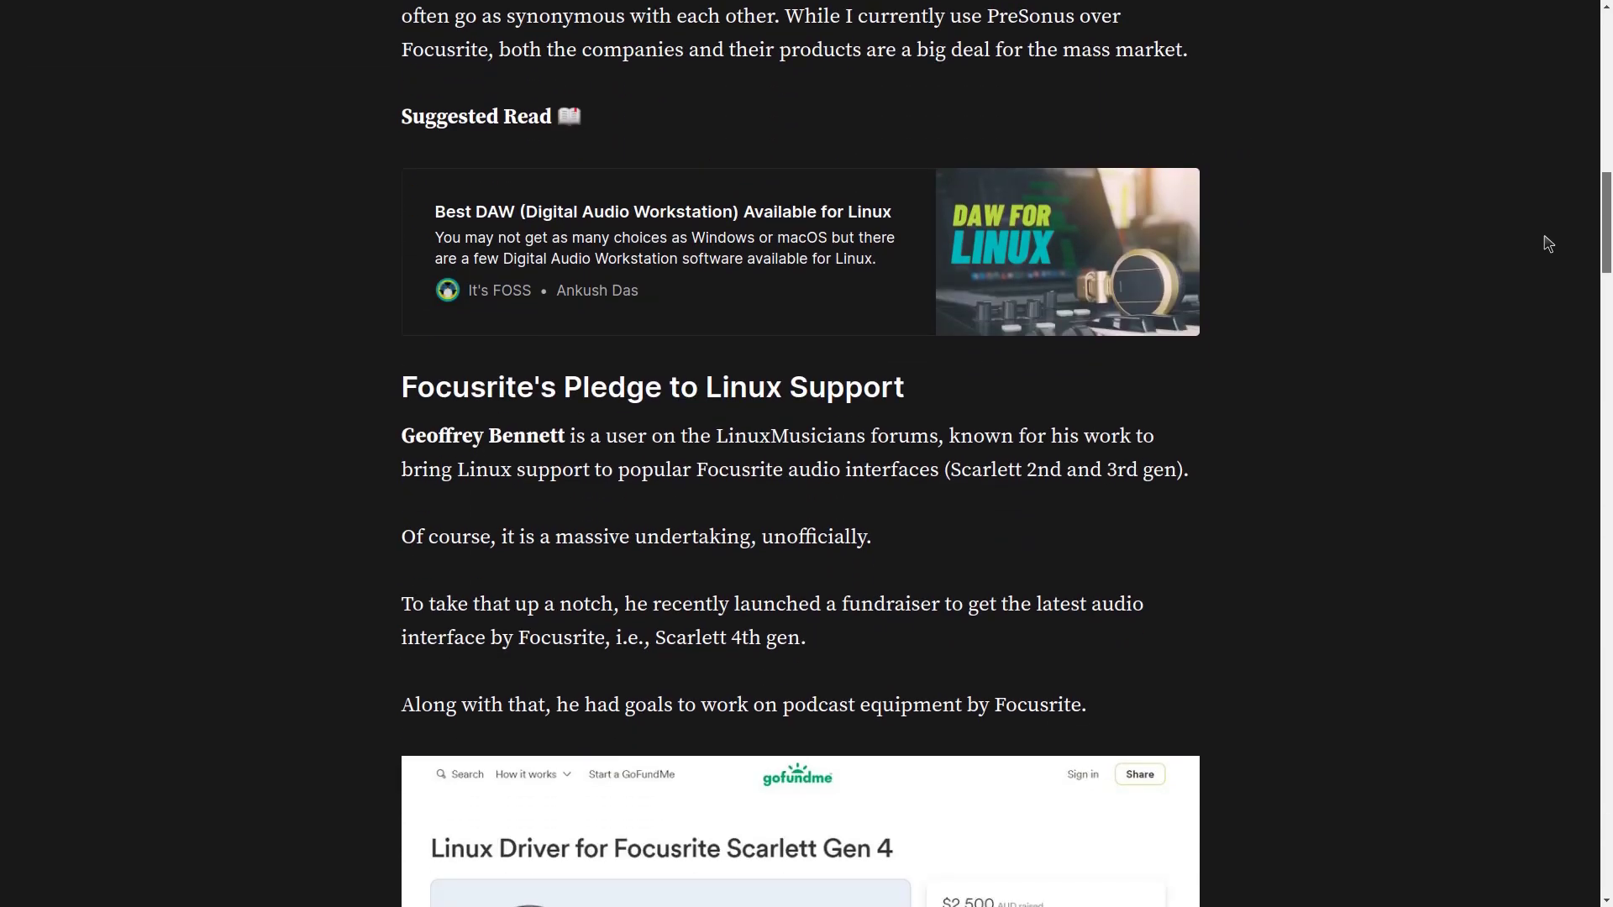
scroll(down, 3)
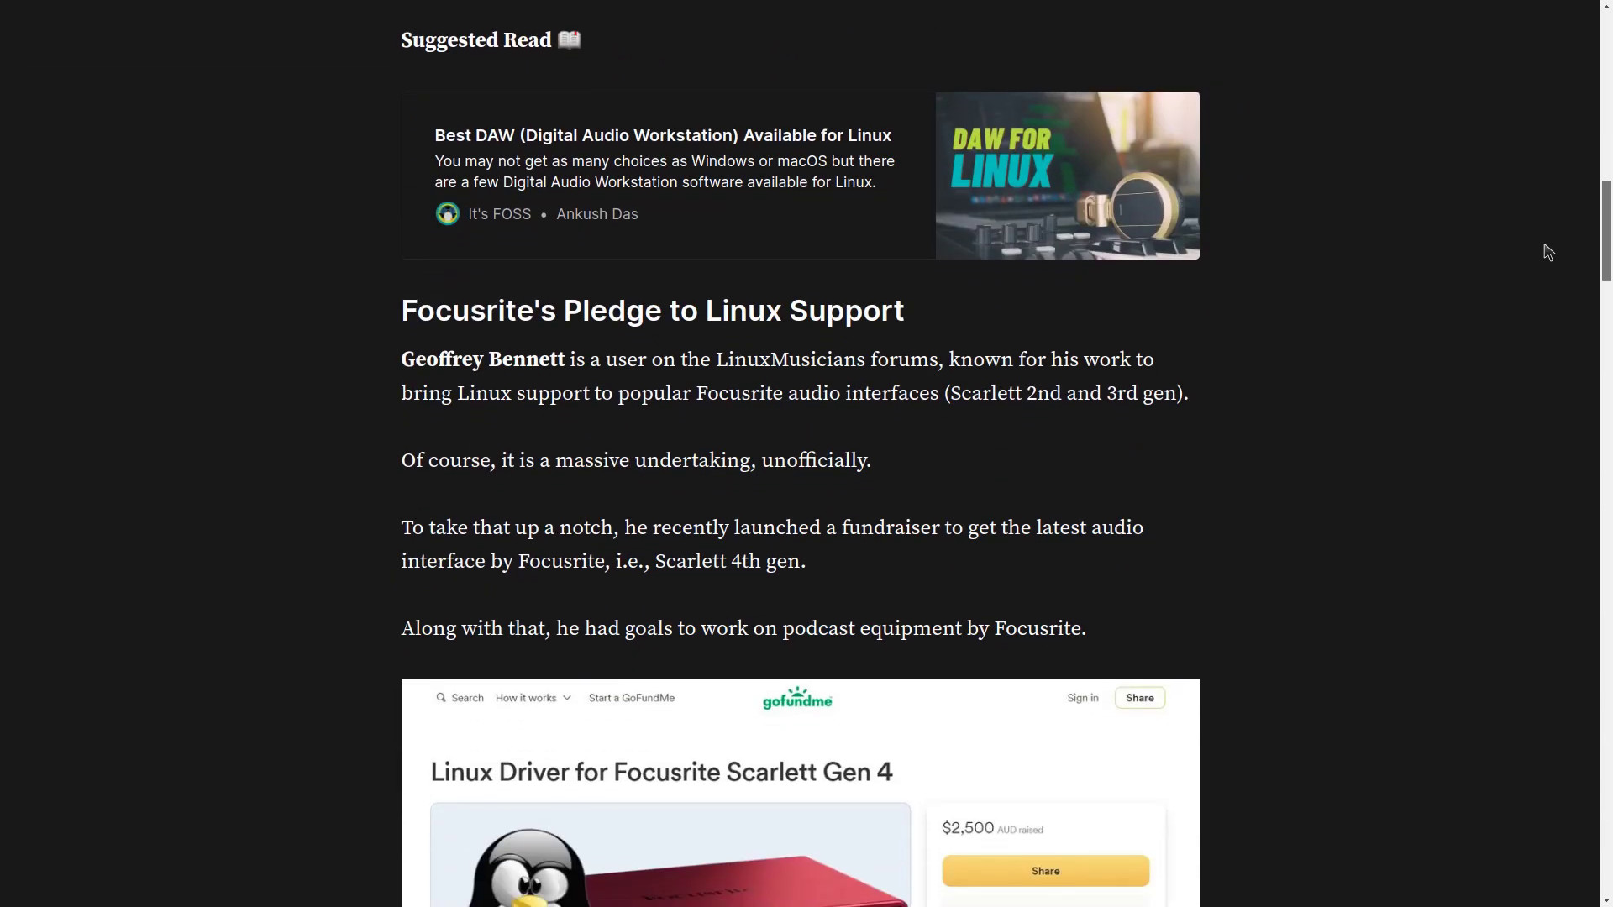
scroll(down, 3)
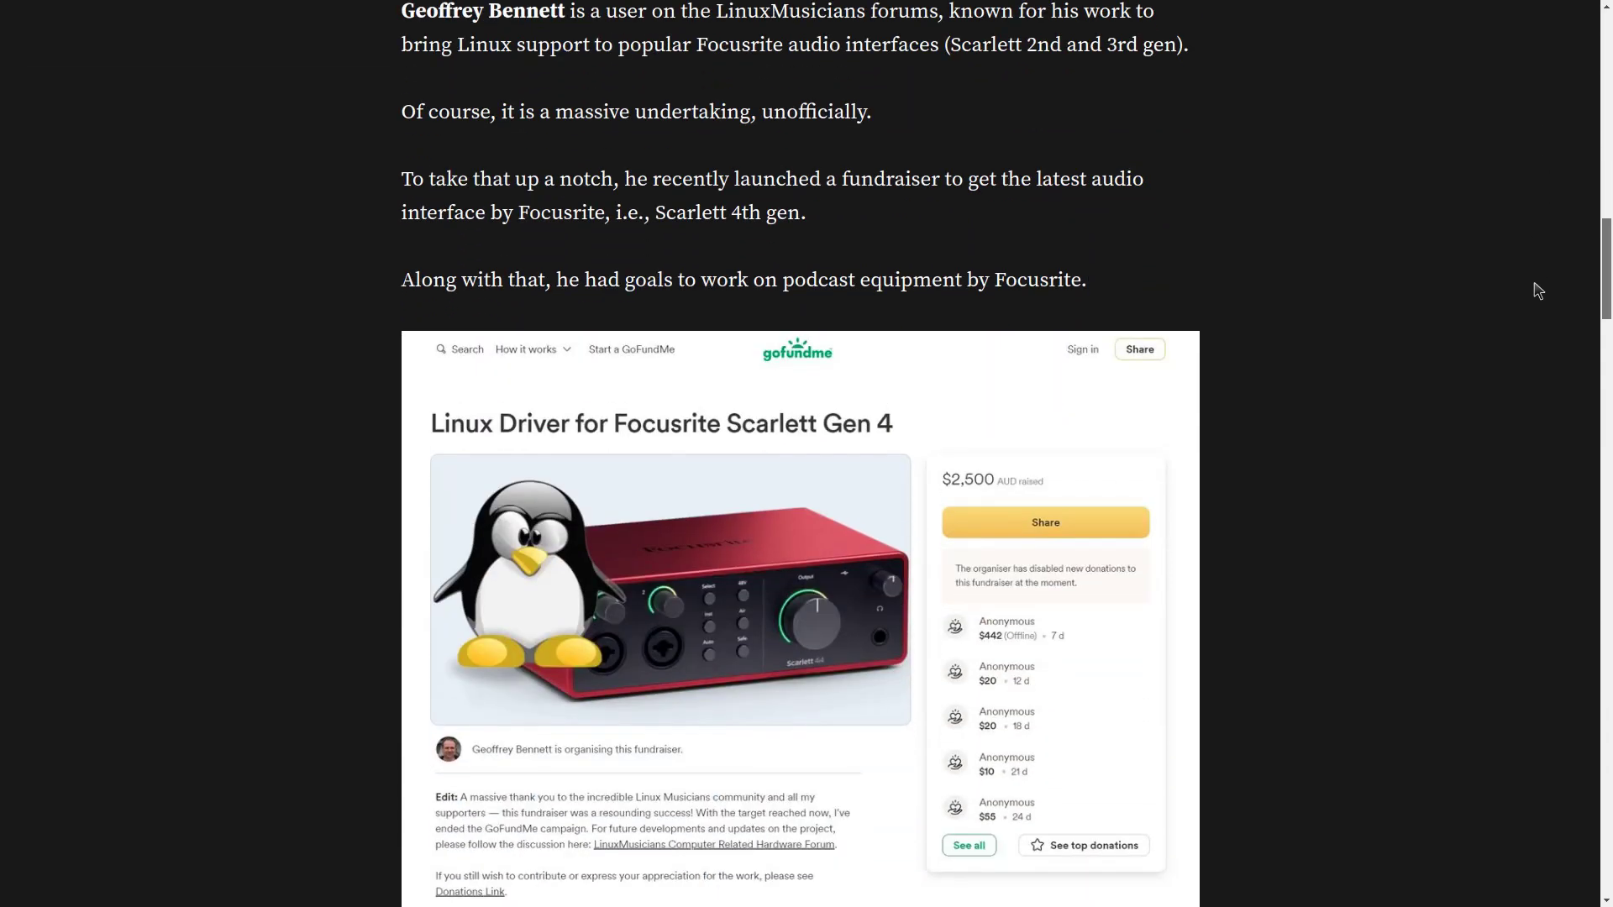
scroll(down, 3)
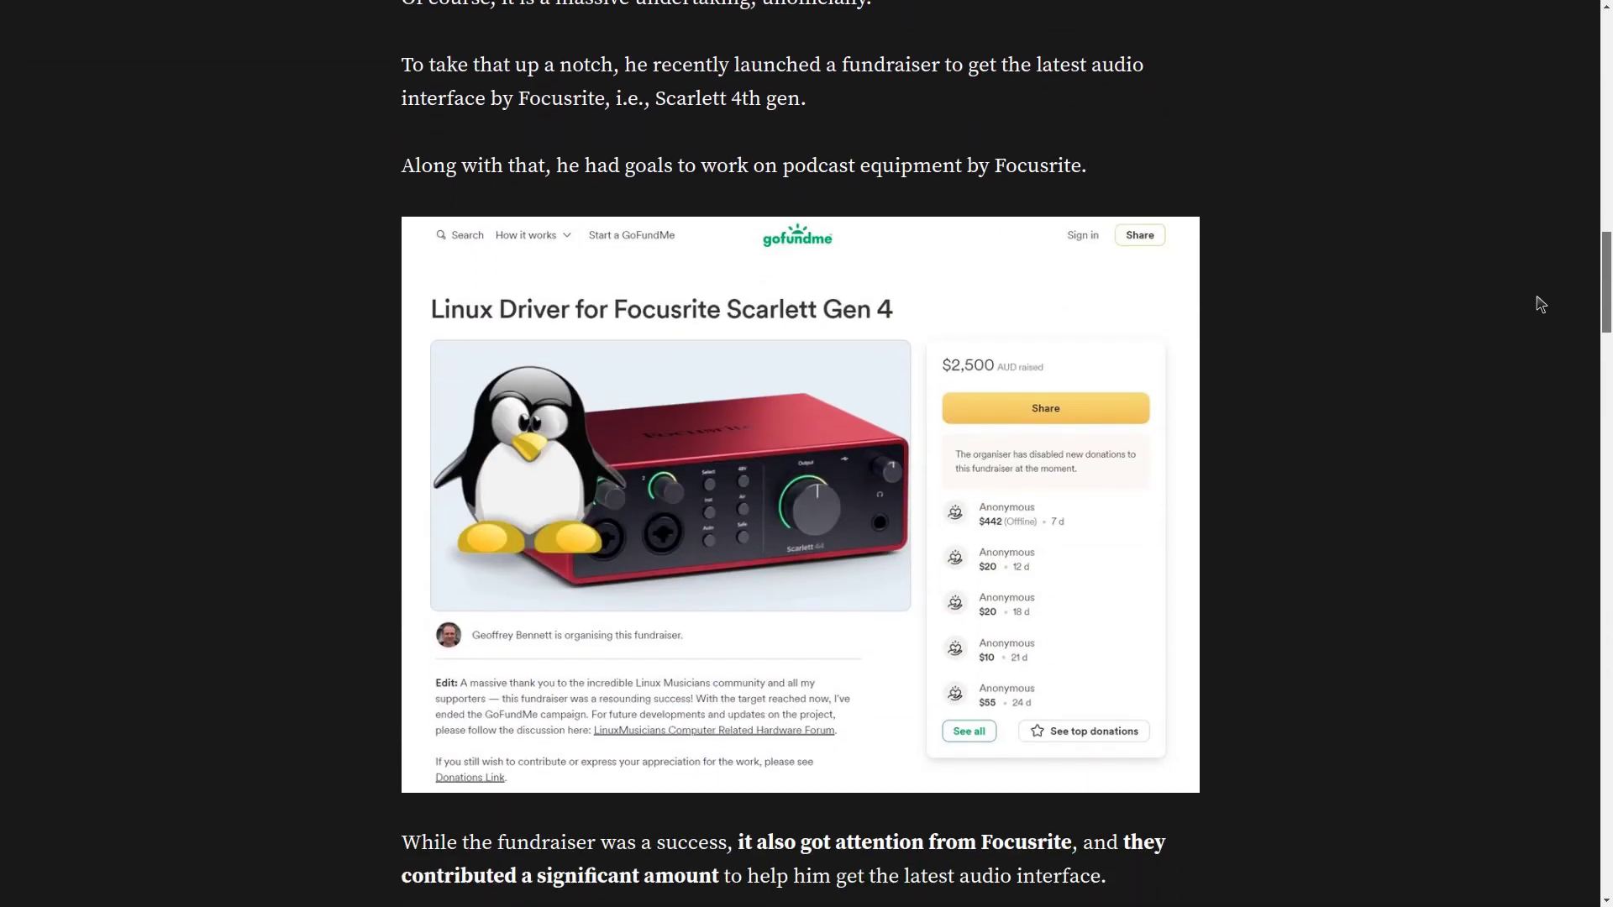
scroll(down, 3)
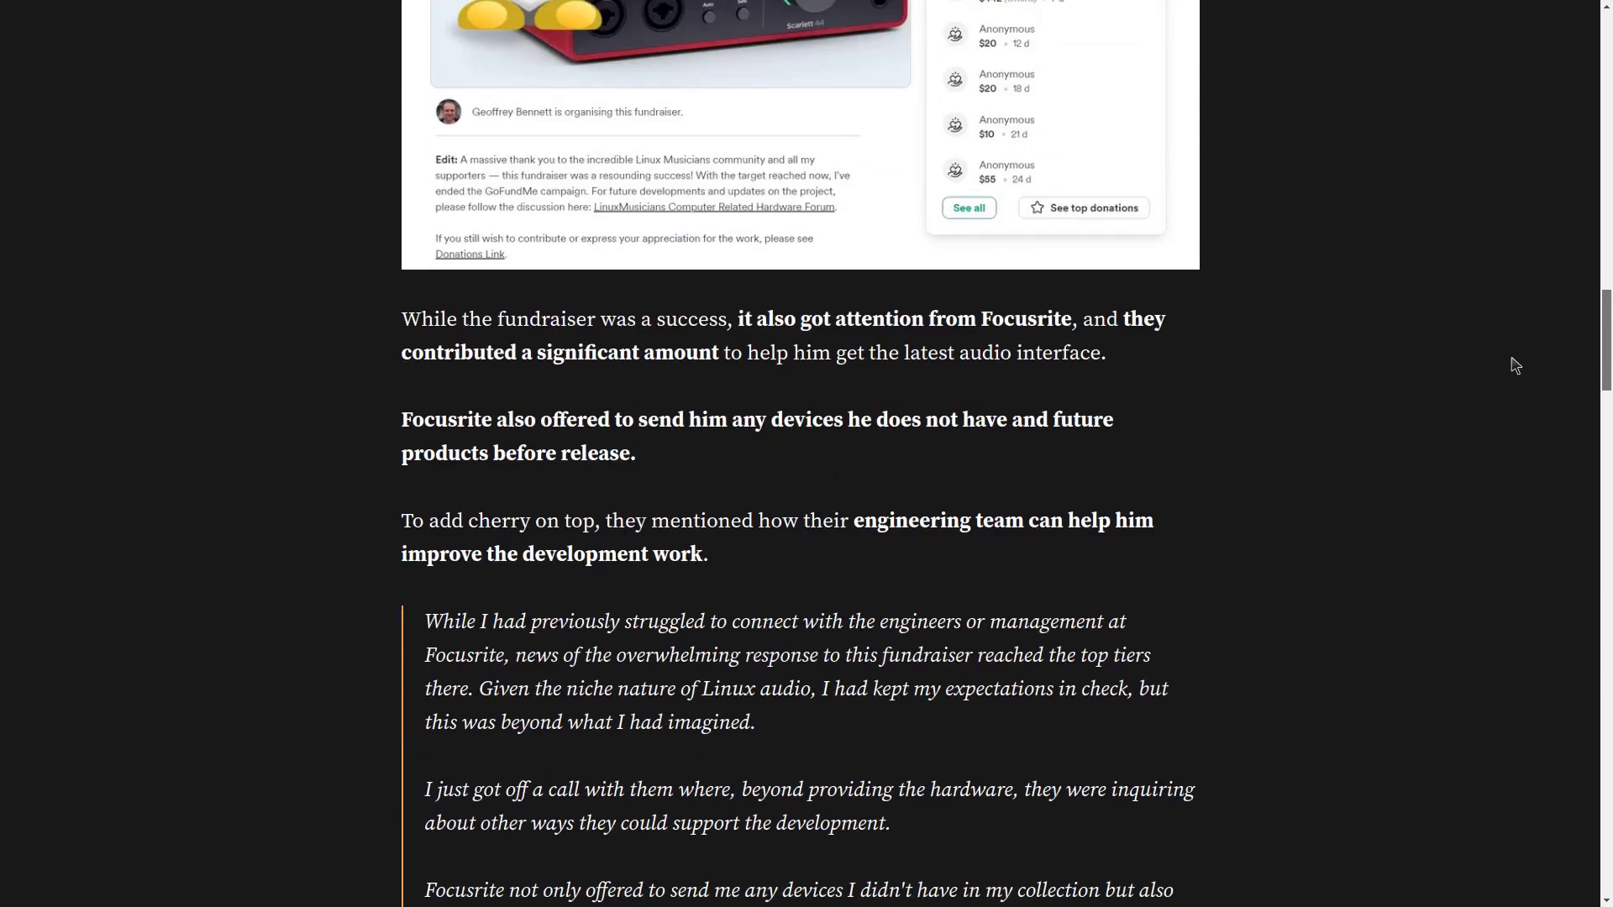
scroll(down, 3)
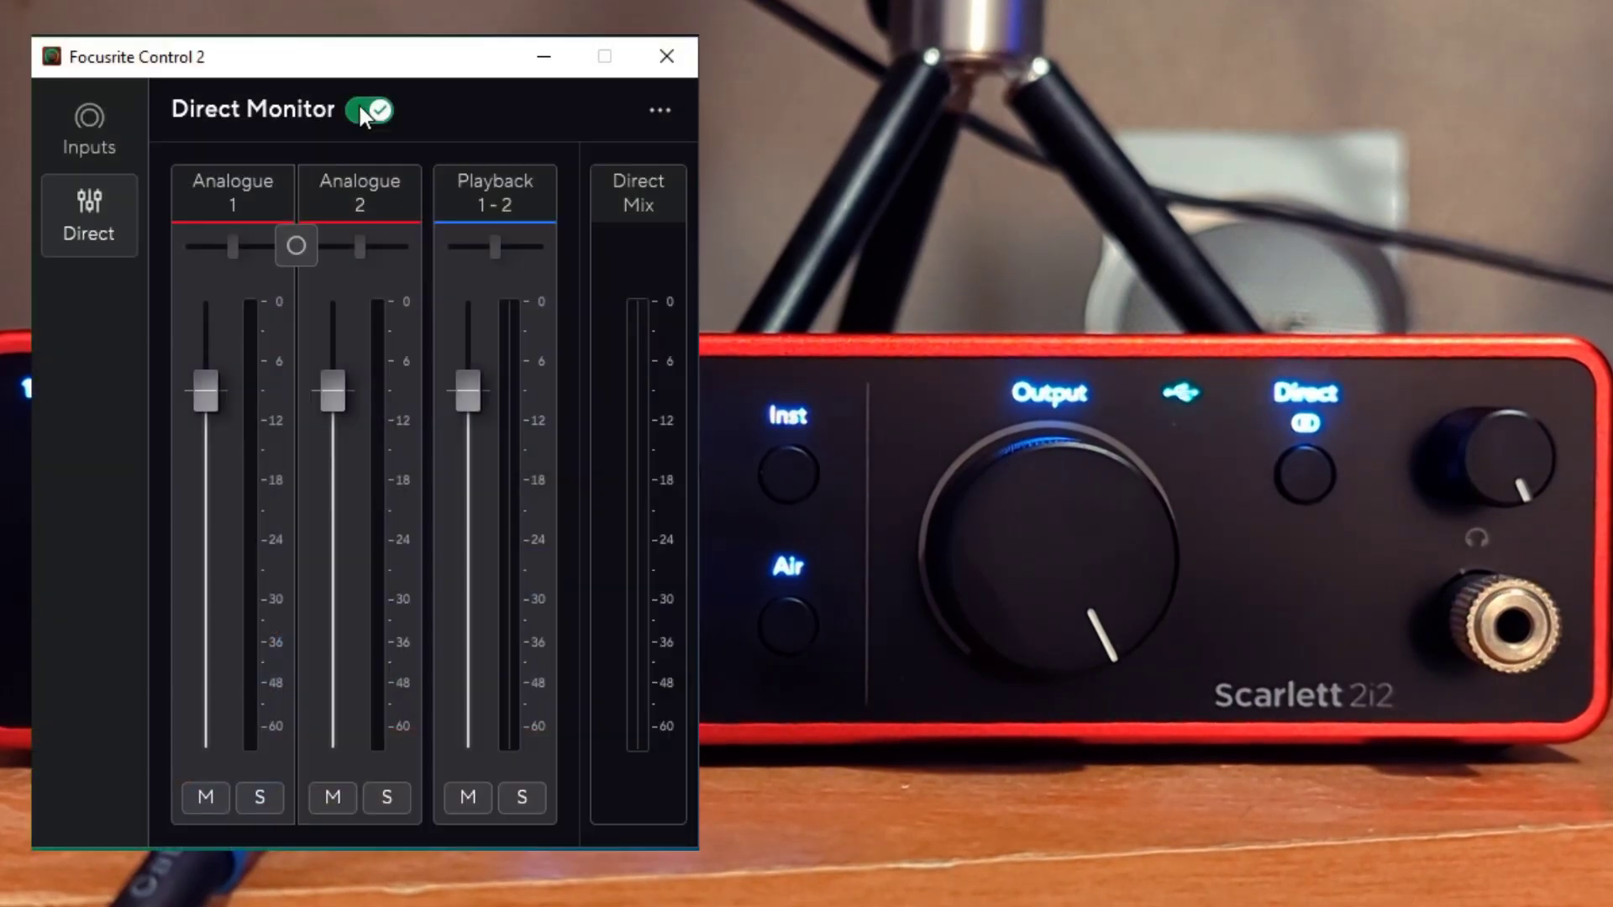
mouse_move(361, 185)
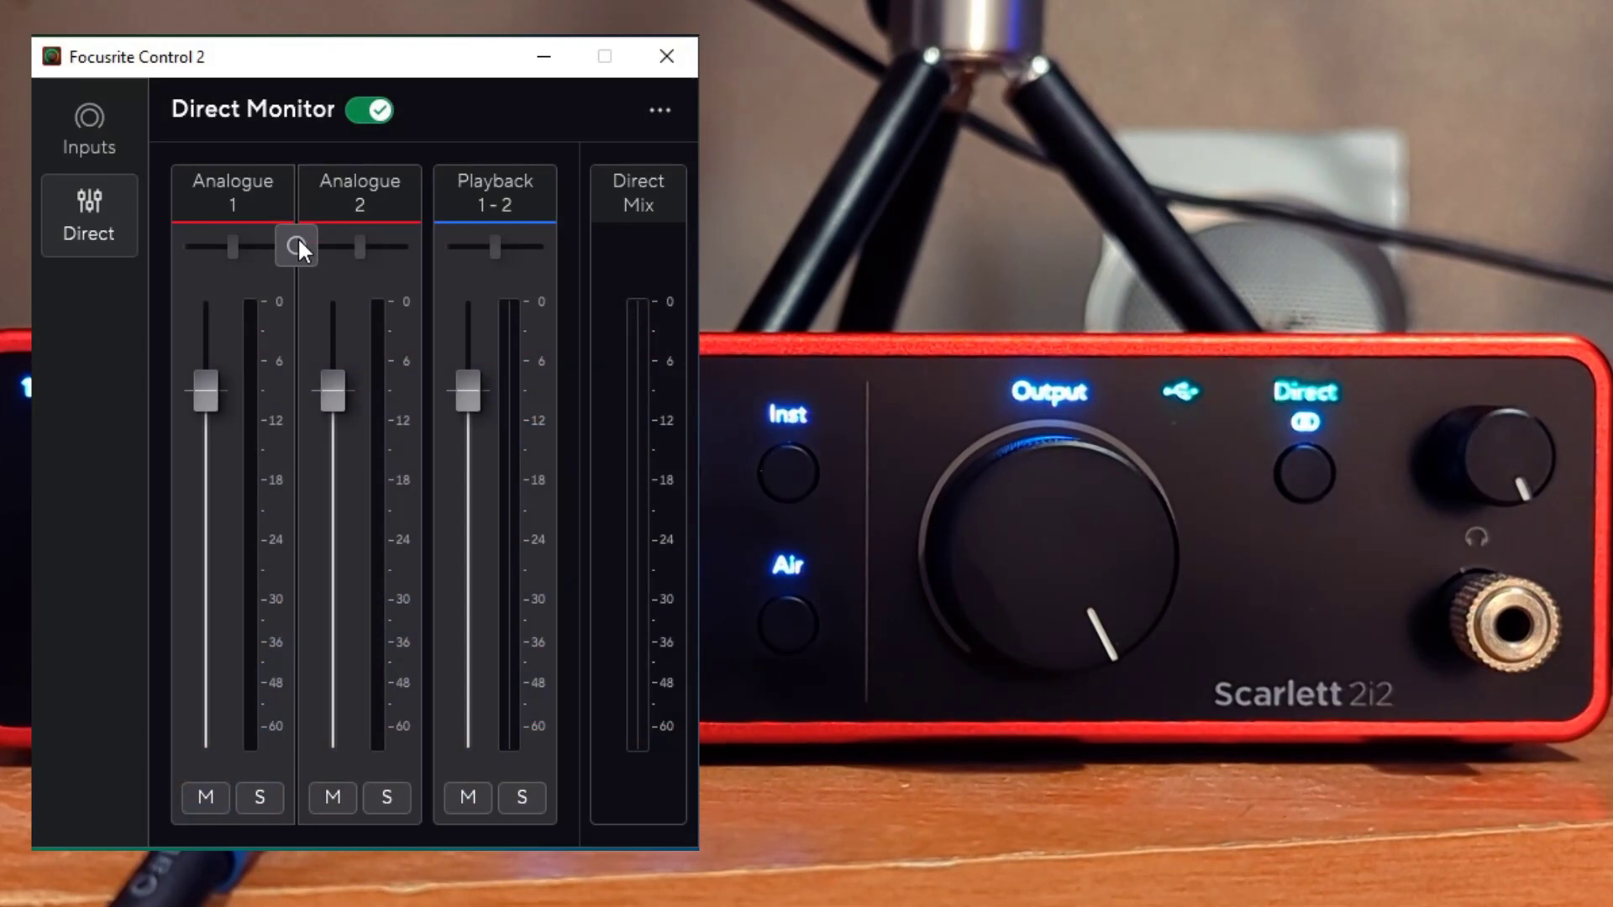
Switch from the Direct Monitor page to the Inputs page for Analogue 1 and 2
click(88, 127)
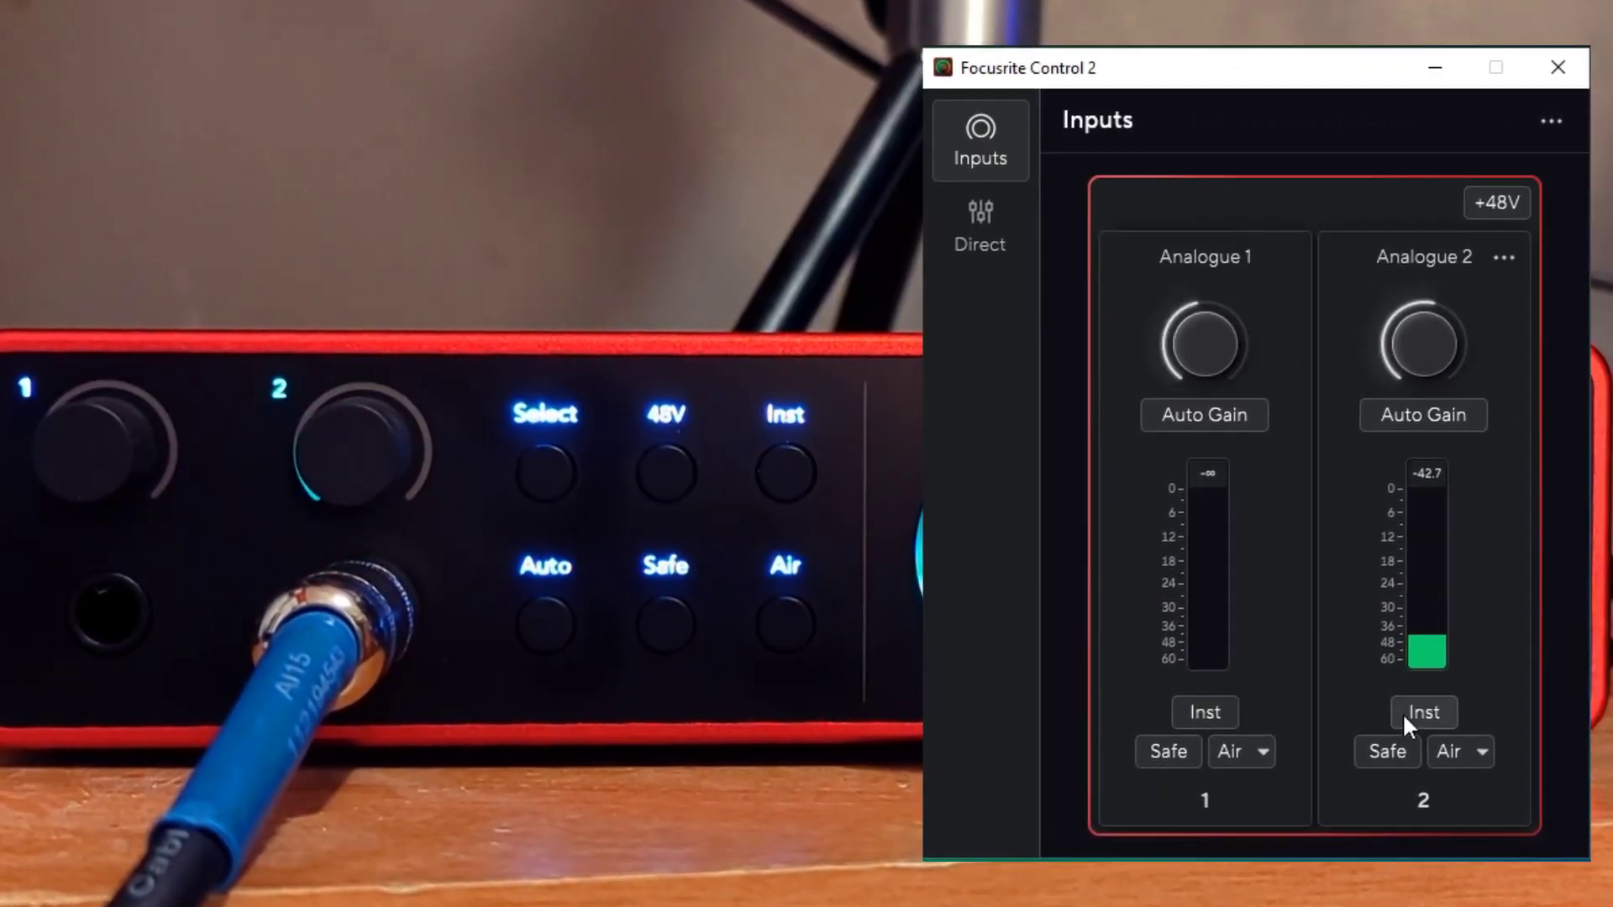
Set Analogue 2 to instrument level with clip Safe and Air enabled
click(1423, 712)
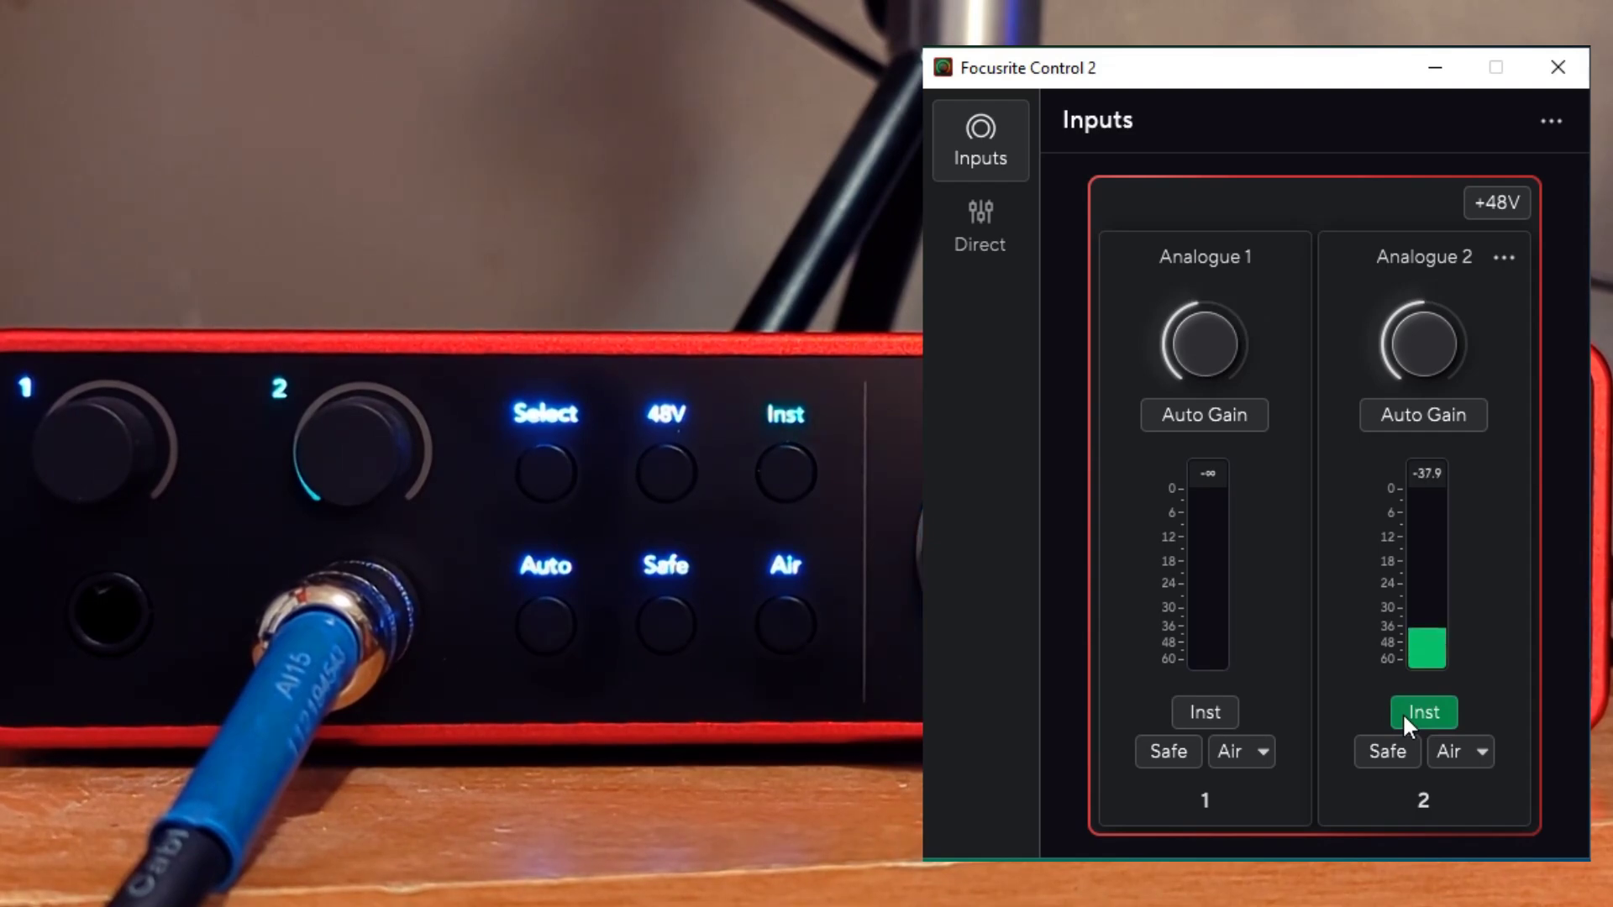
click(1385, 751)
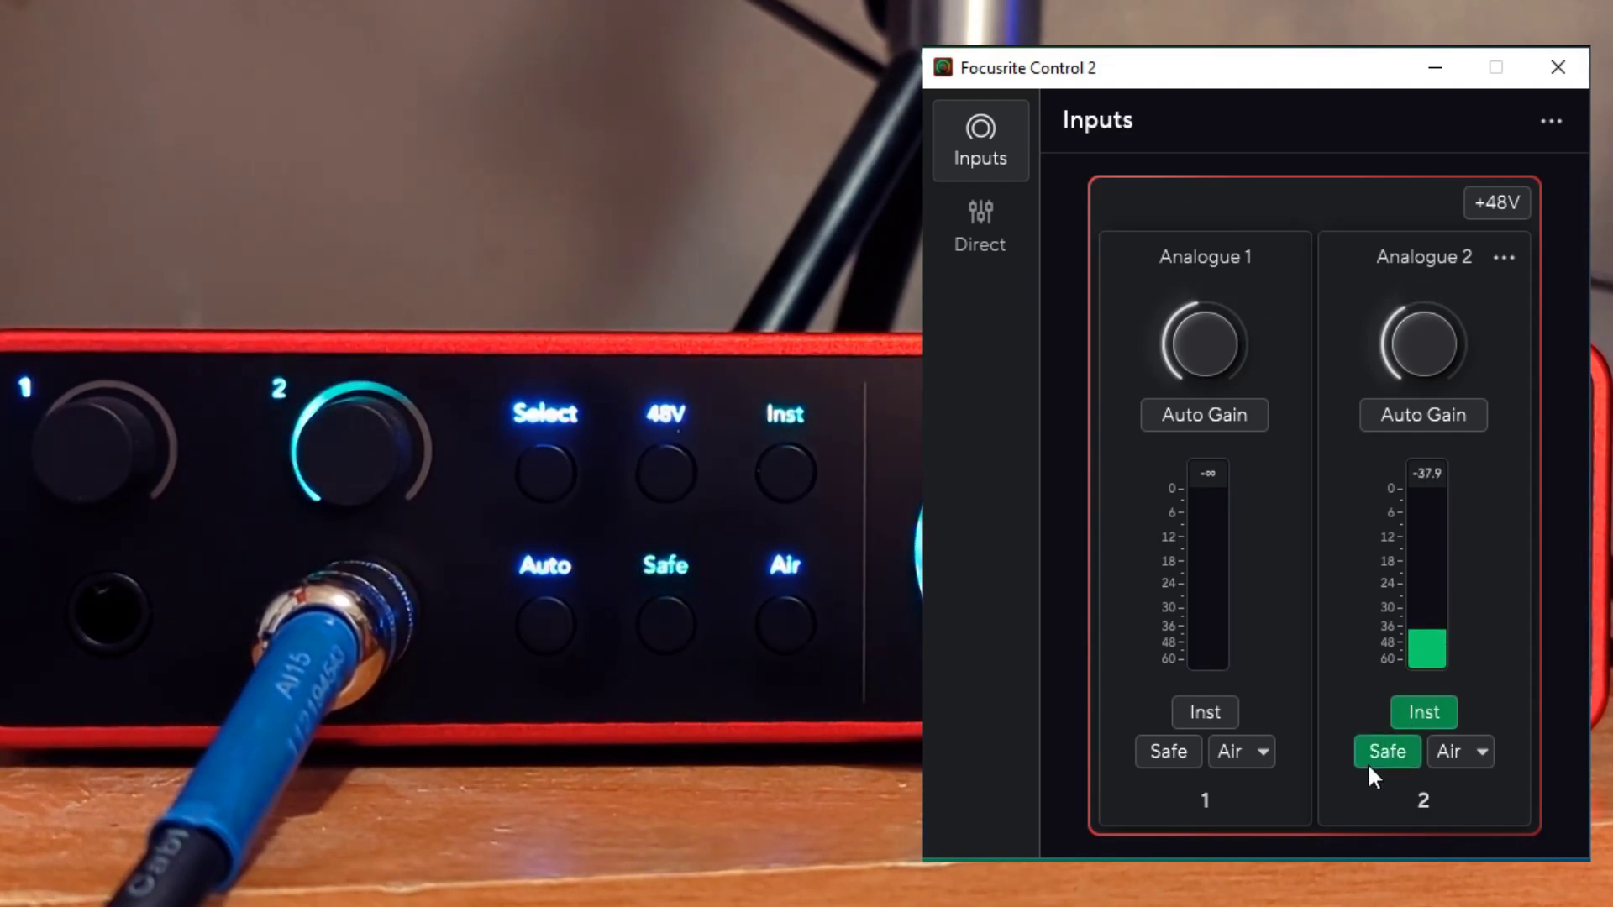
click(1423, 711)
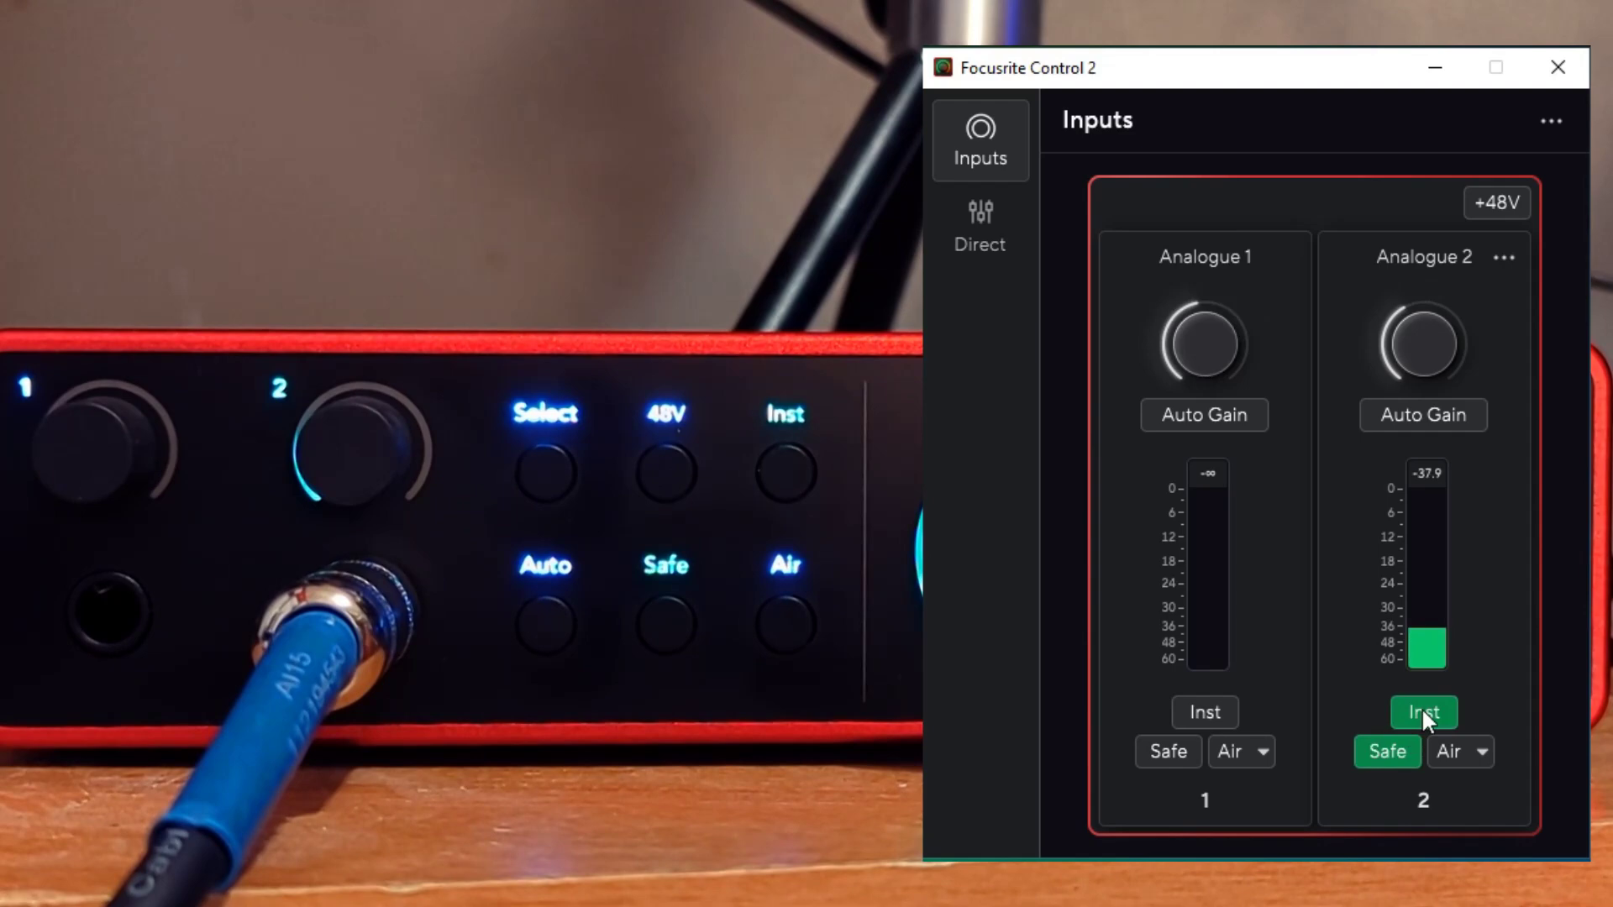
click(1422, 414)
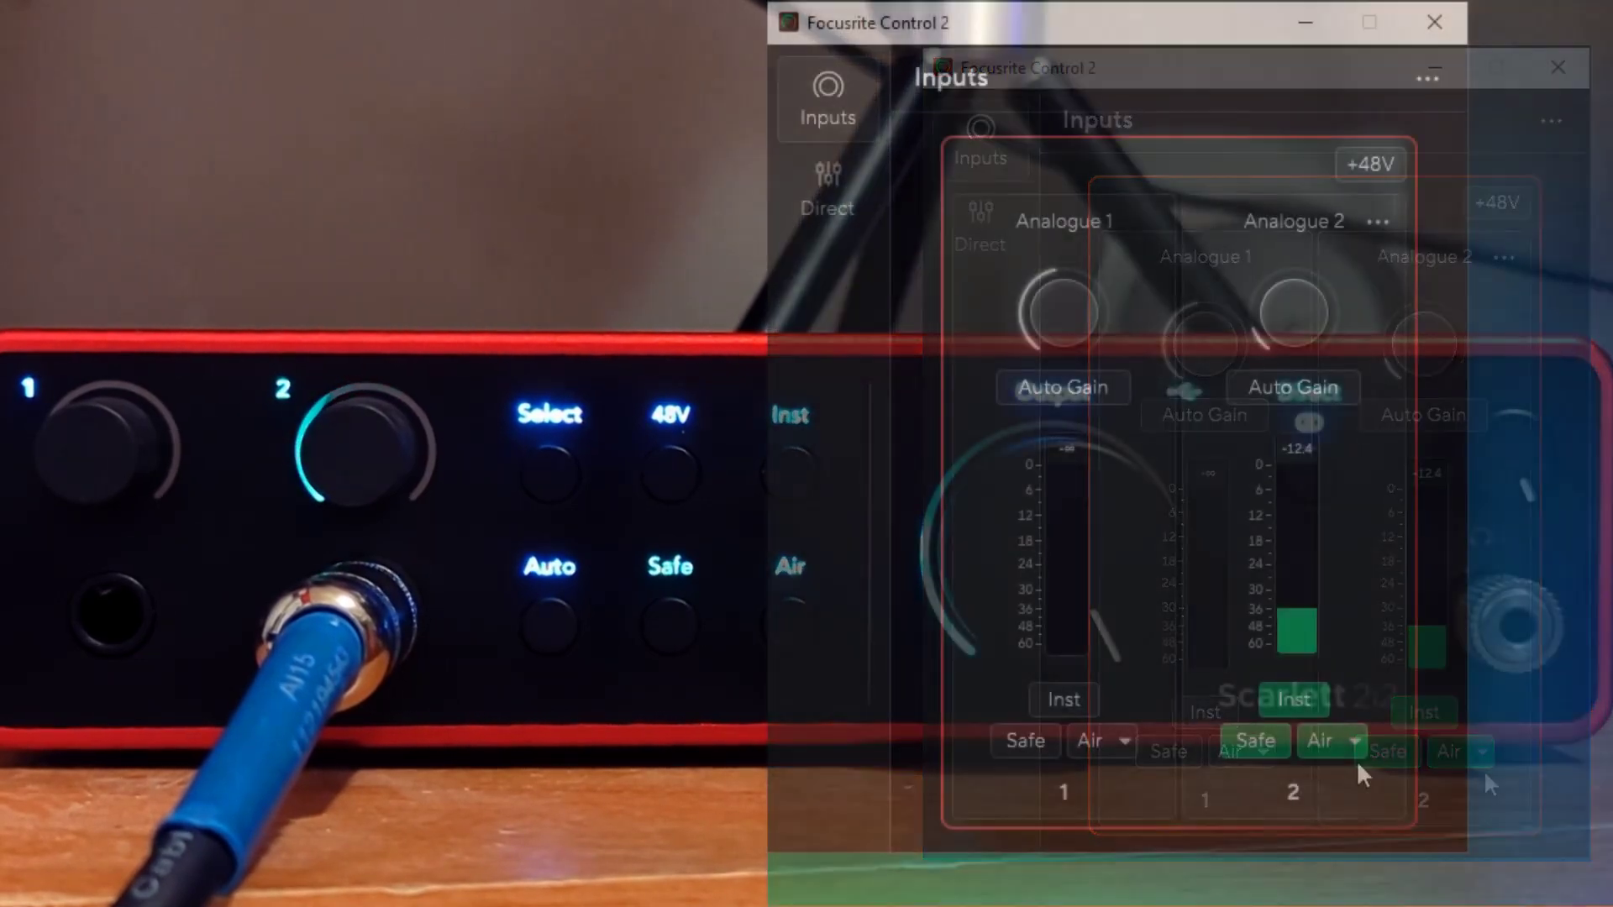
Change Analogue 2's Air mode from Presence to Presence & Drive
click(1359, 741)
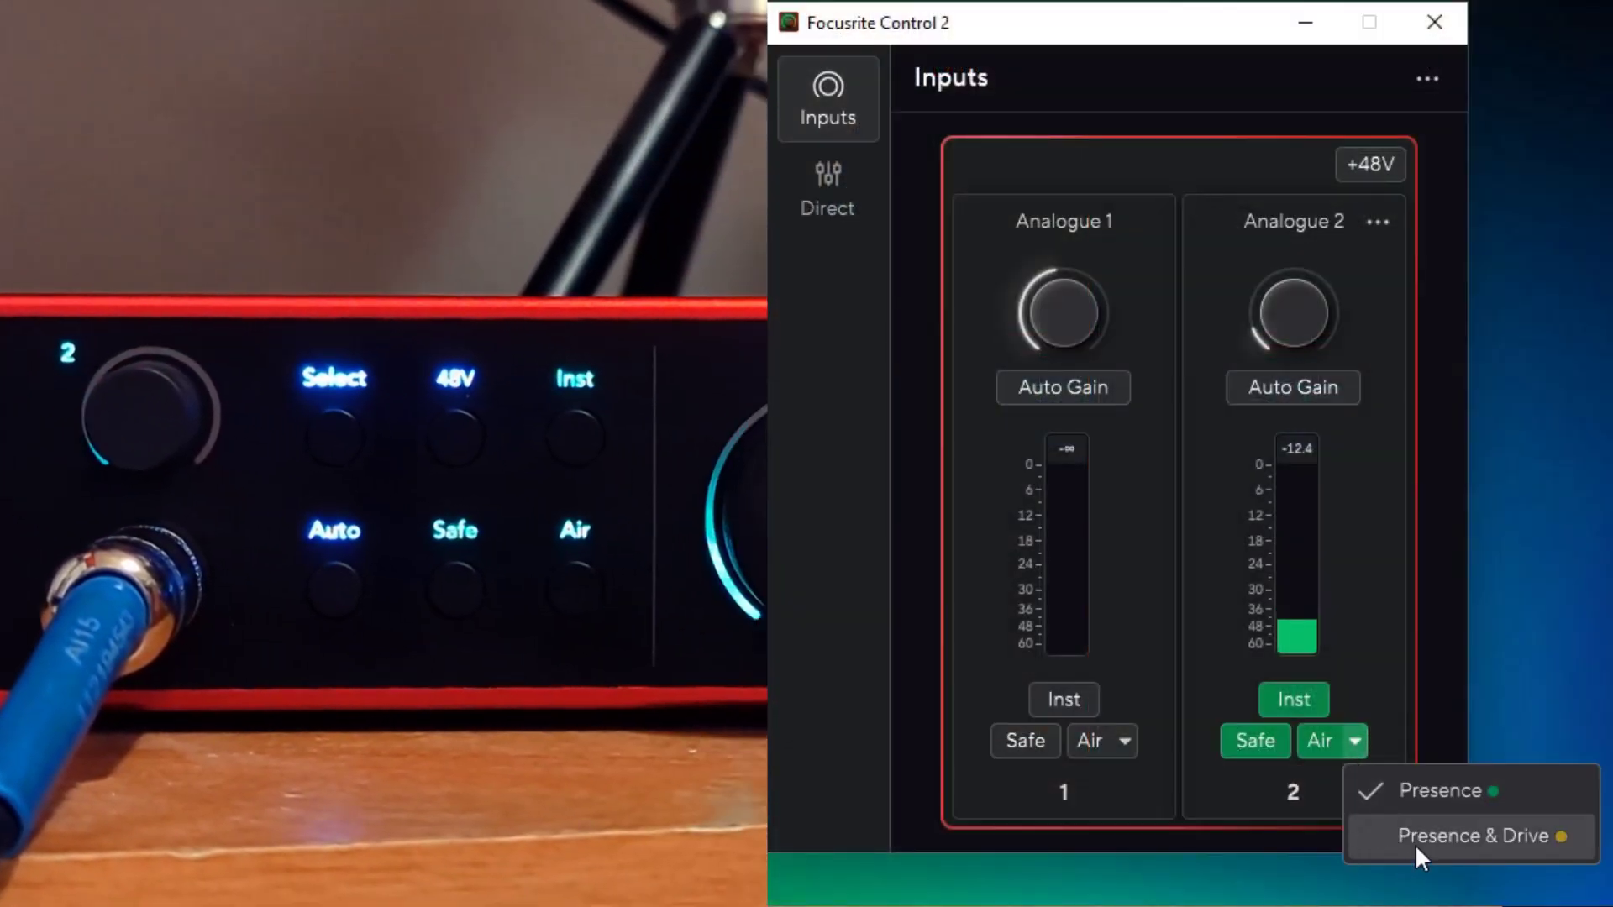
click(1472, 834)
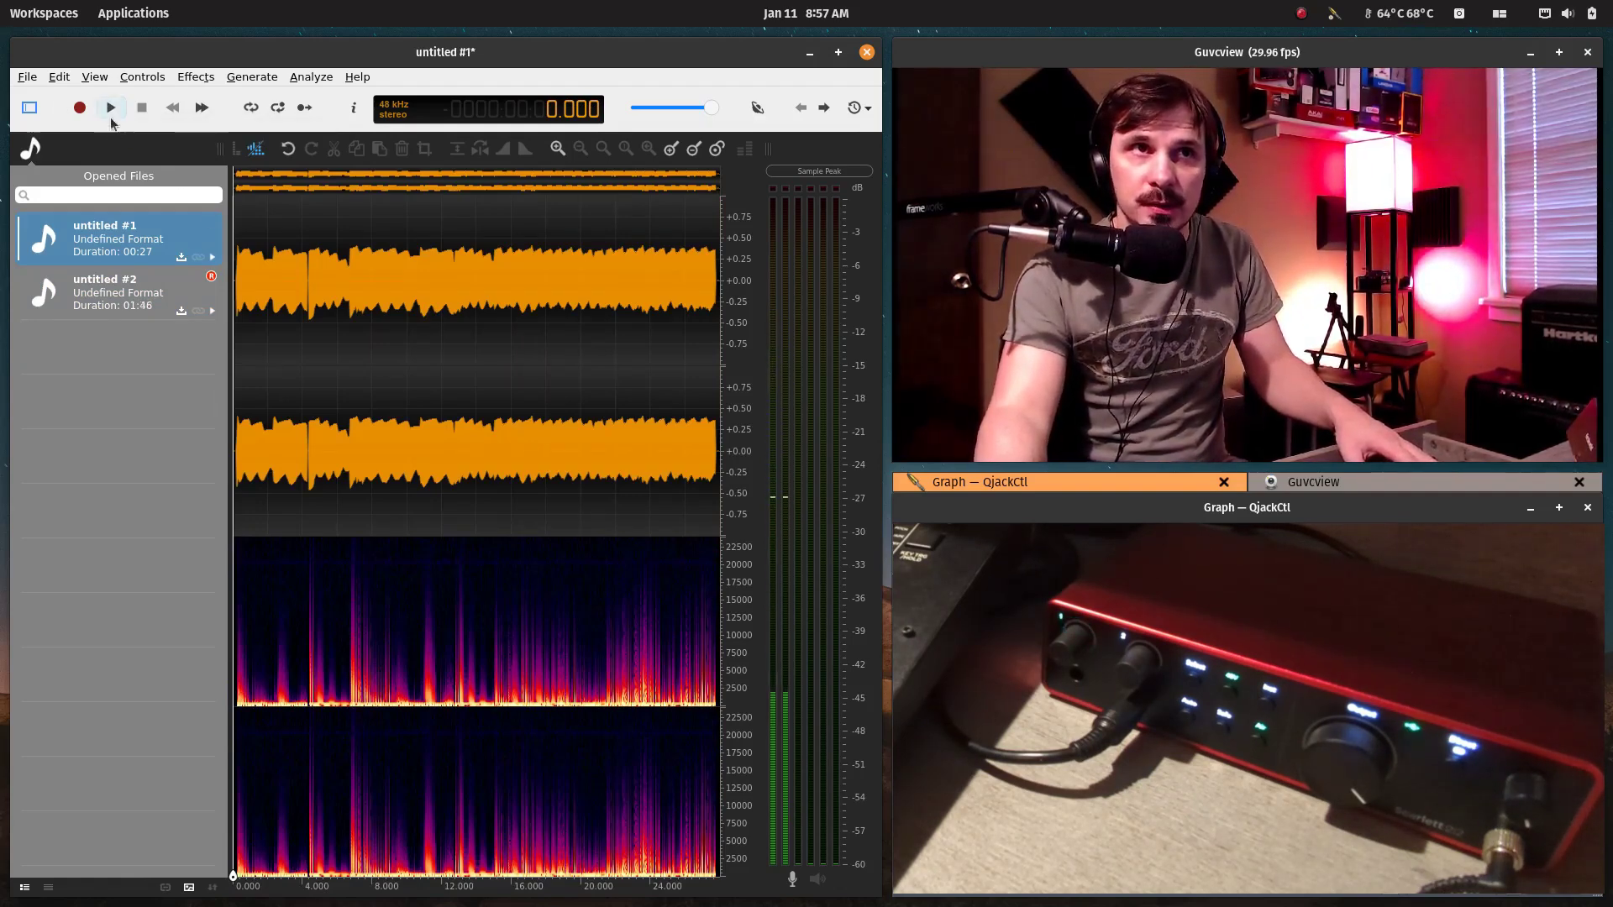
mouse_move(110, 107)
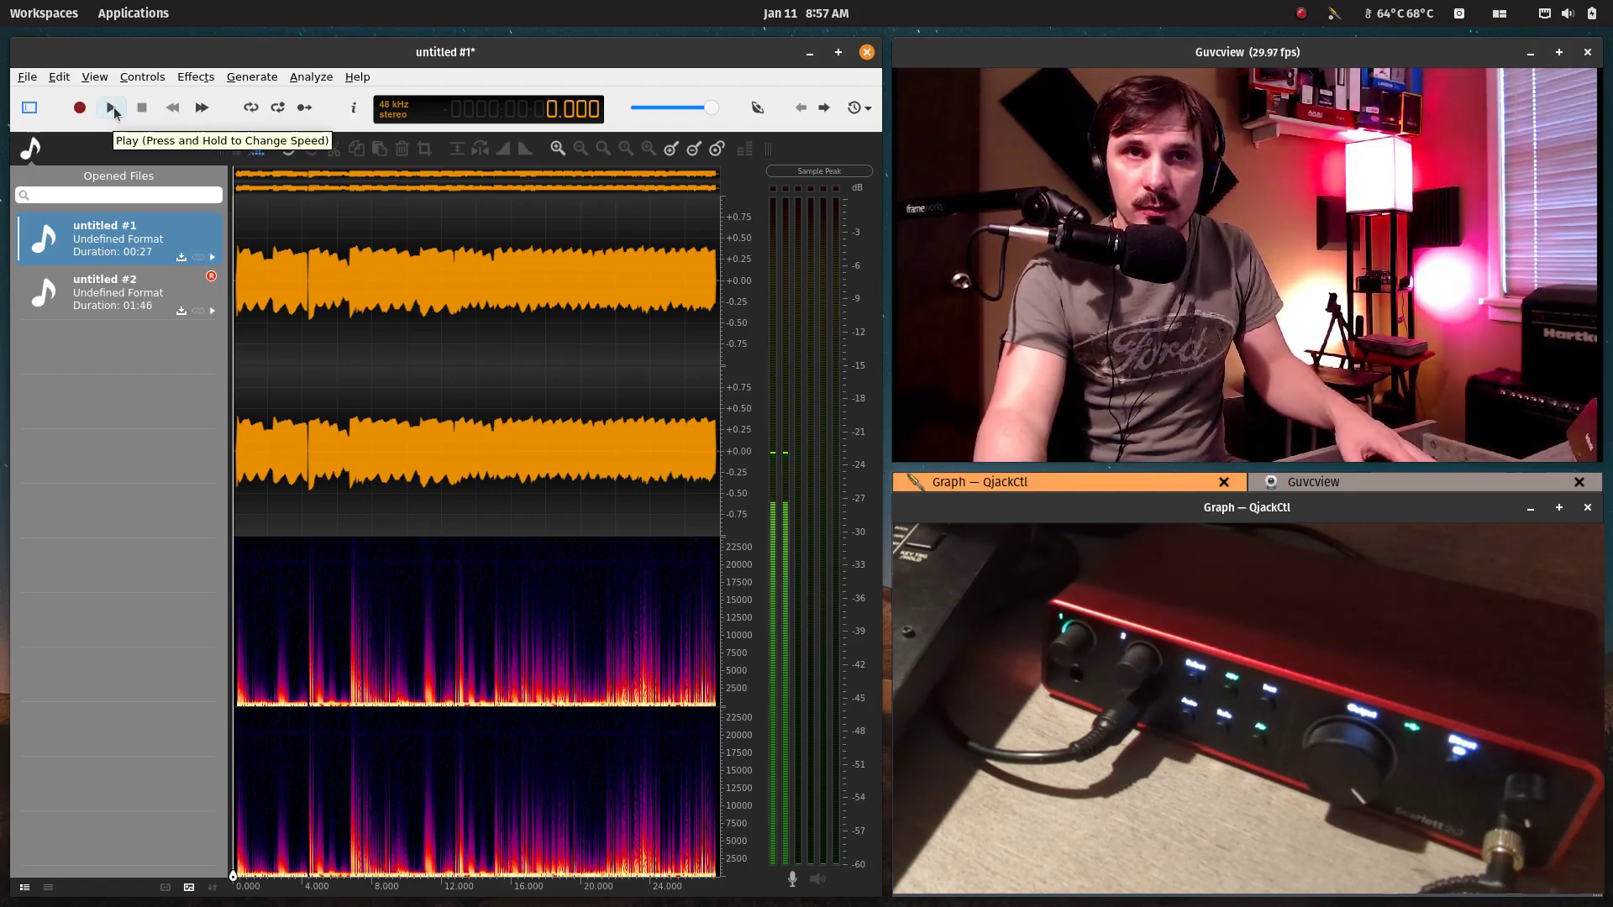
Play back untitled #1, compare with untitled #2, and switch between the two takes
click(111, 107)
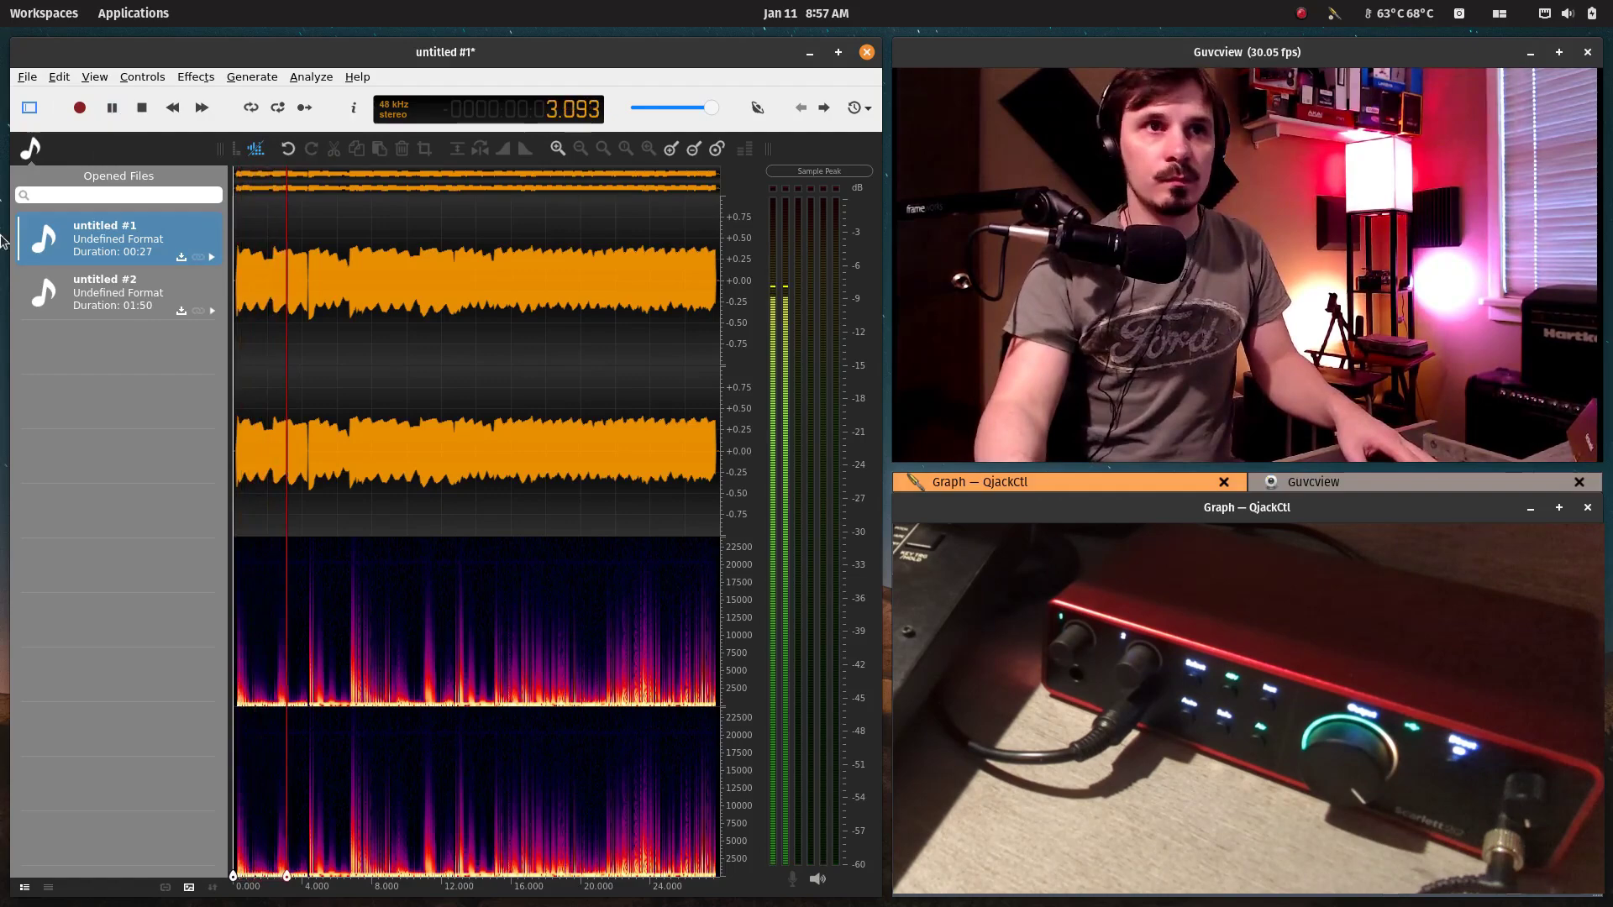
click(102, 292)
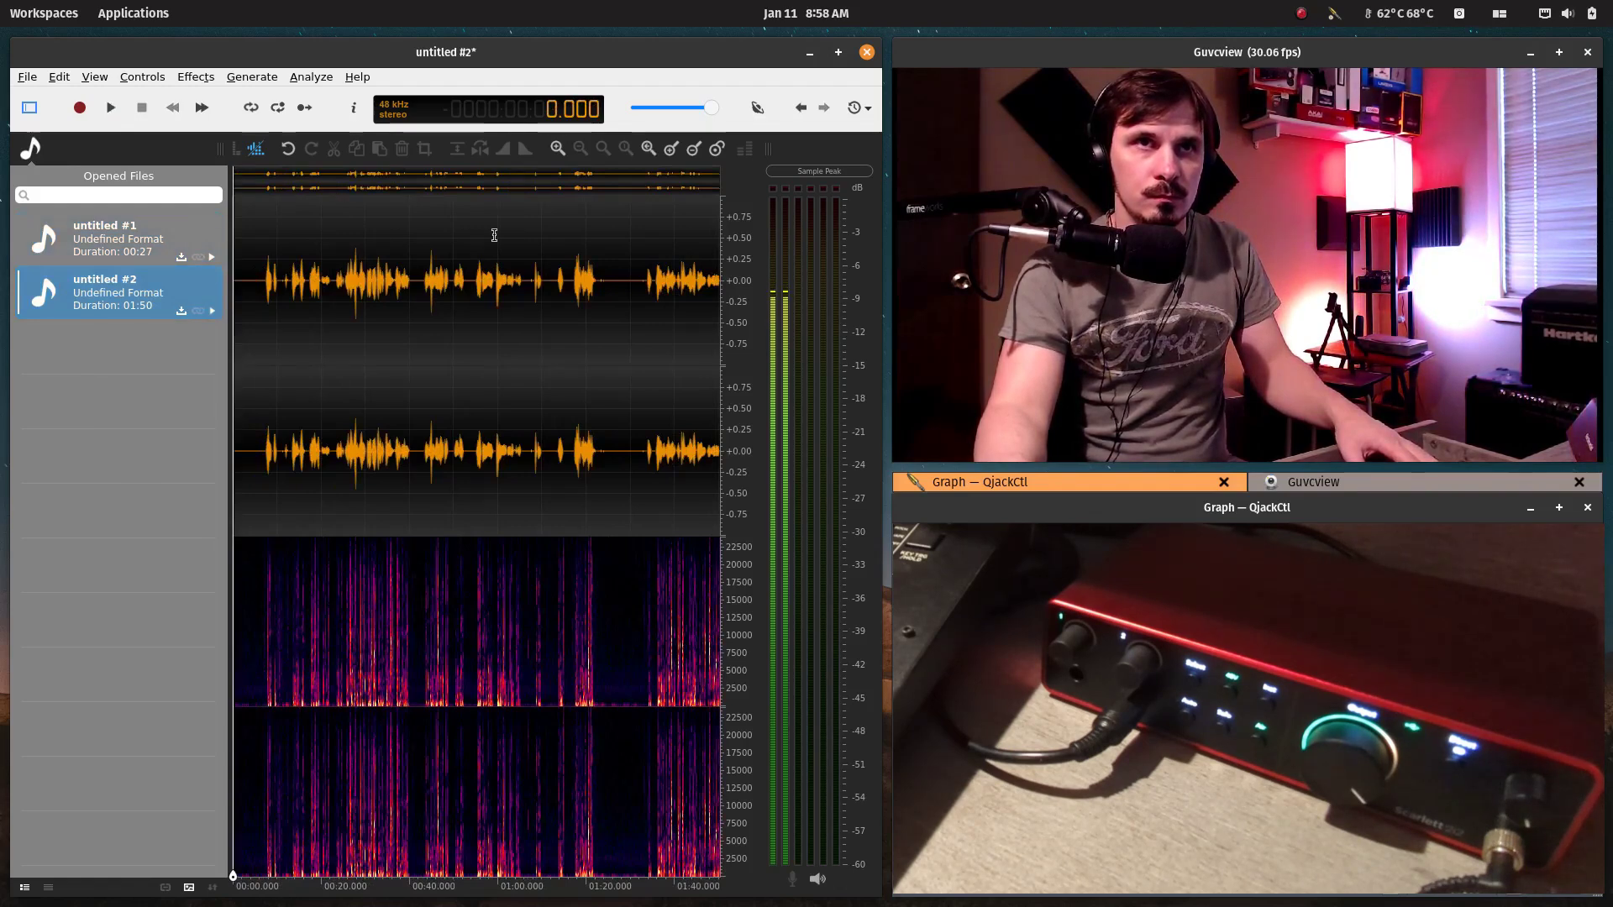
click(104, 237)
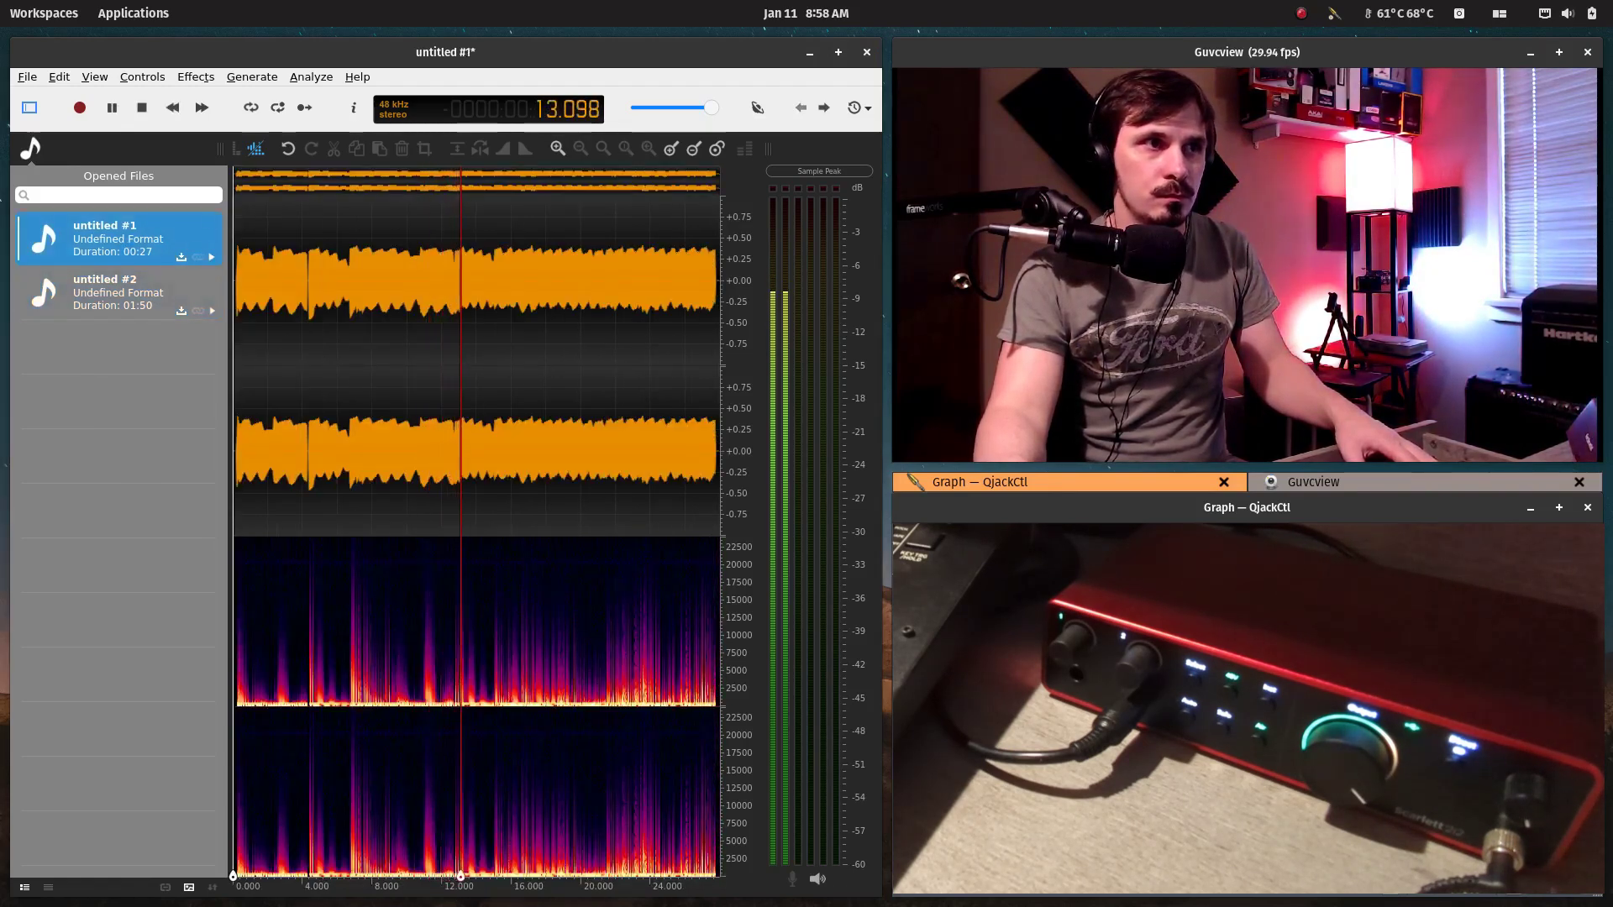
click(102, 291)
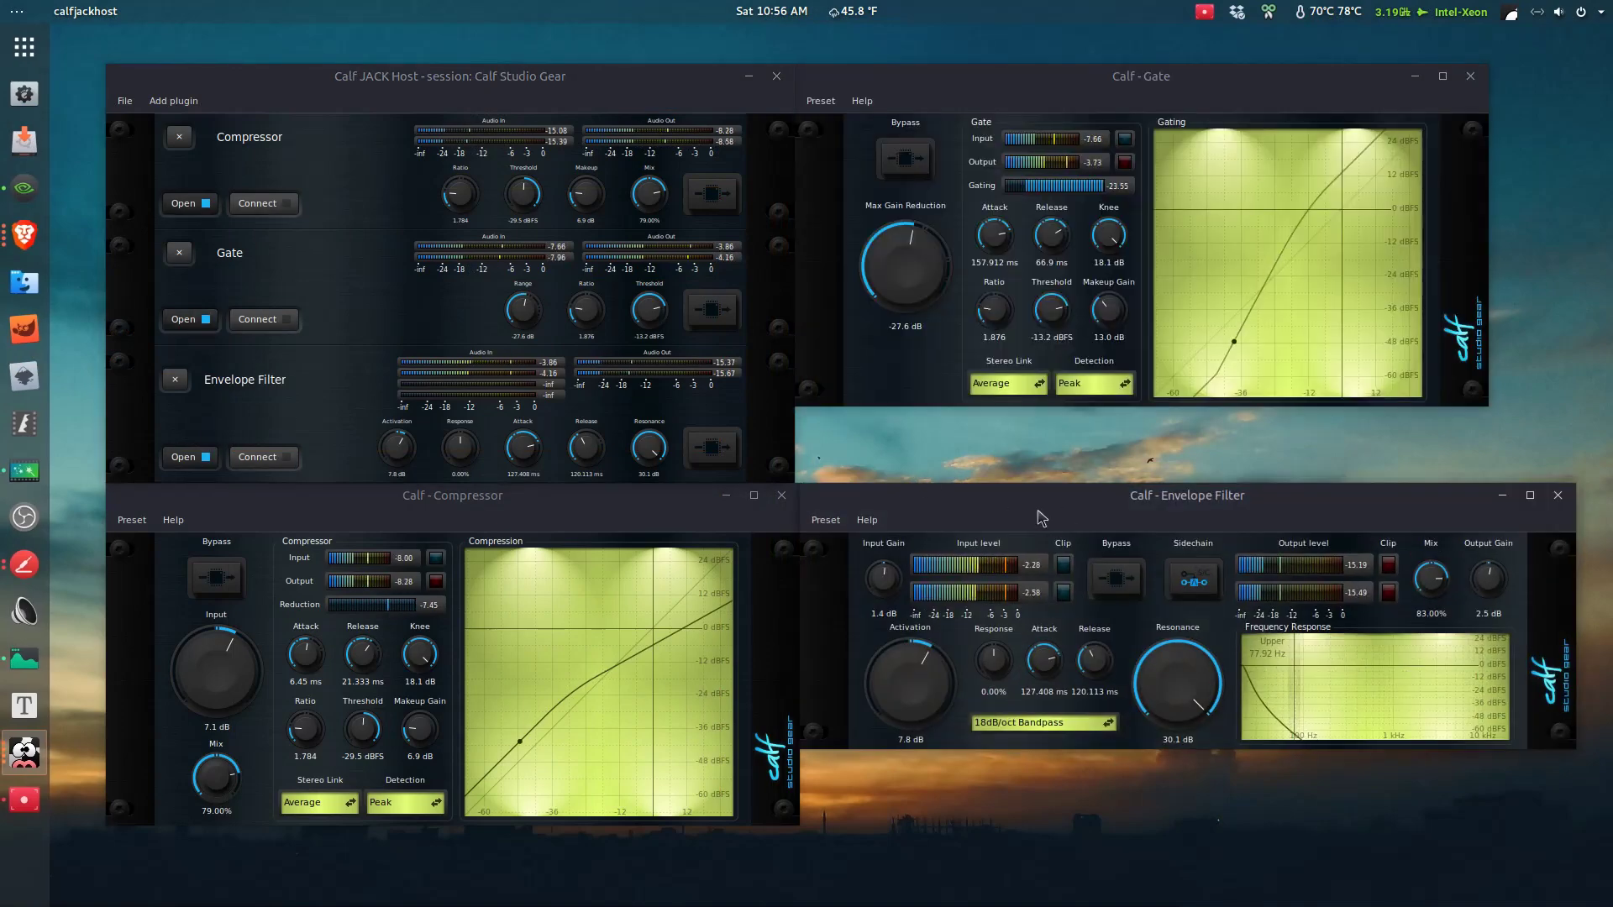
drag(1185, 495, 1212, 448)
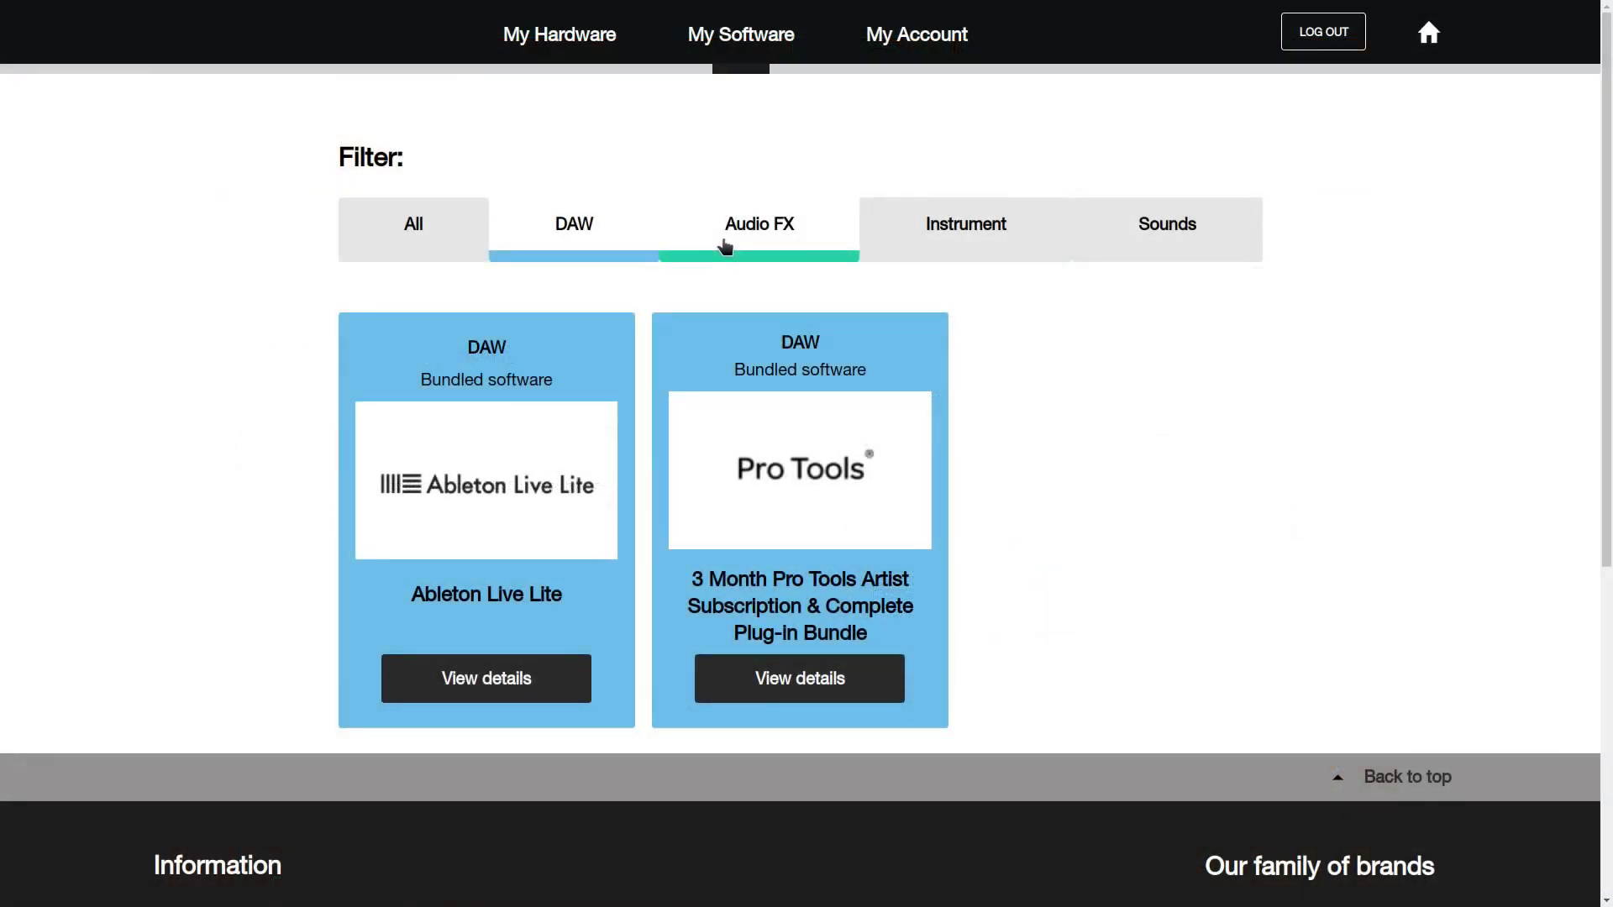
Add the Audio FX filter to the My Software list and scroll through the product cards
click(759, 224)
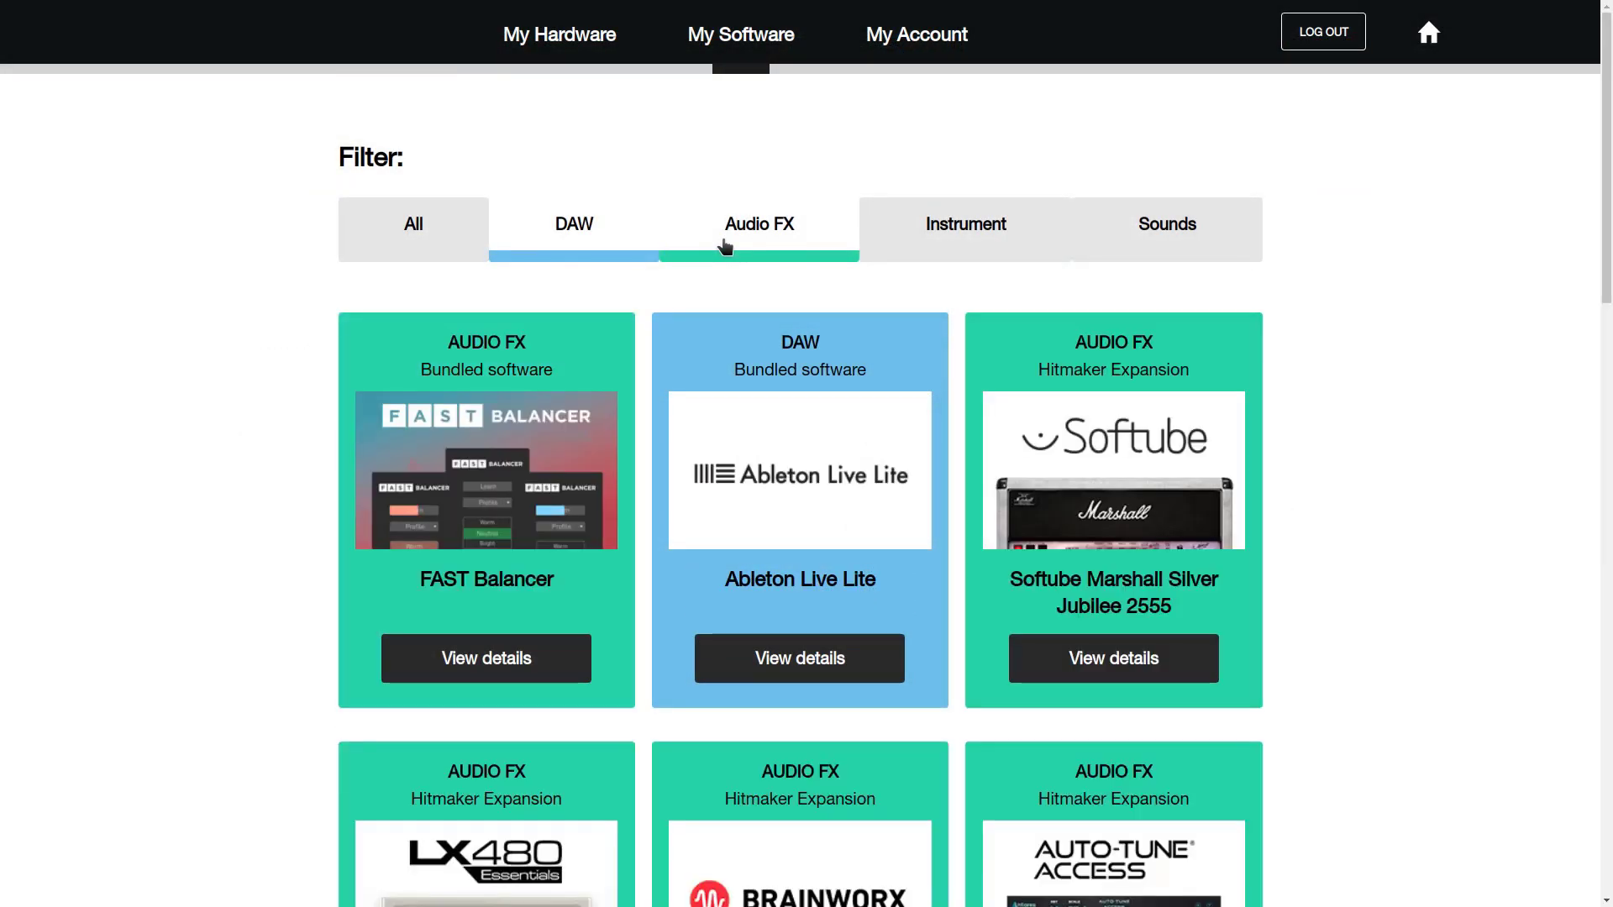
scroll(down, 3)
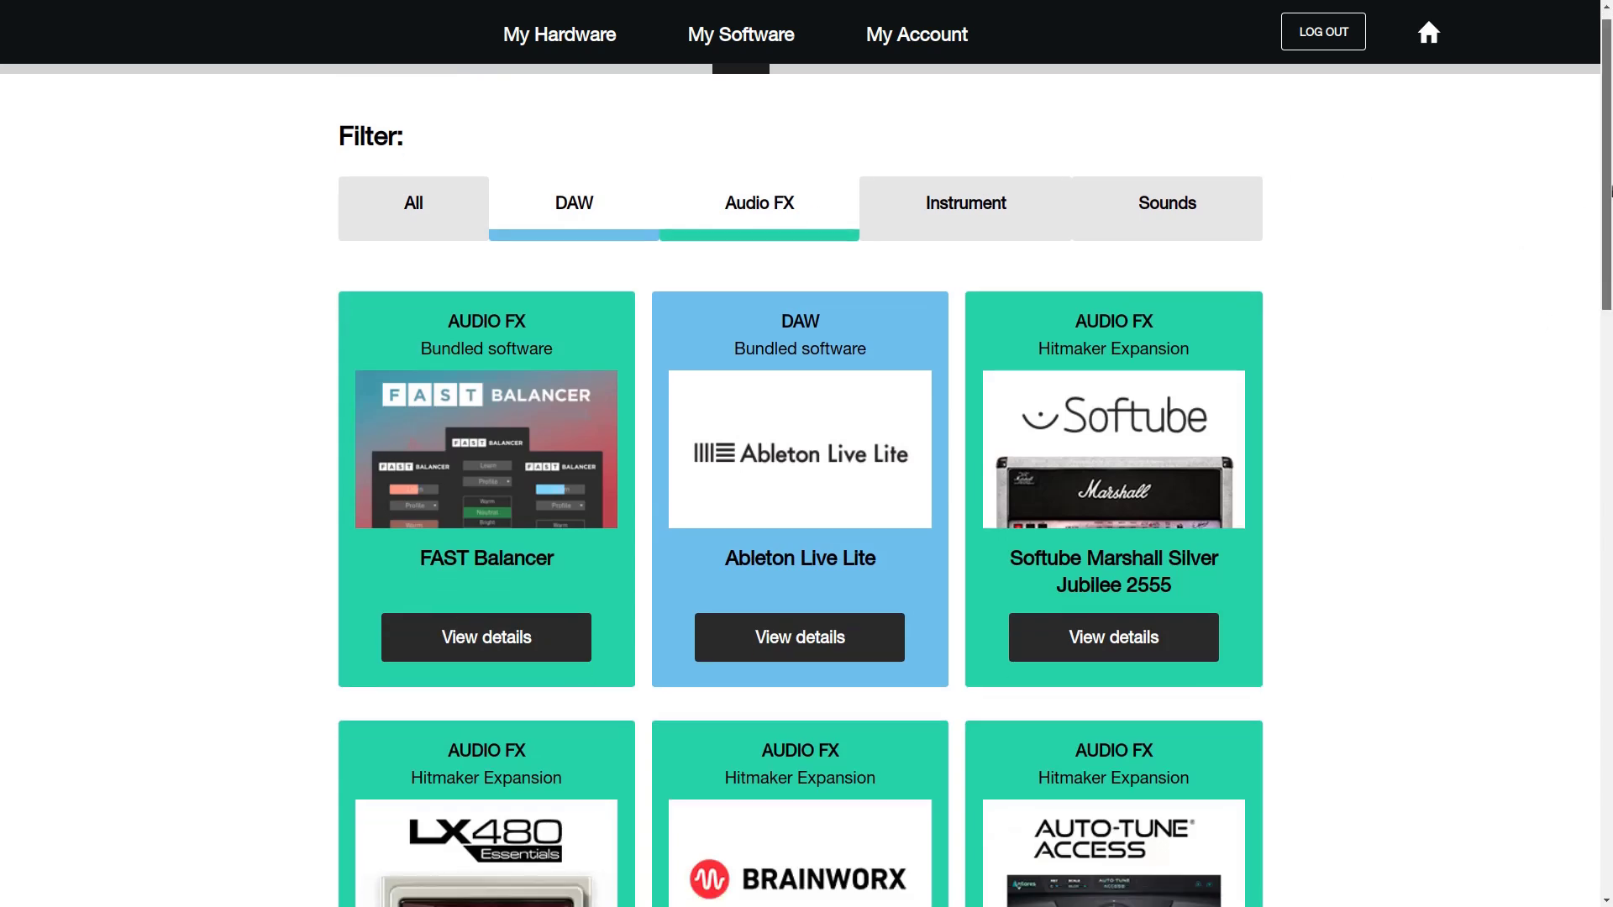
scroll(down, 3)
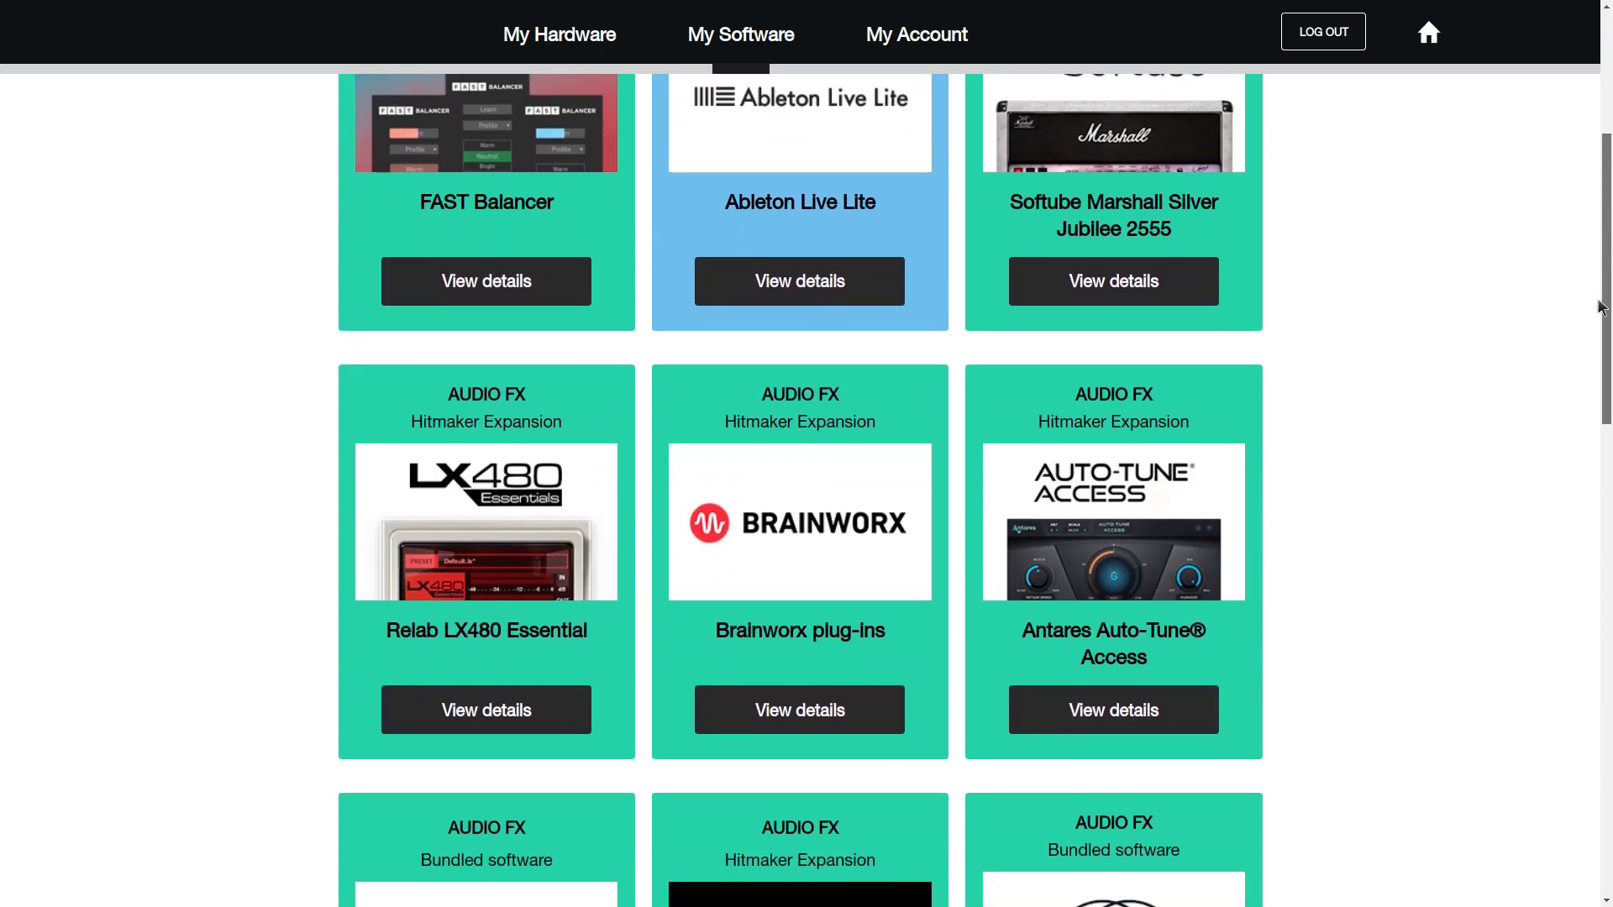
scroll(down, 3)
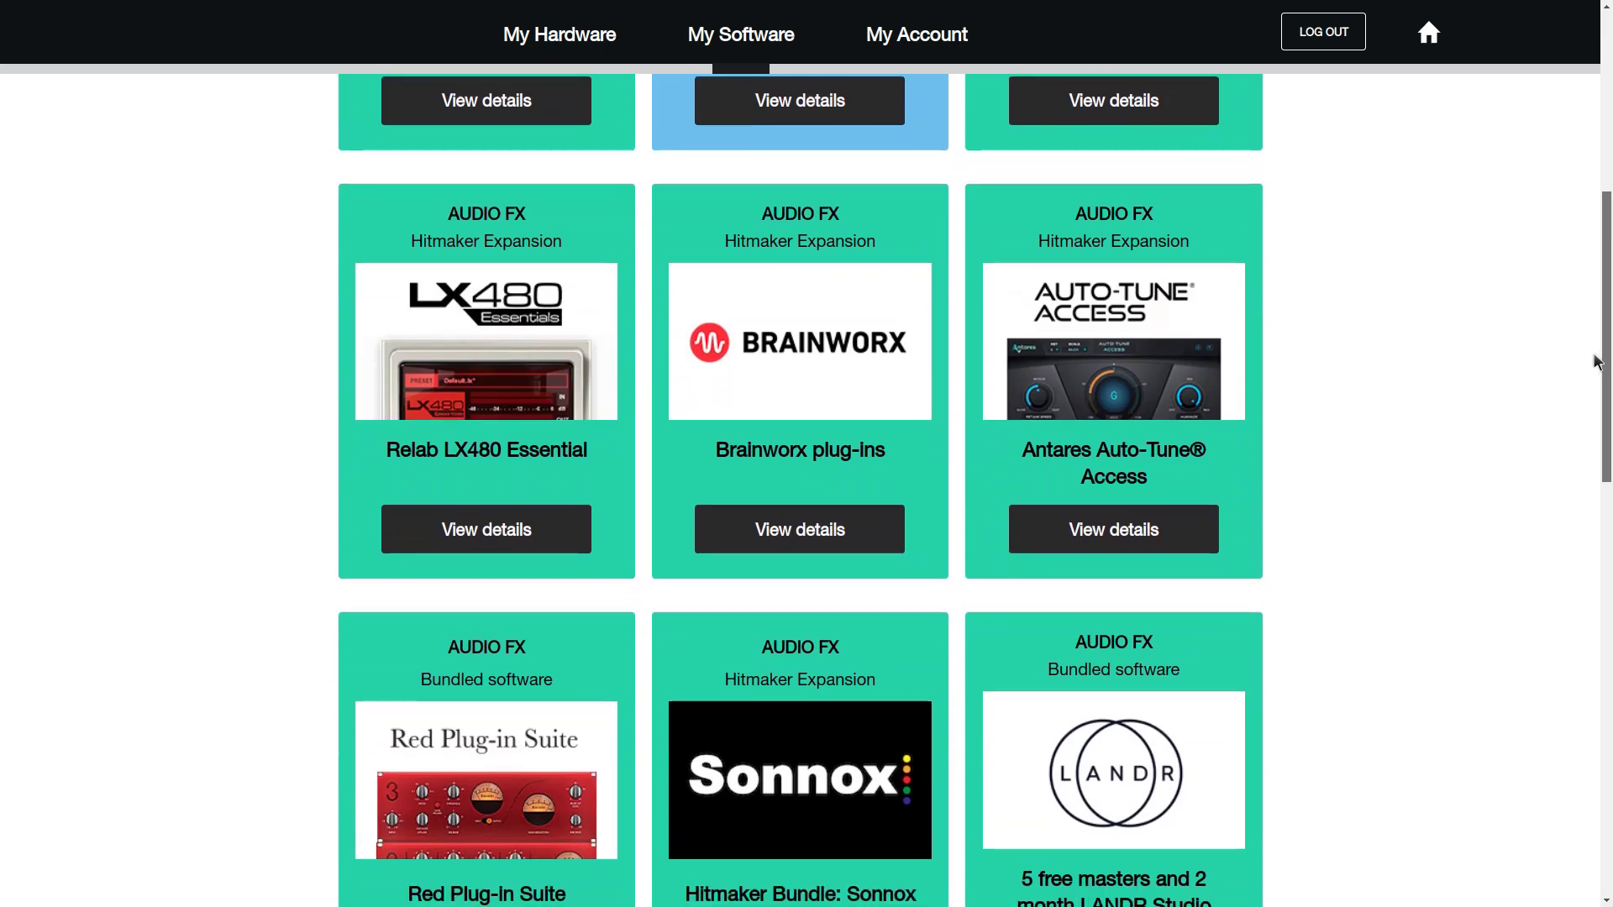
scroll(down, 3)
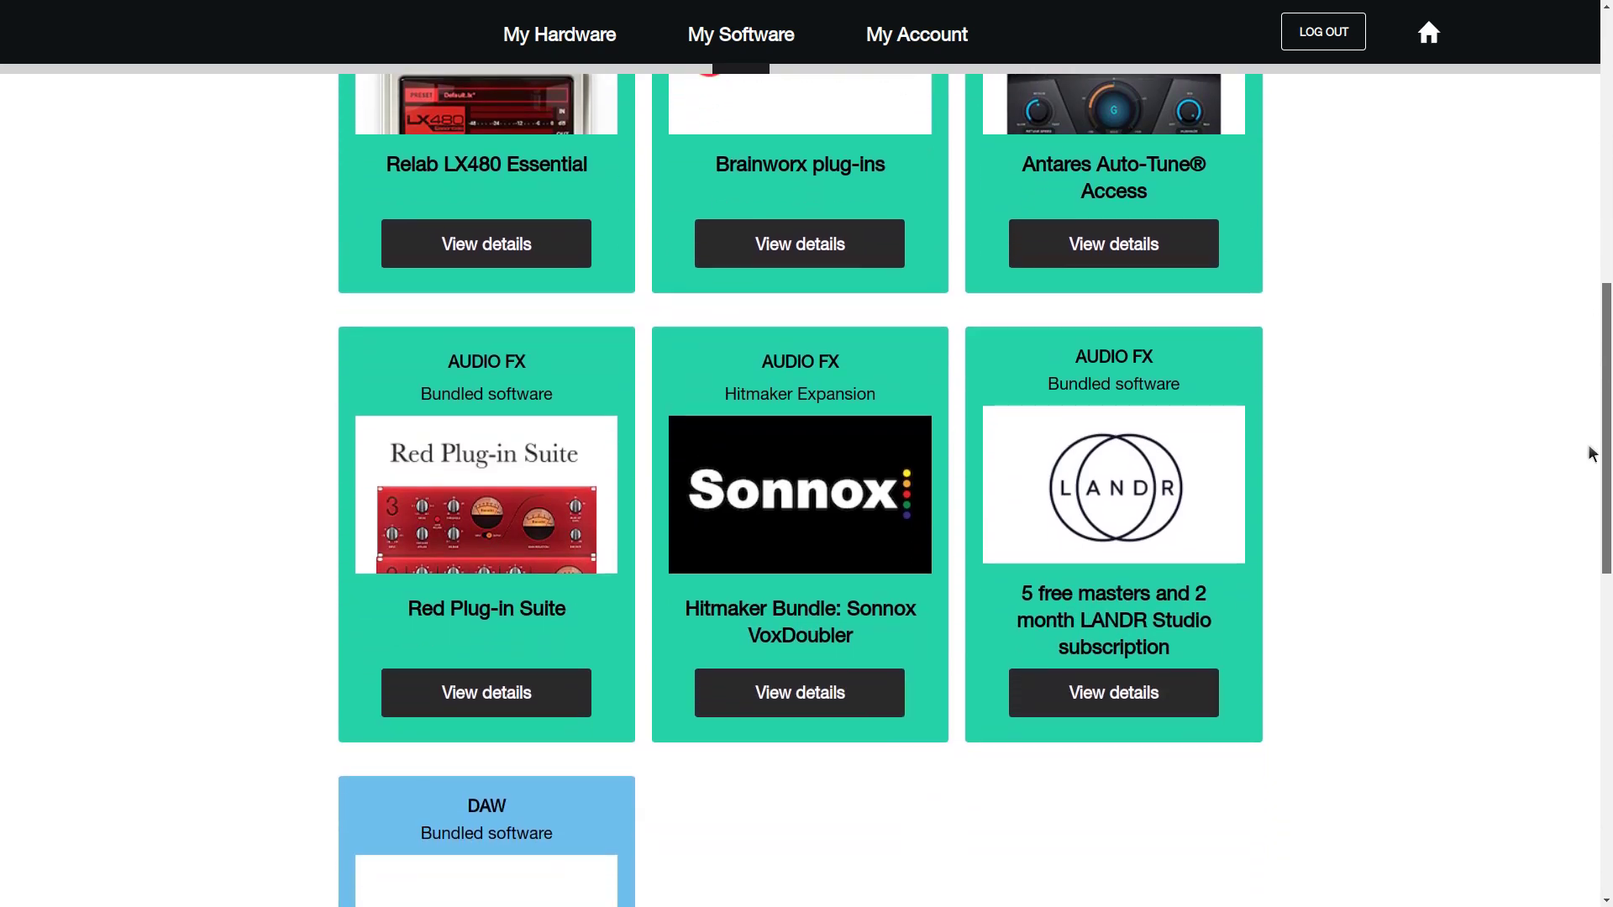
scroll(down, 3)
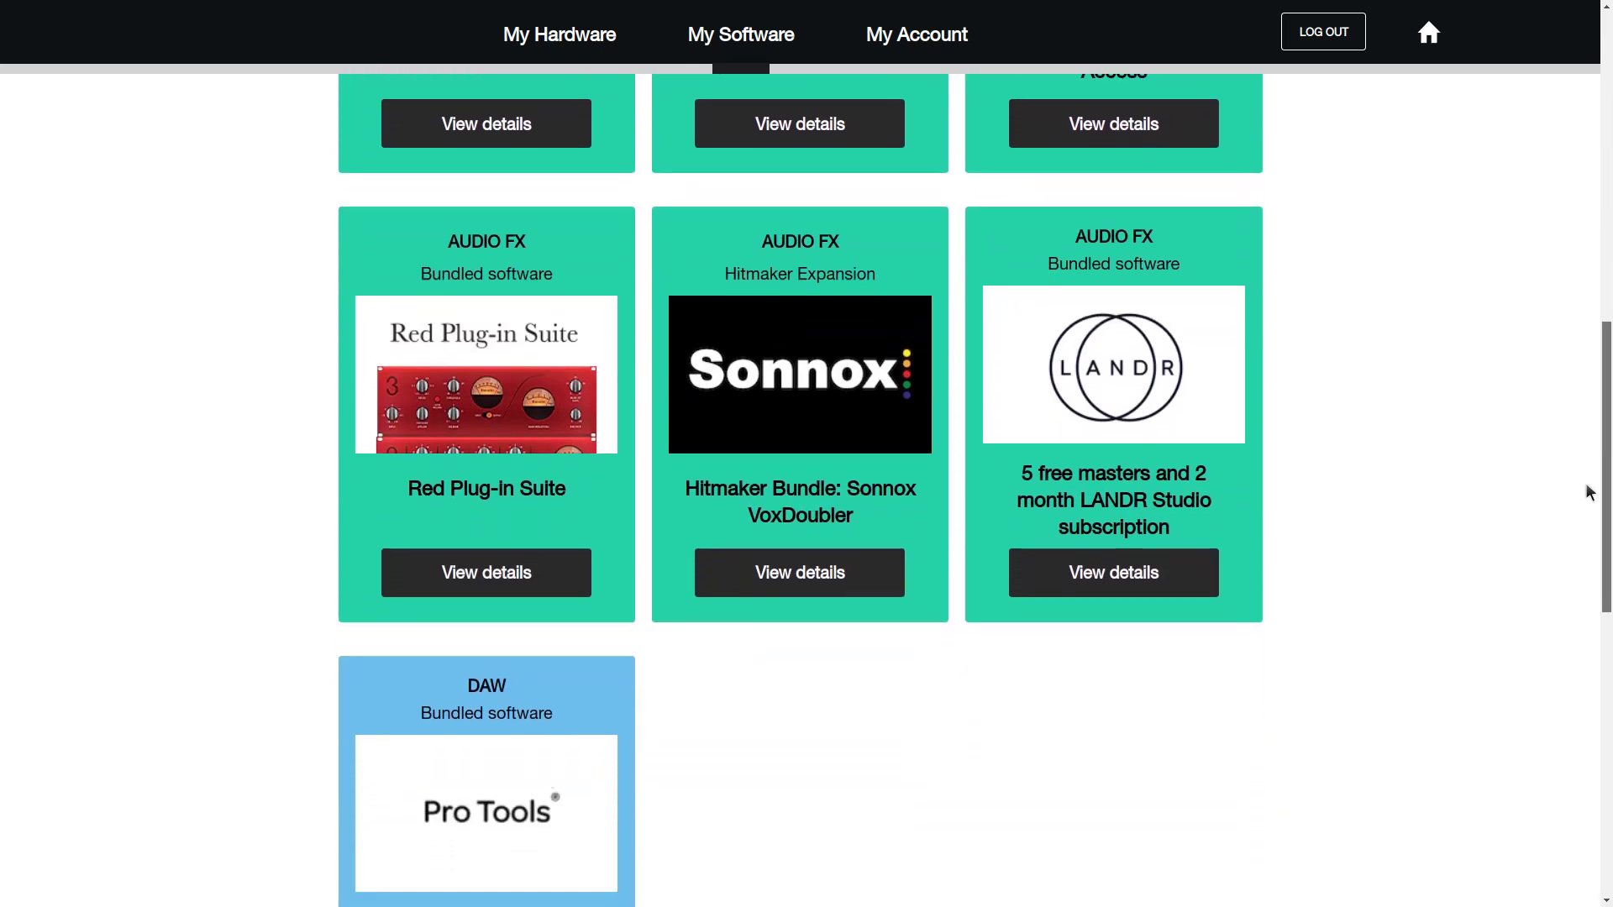
scroll(down, 3)
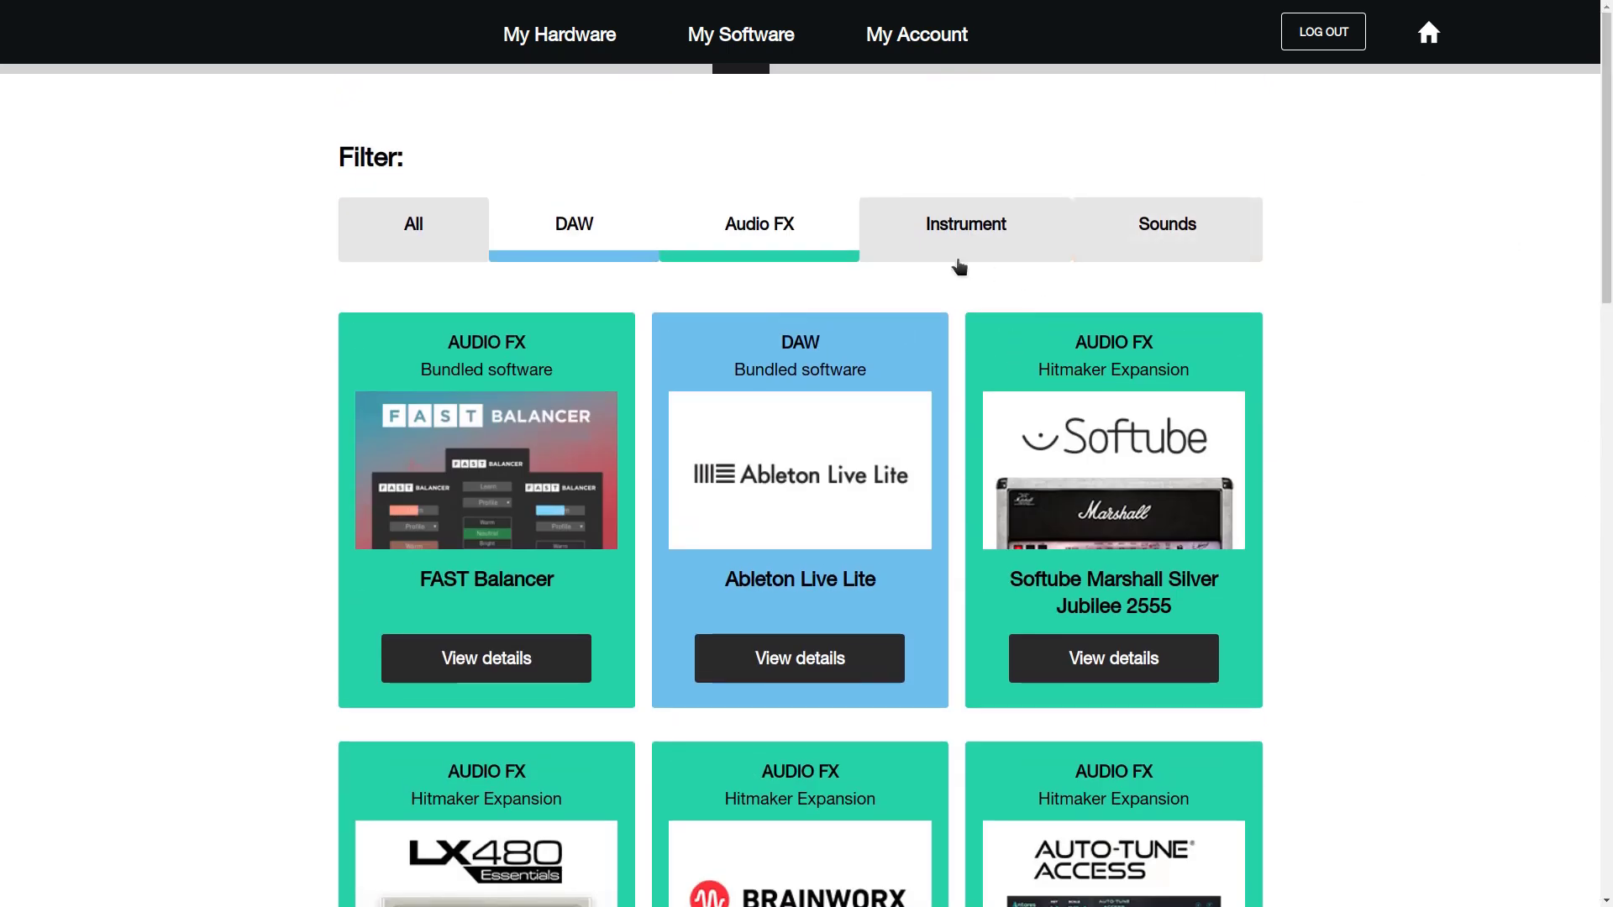
scroll(down, 3)
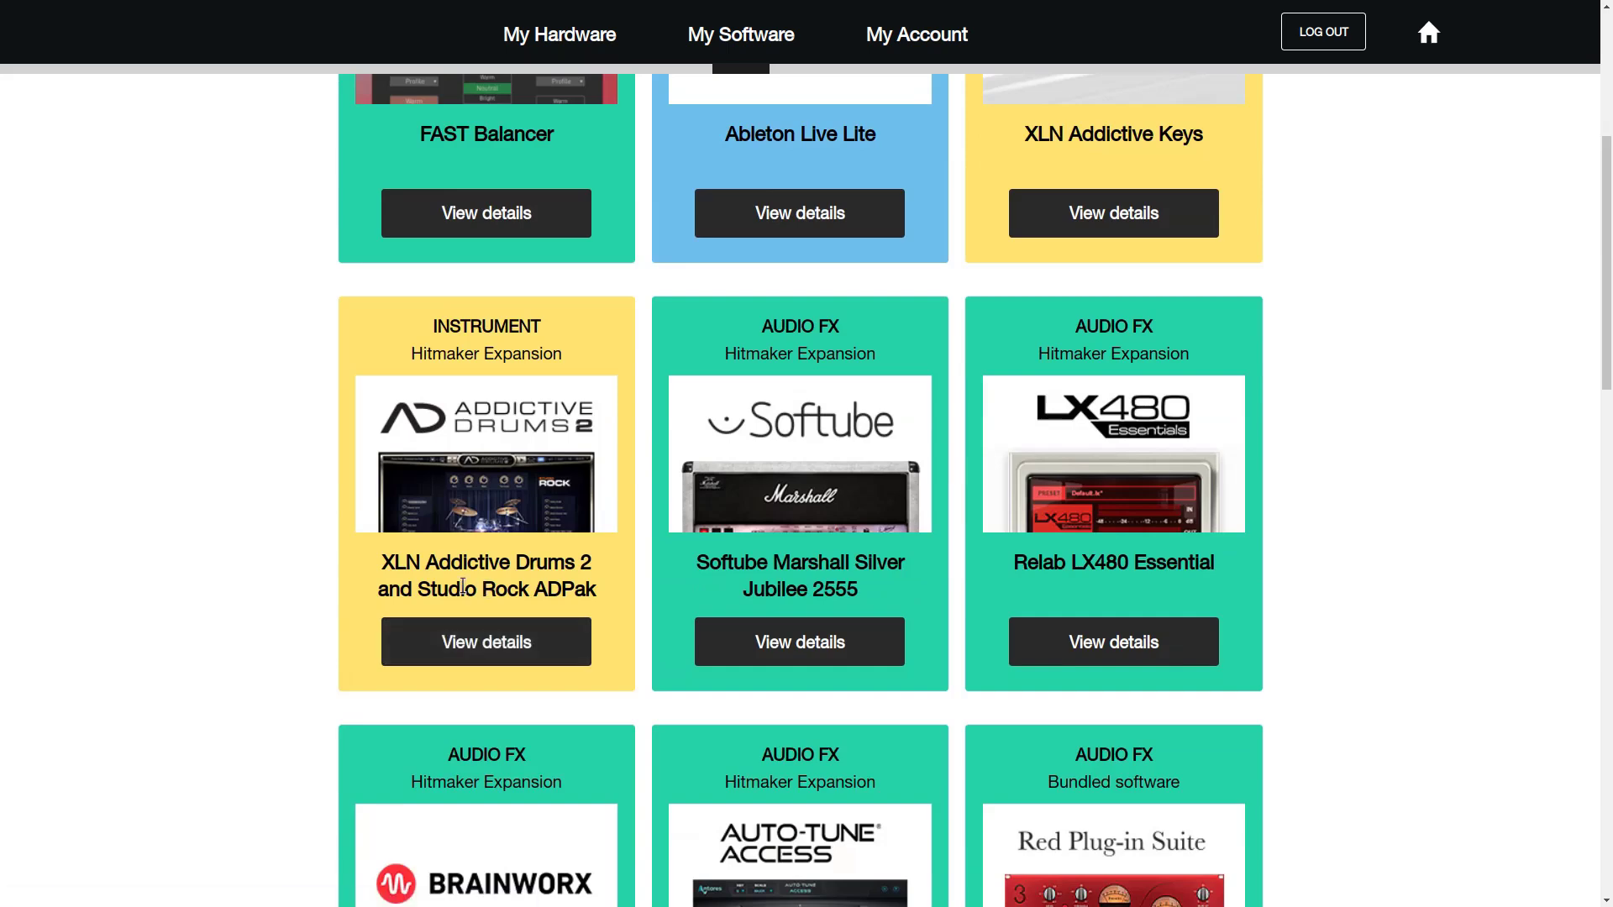
scroll(down, 3)
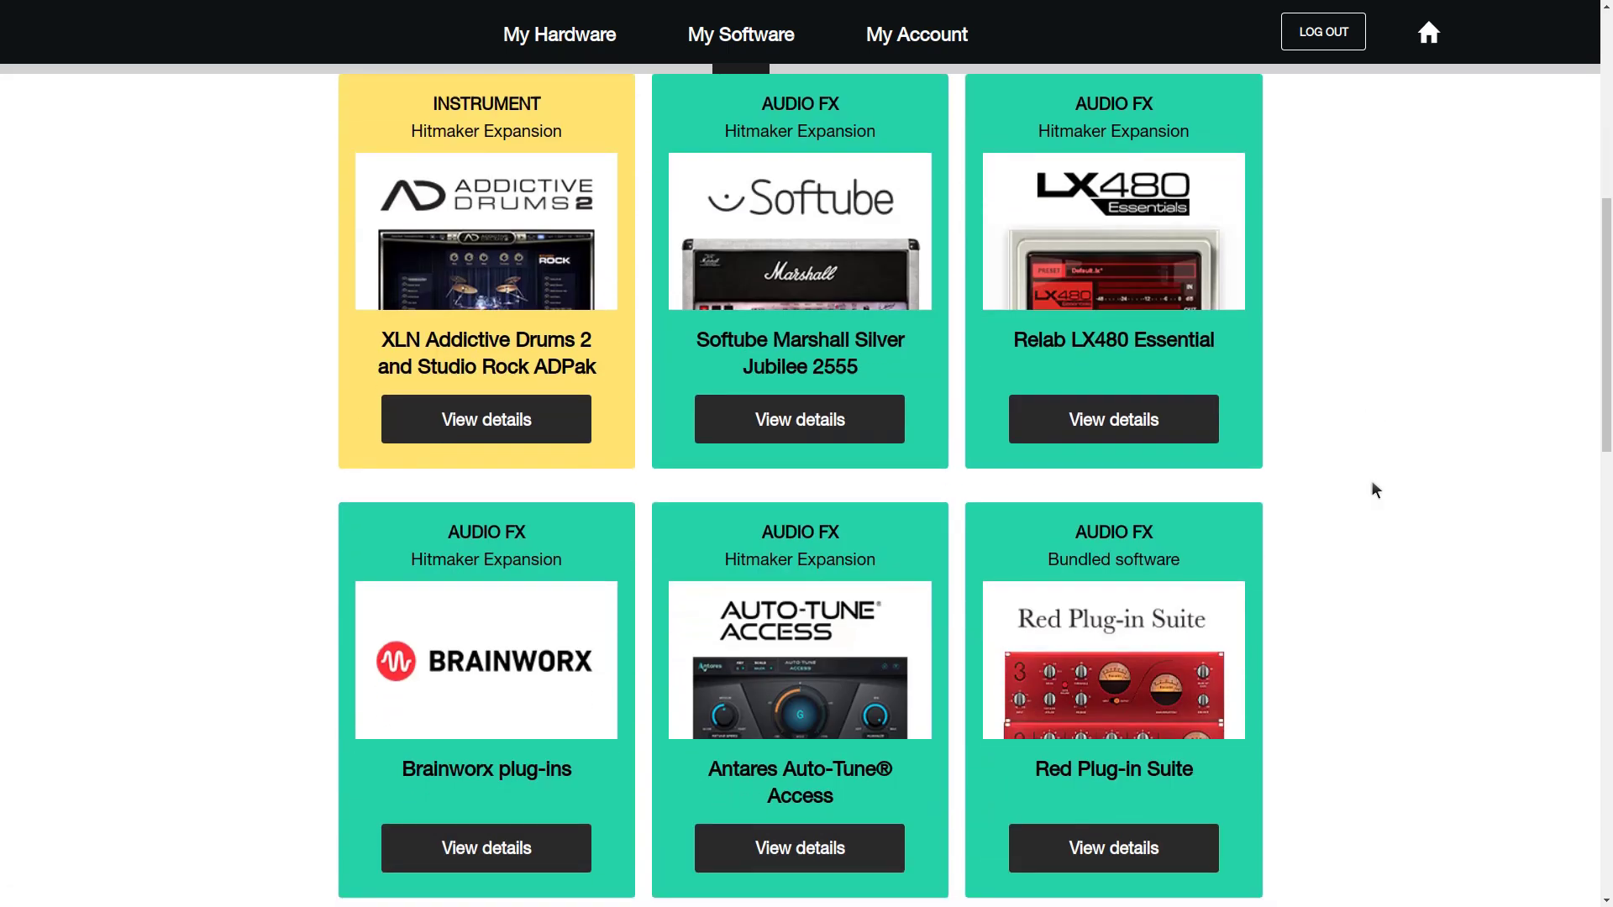
scroll(down, 3)
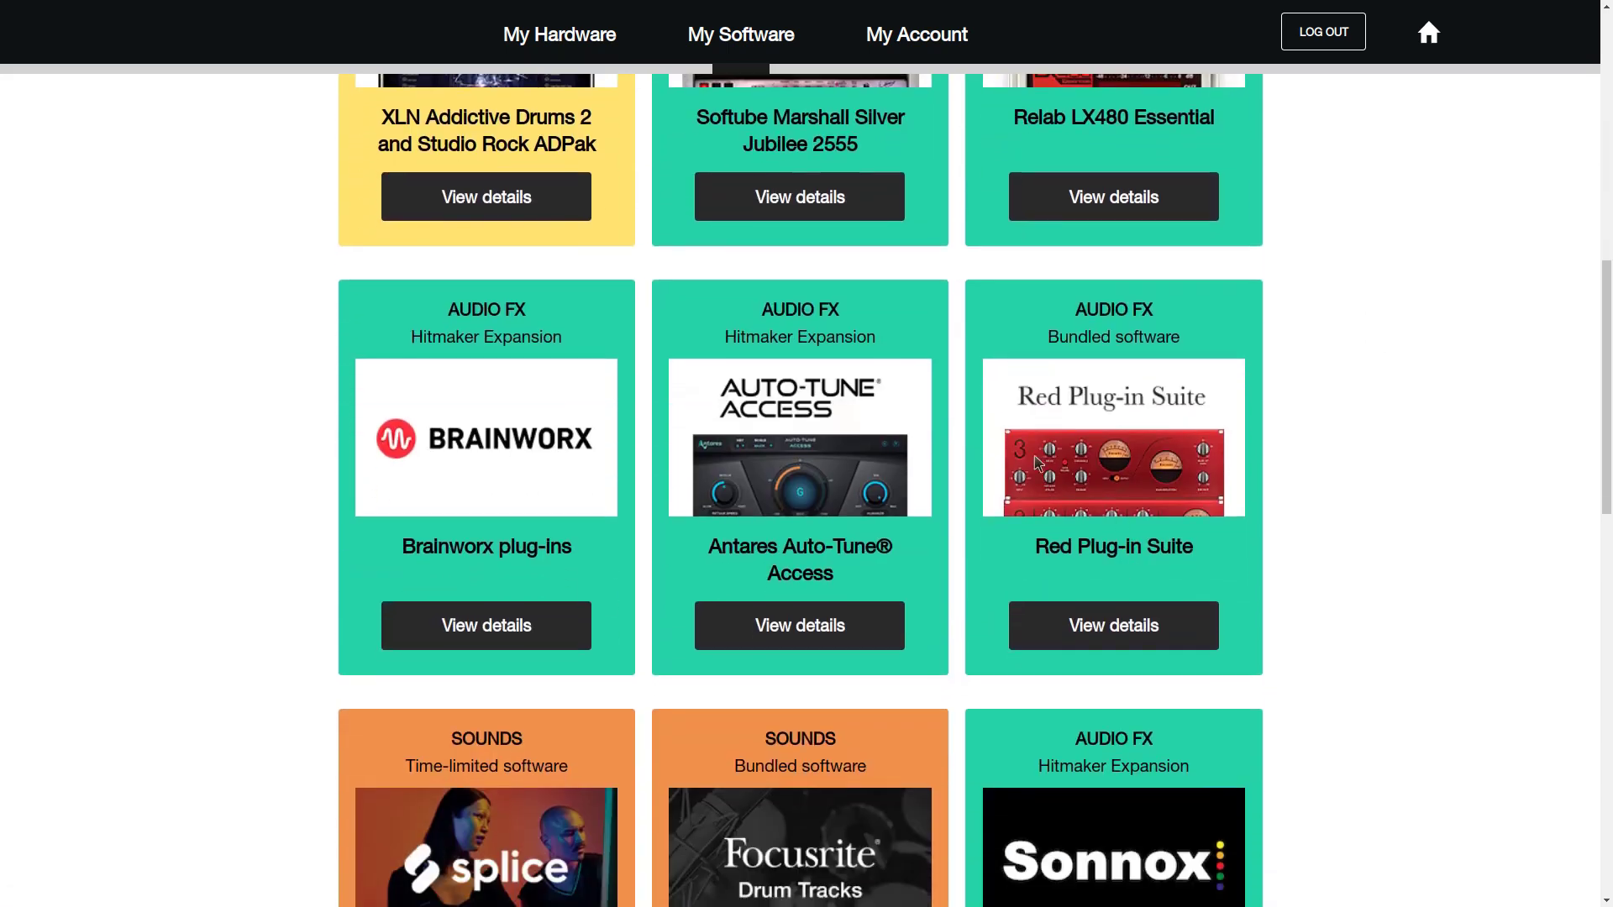
scroll(down, 3)
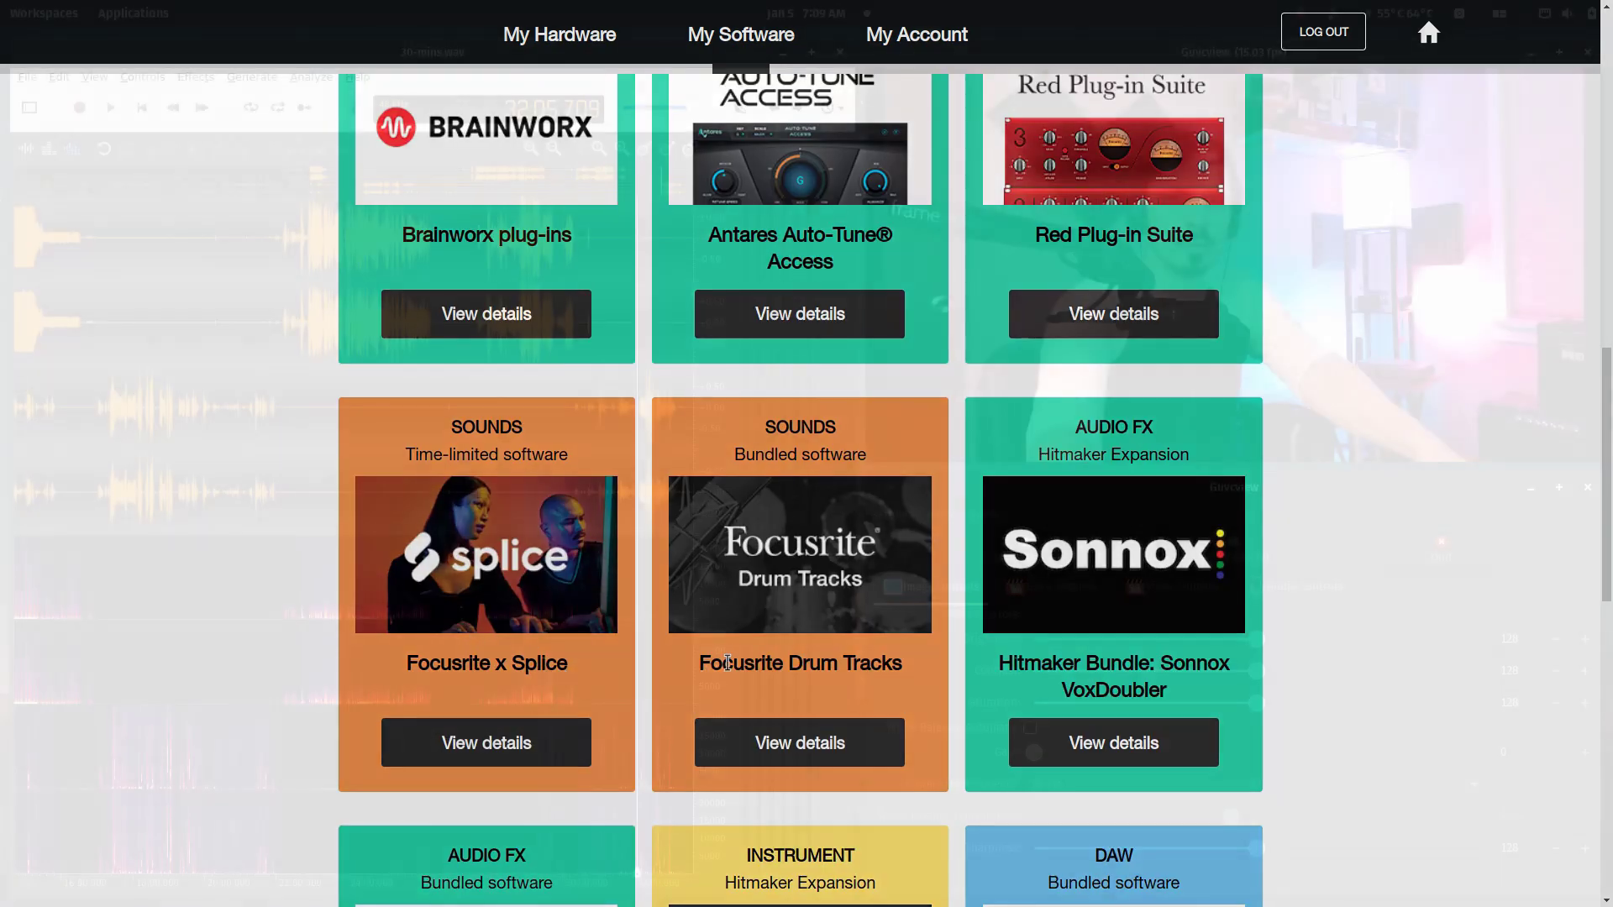